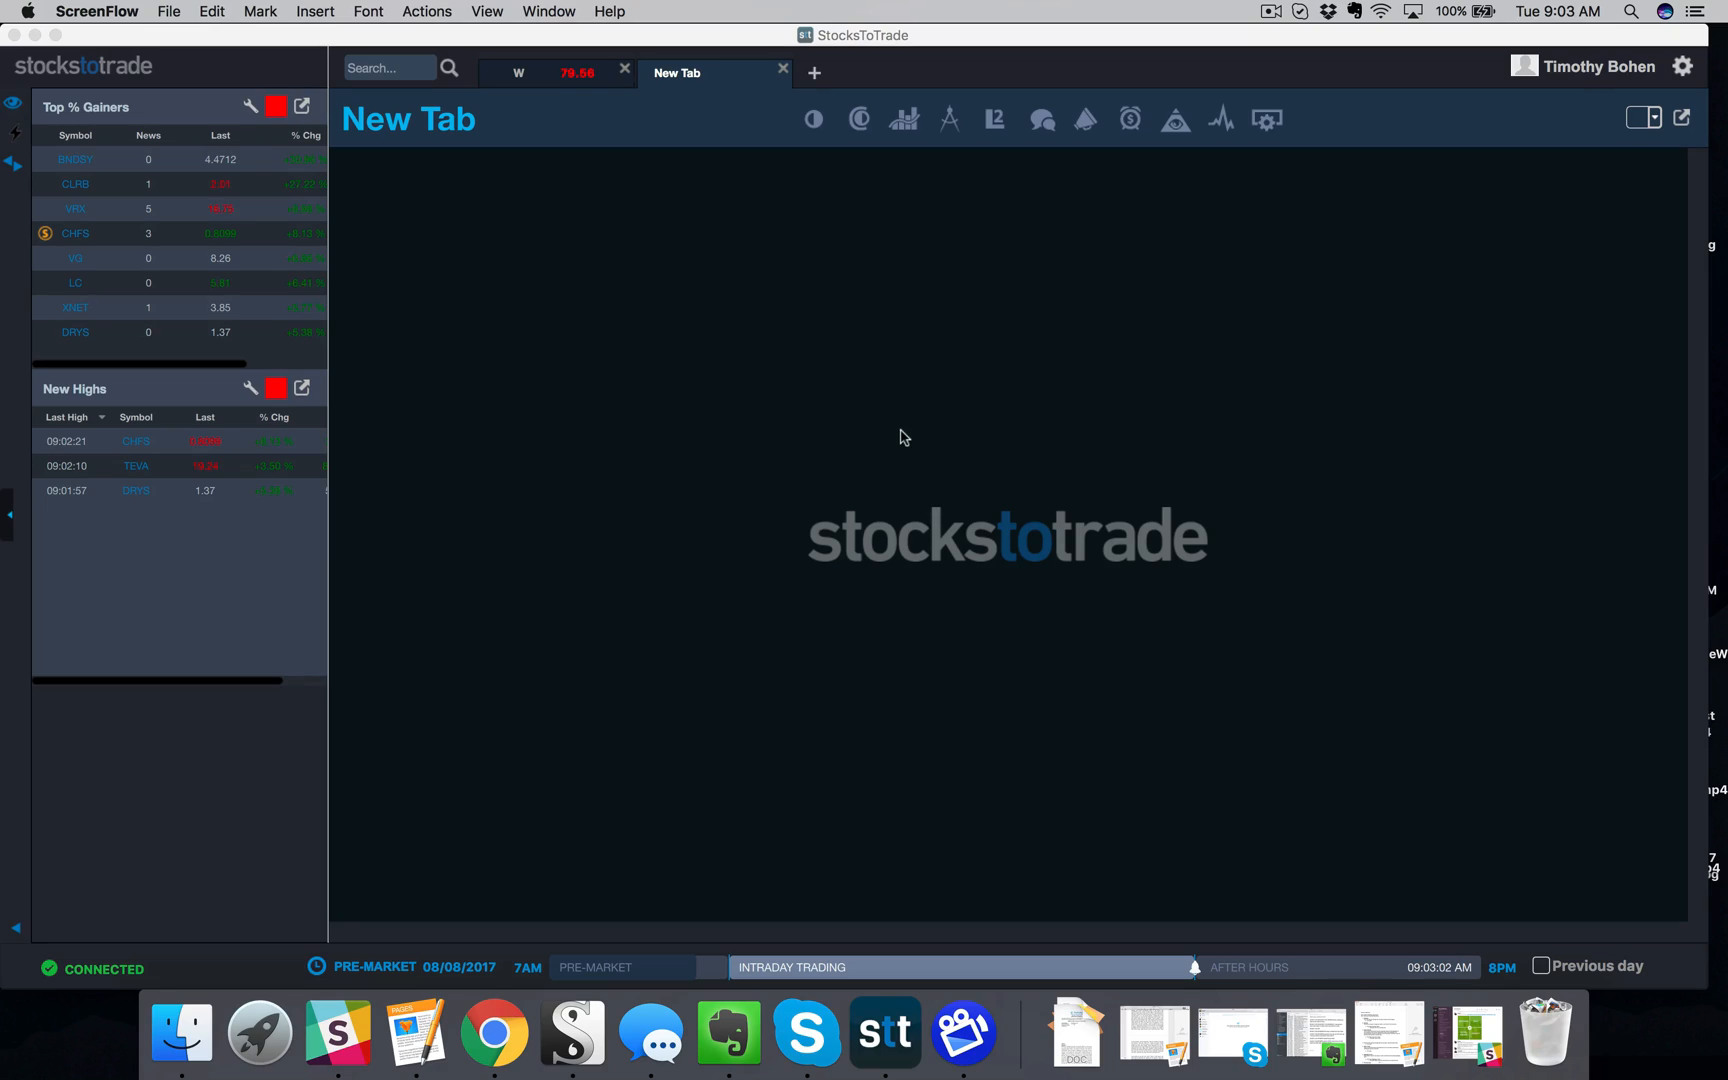
Show the pre-built scans list with the Biggest % Gainers price brackets ($20/$10/$5/$1 and under)
{"action": "left_click", "coordinate": [814, 120]}
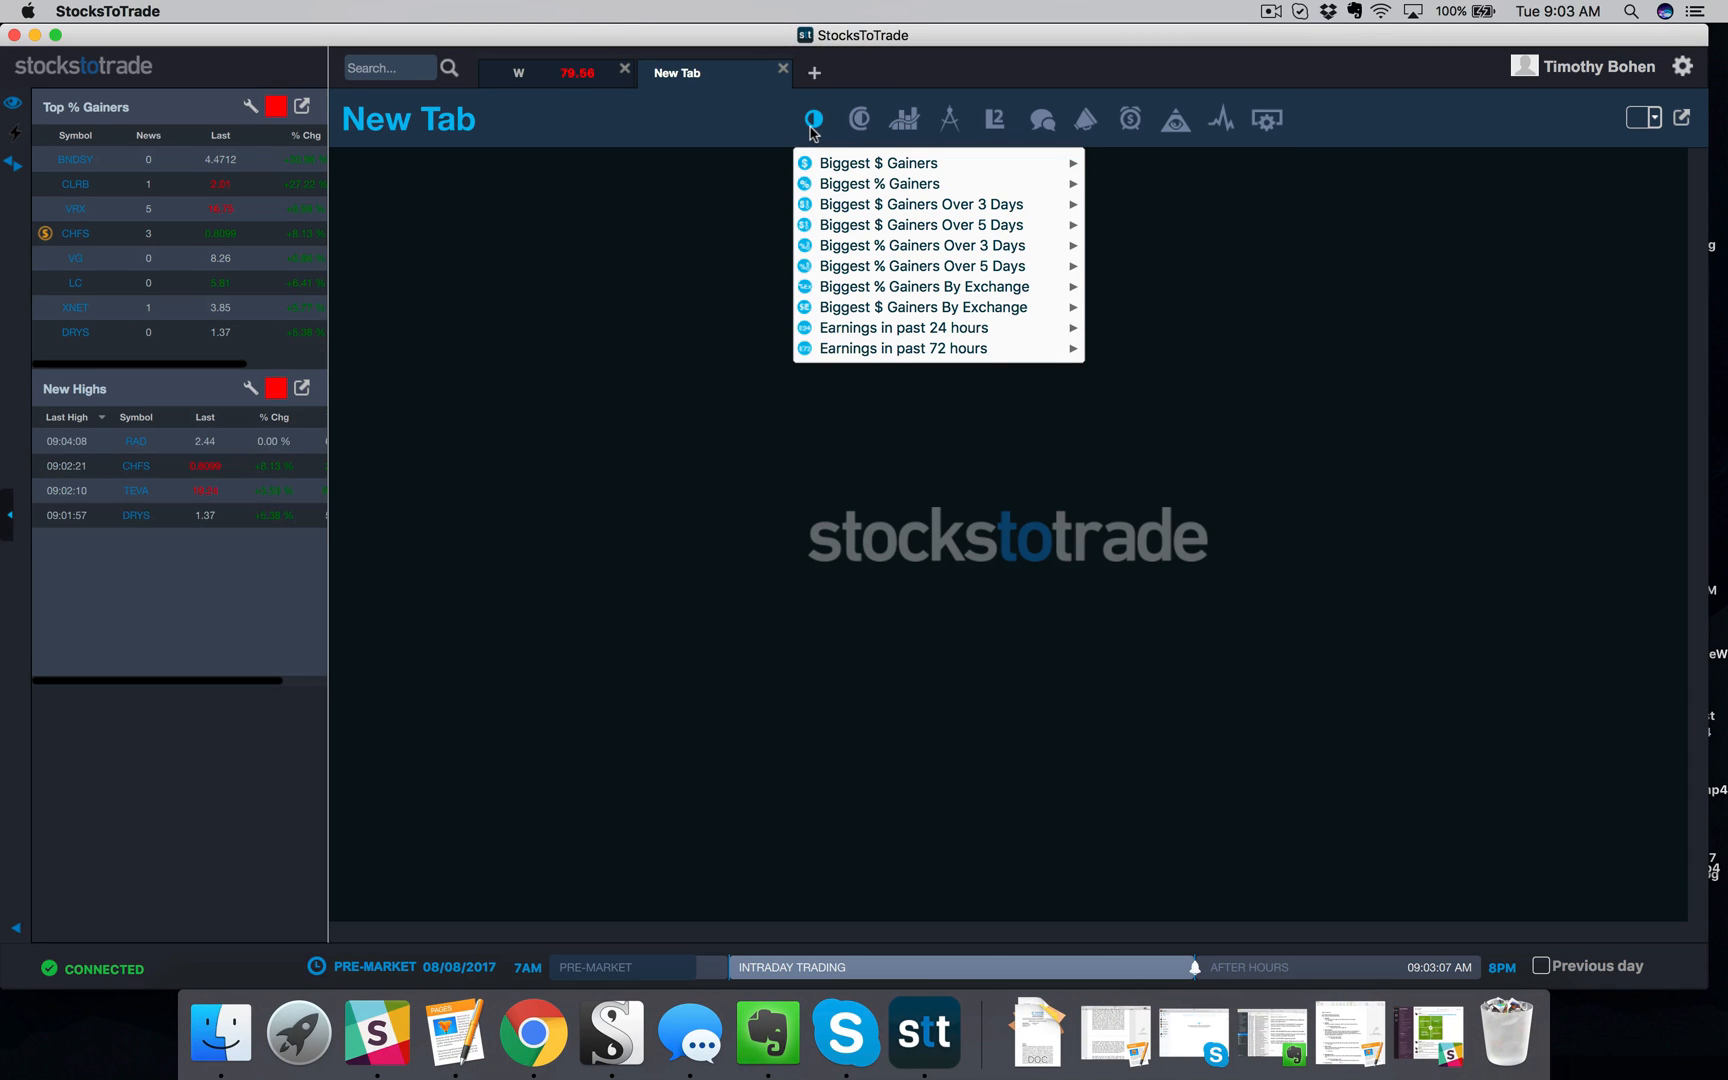
{"action": "mouse_move", "coordinate": [902, 328]}
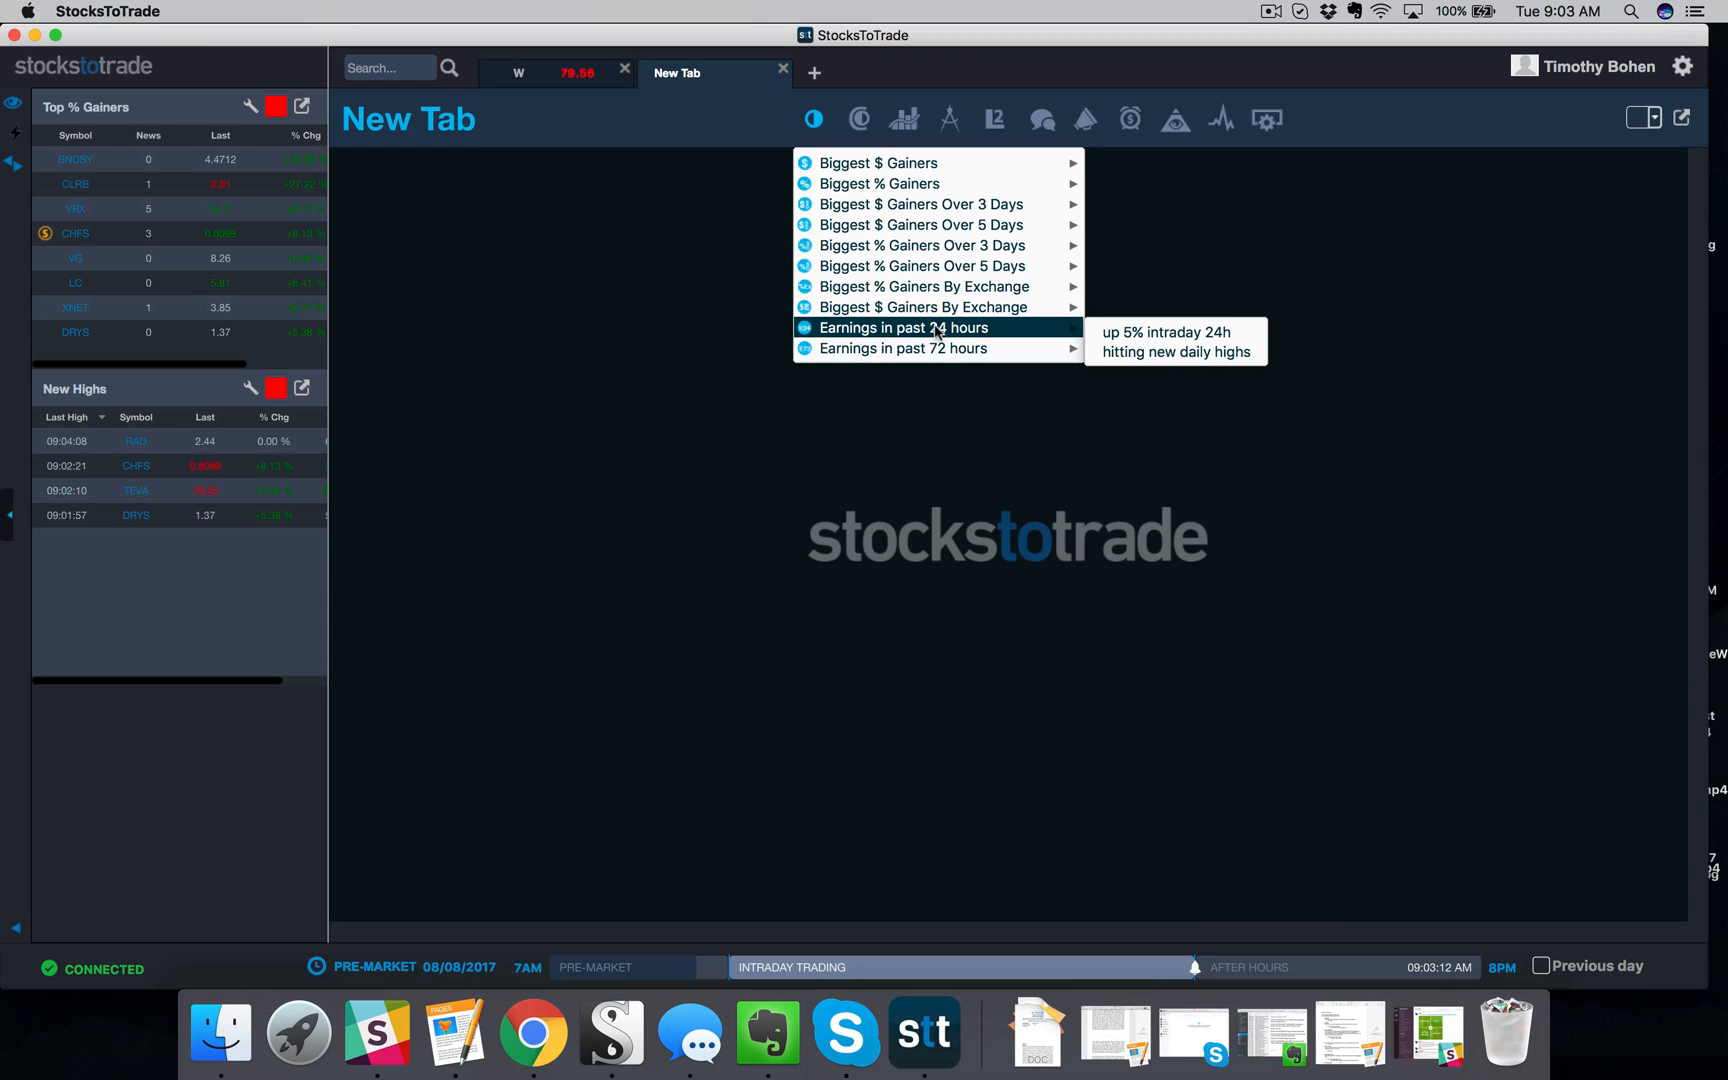
{"action": "mouse_move", "coordinate": [902, 348]}
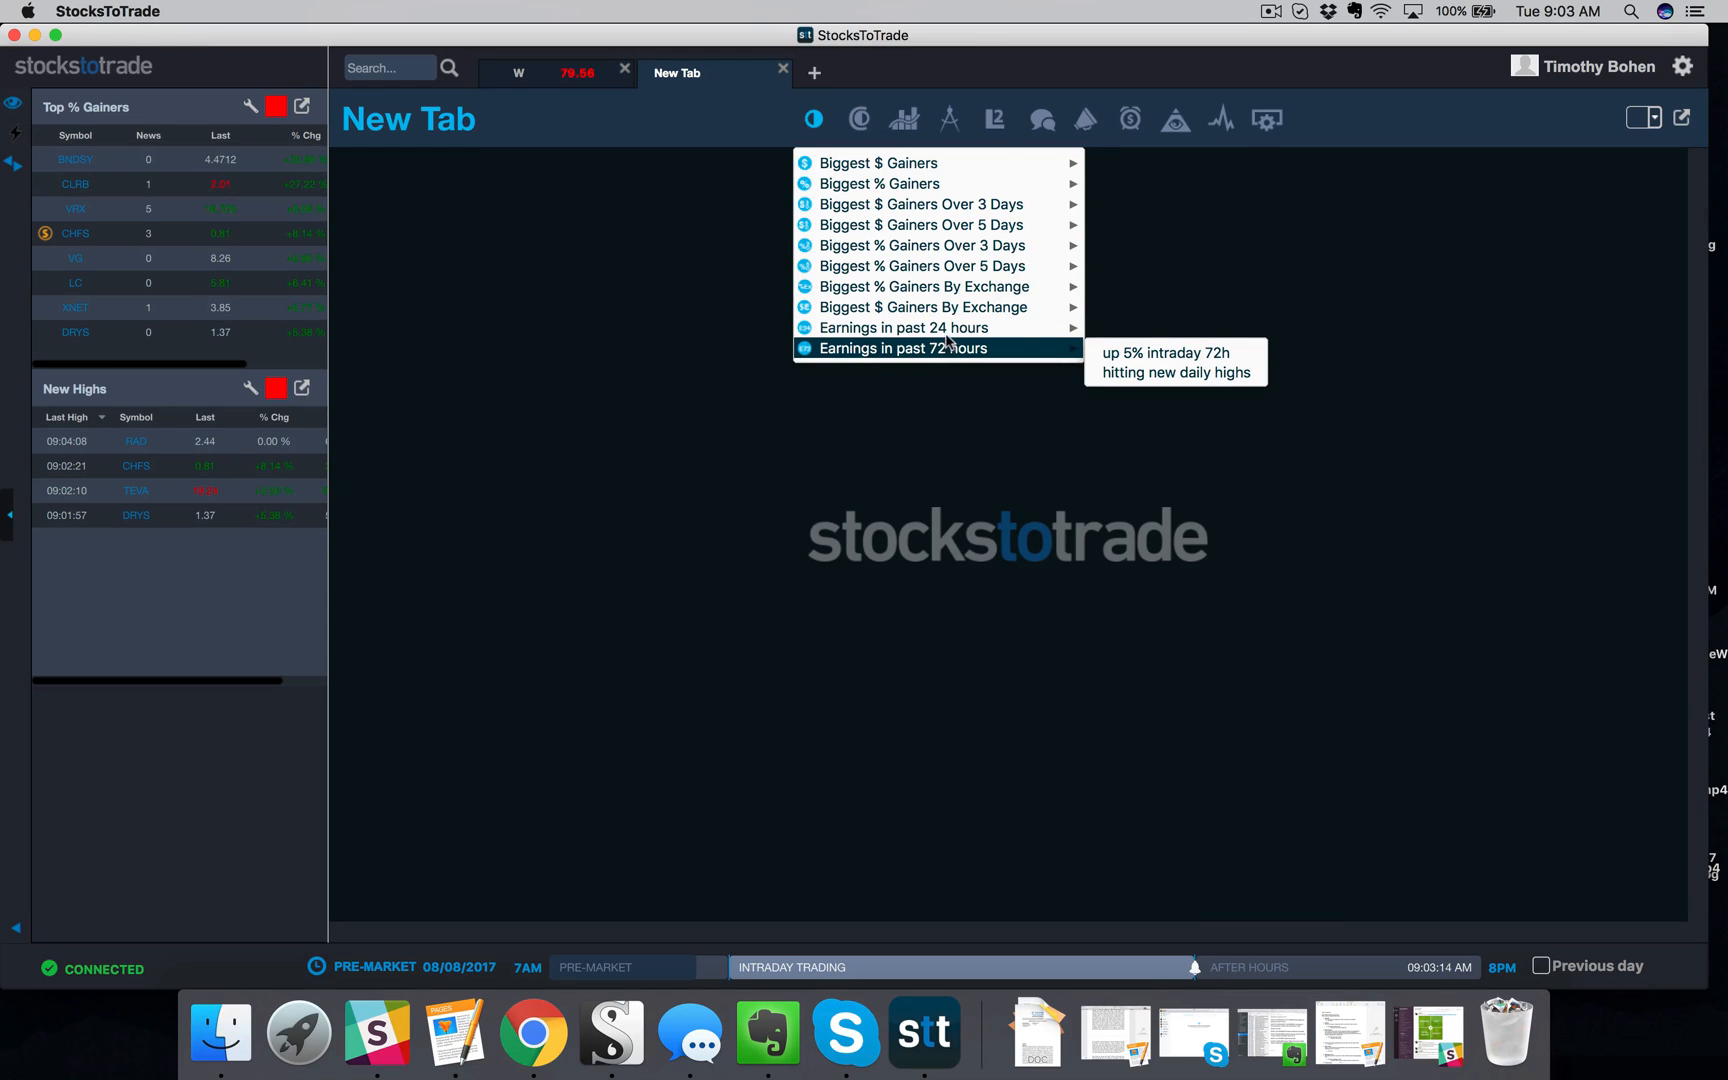
{"action": "mouse_move", "coordinate": [920, 266]}
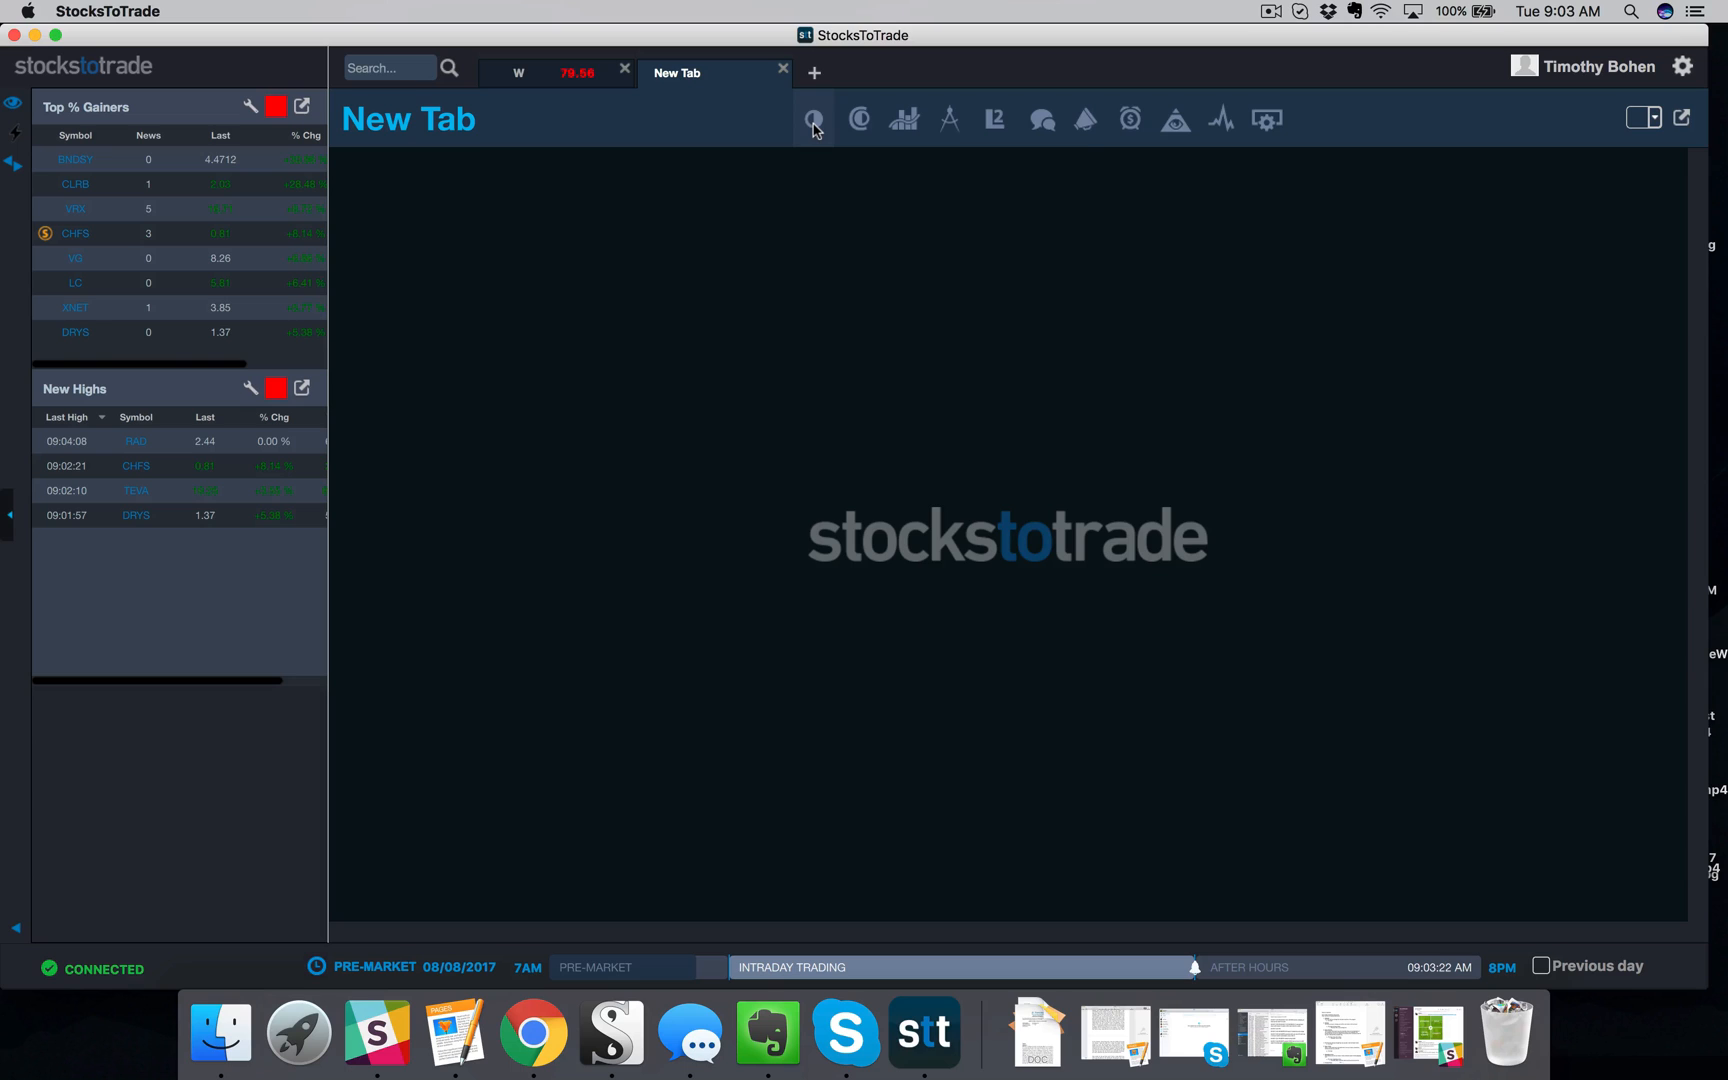
{"action": "left_click", "coordinate": [814, 120]}
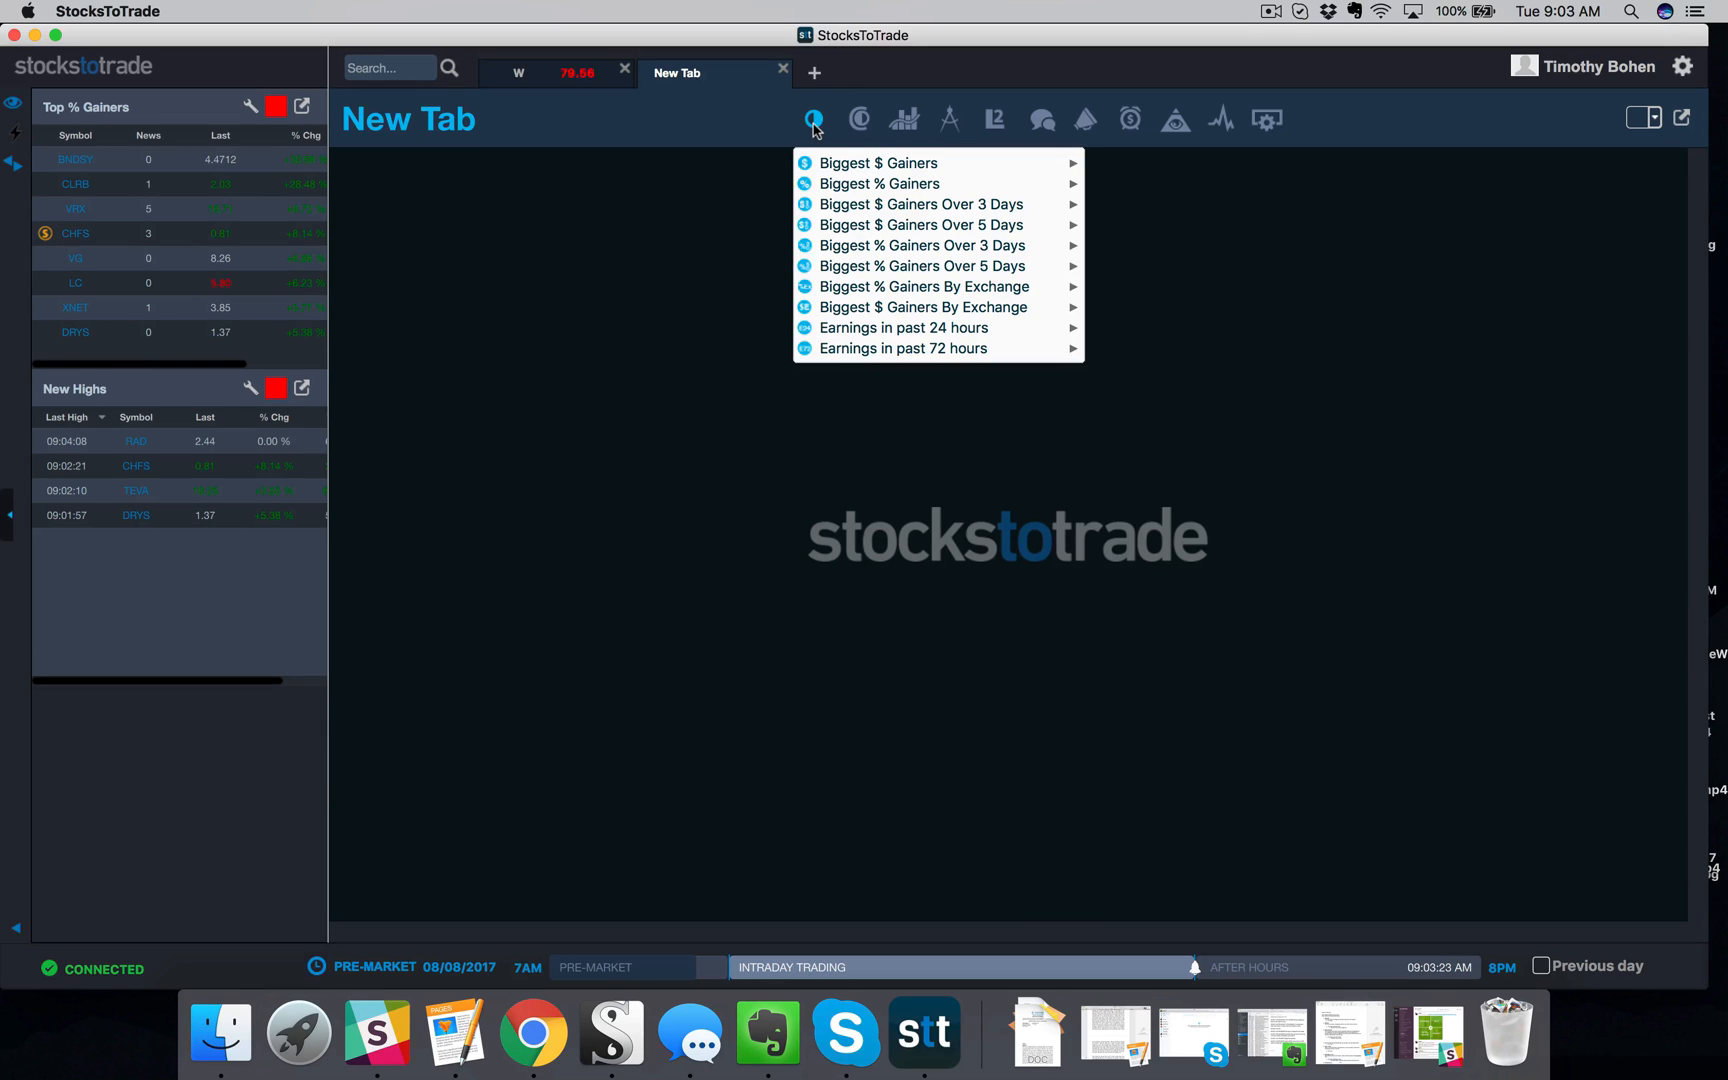
{"action": "mouse_move", "coordinate": [878, 182]}
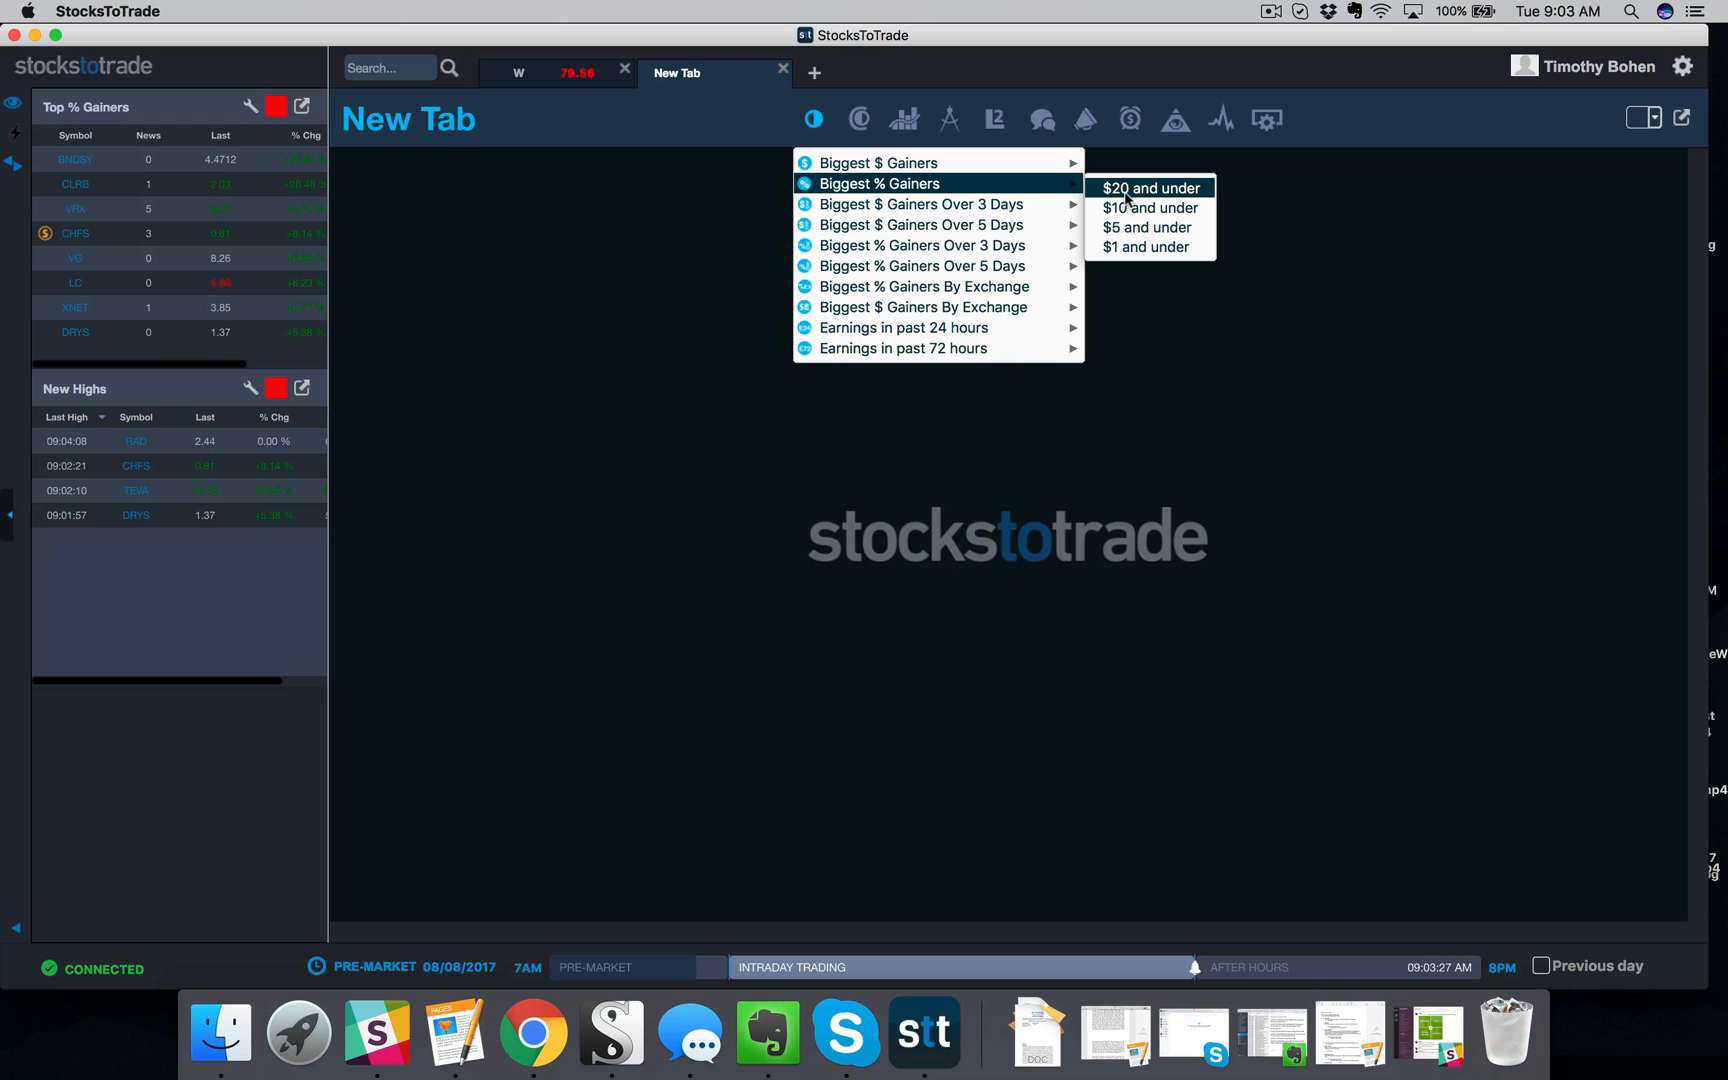
{"action": "mouse_move", "coordinate": [1146, 246]}
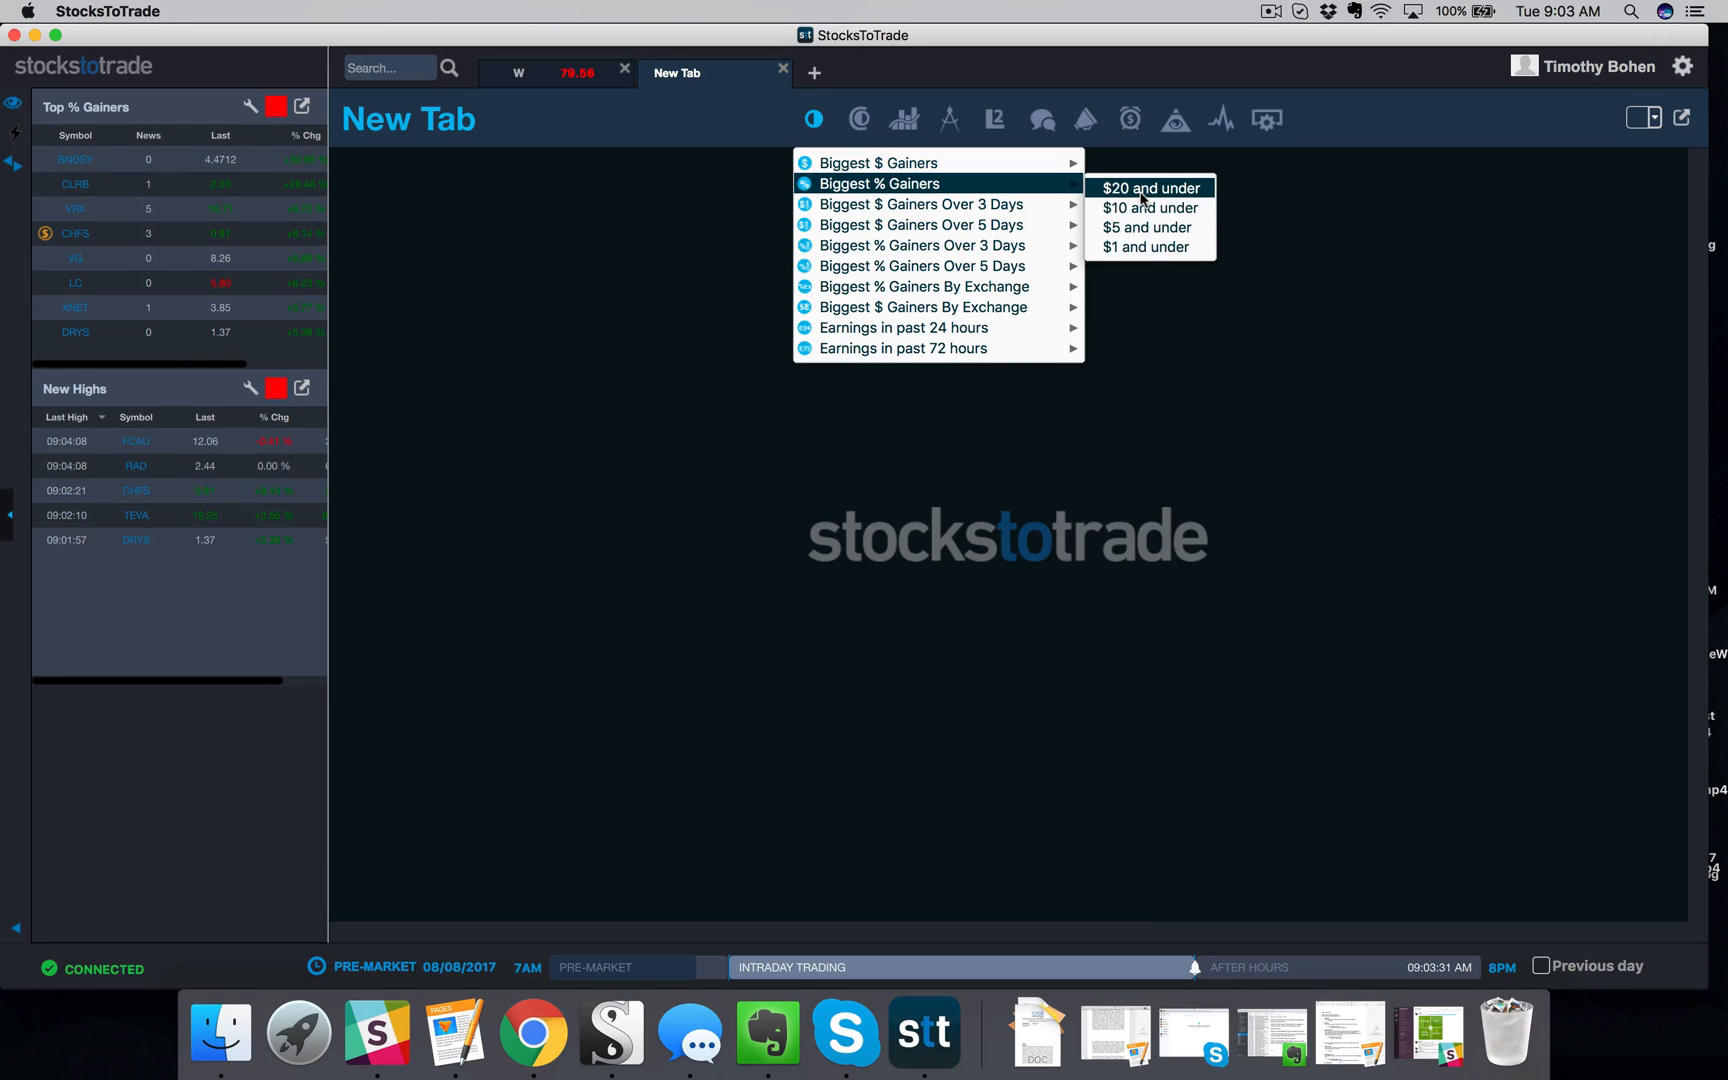
{"action": "mouse_move", "coordinate": [1148, 246]}
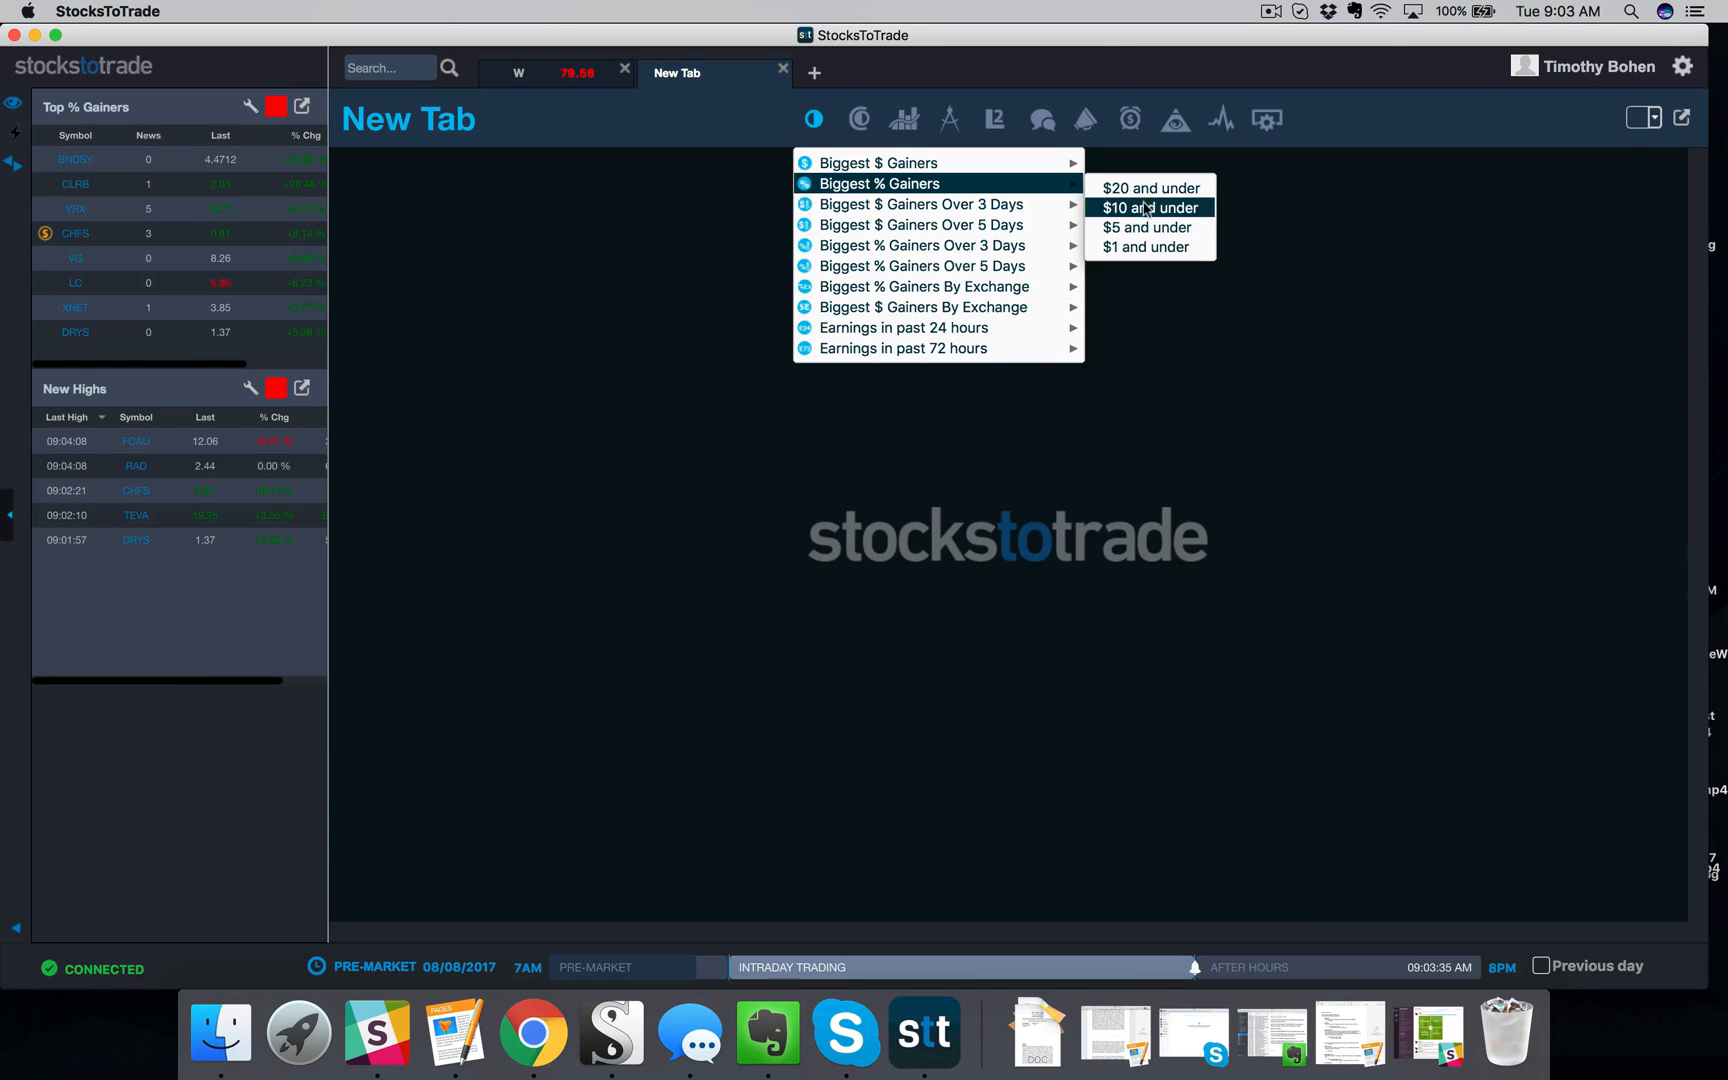
Run the Biggest % Gainers $20 and under scan, listing 26 symbols in Screener+
{"action": "left_click", "coordinate": [1148, 188]}
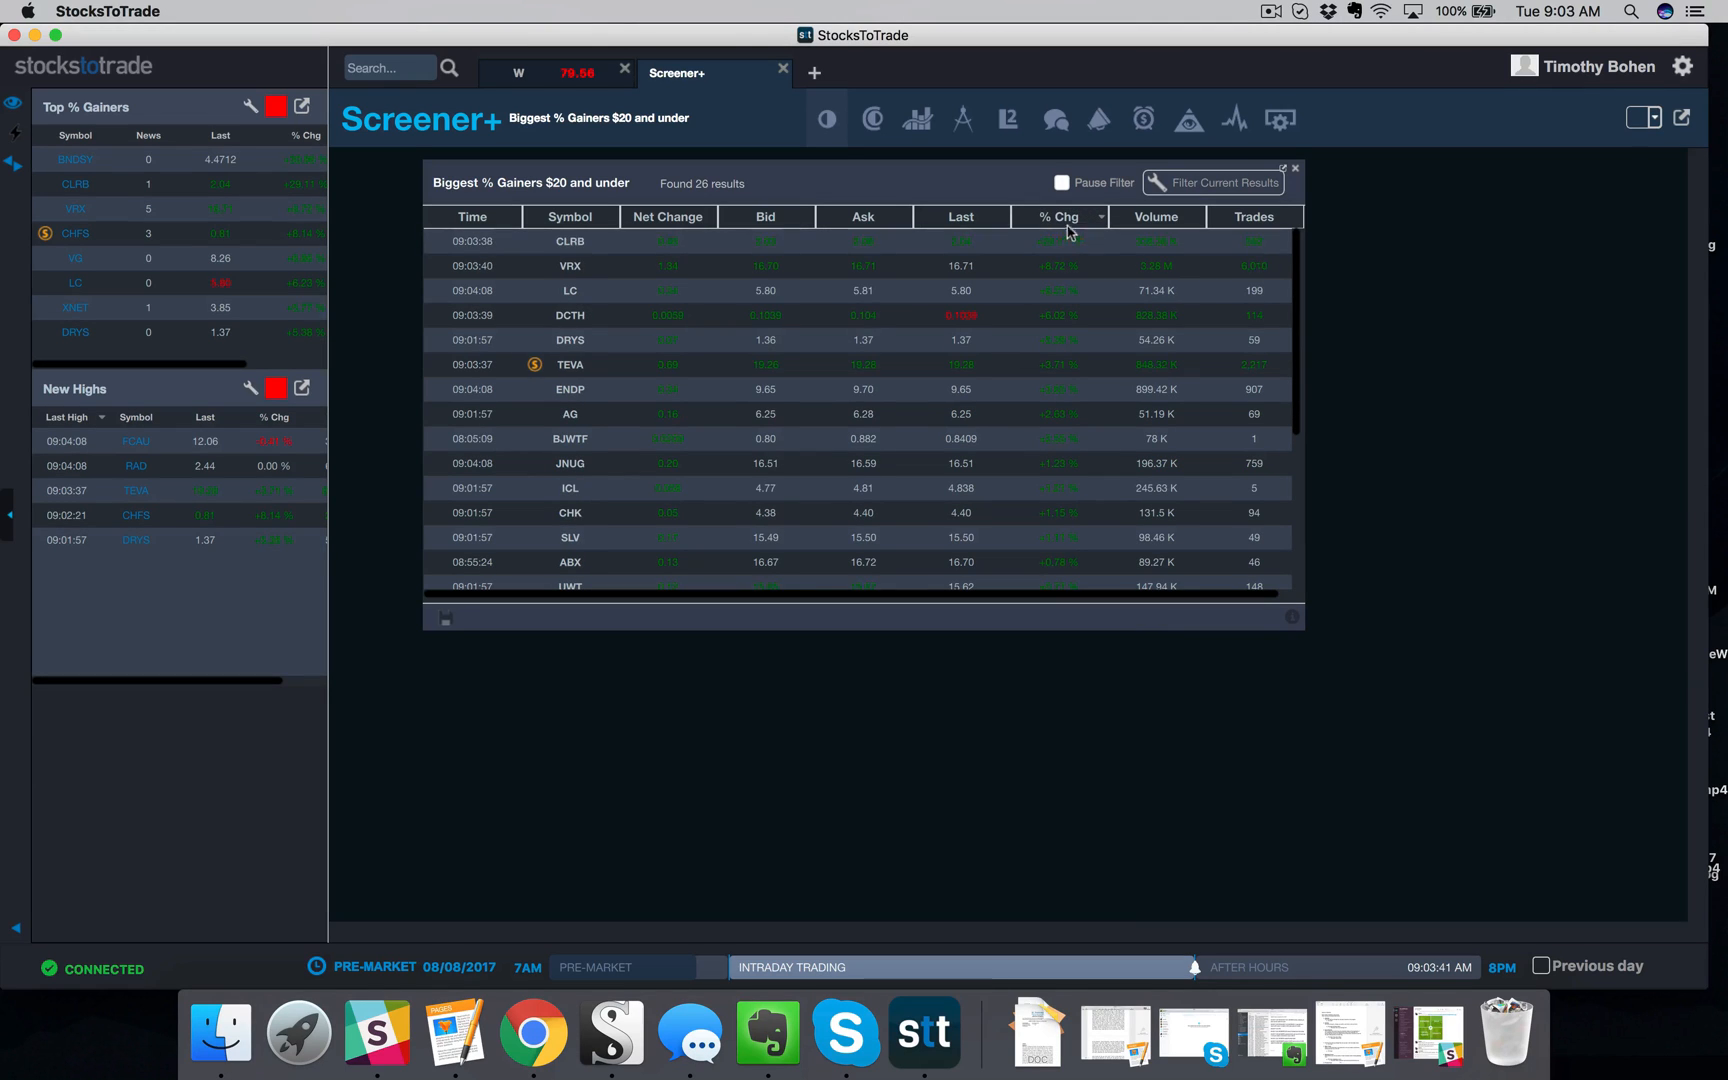
{"action": "left_click", "coordinate": [862, 242]}
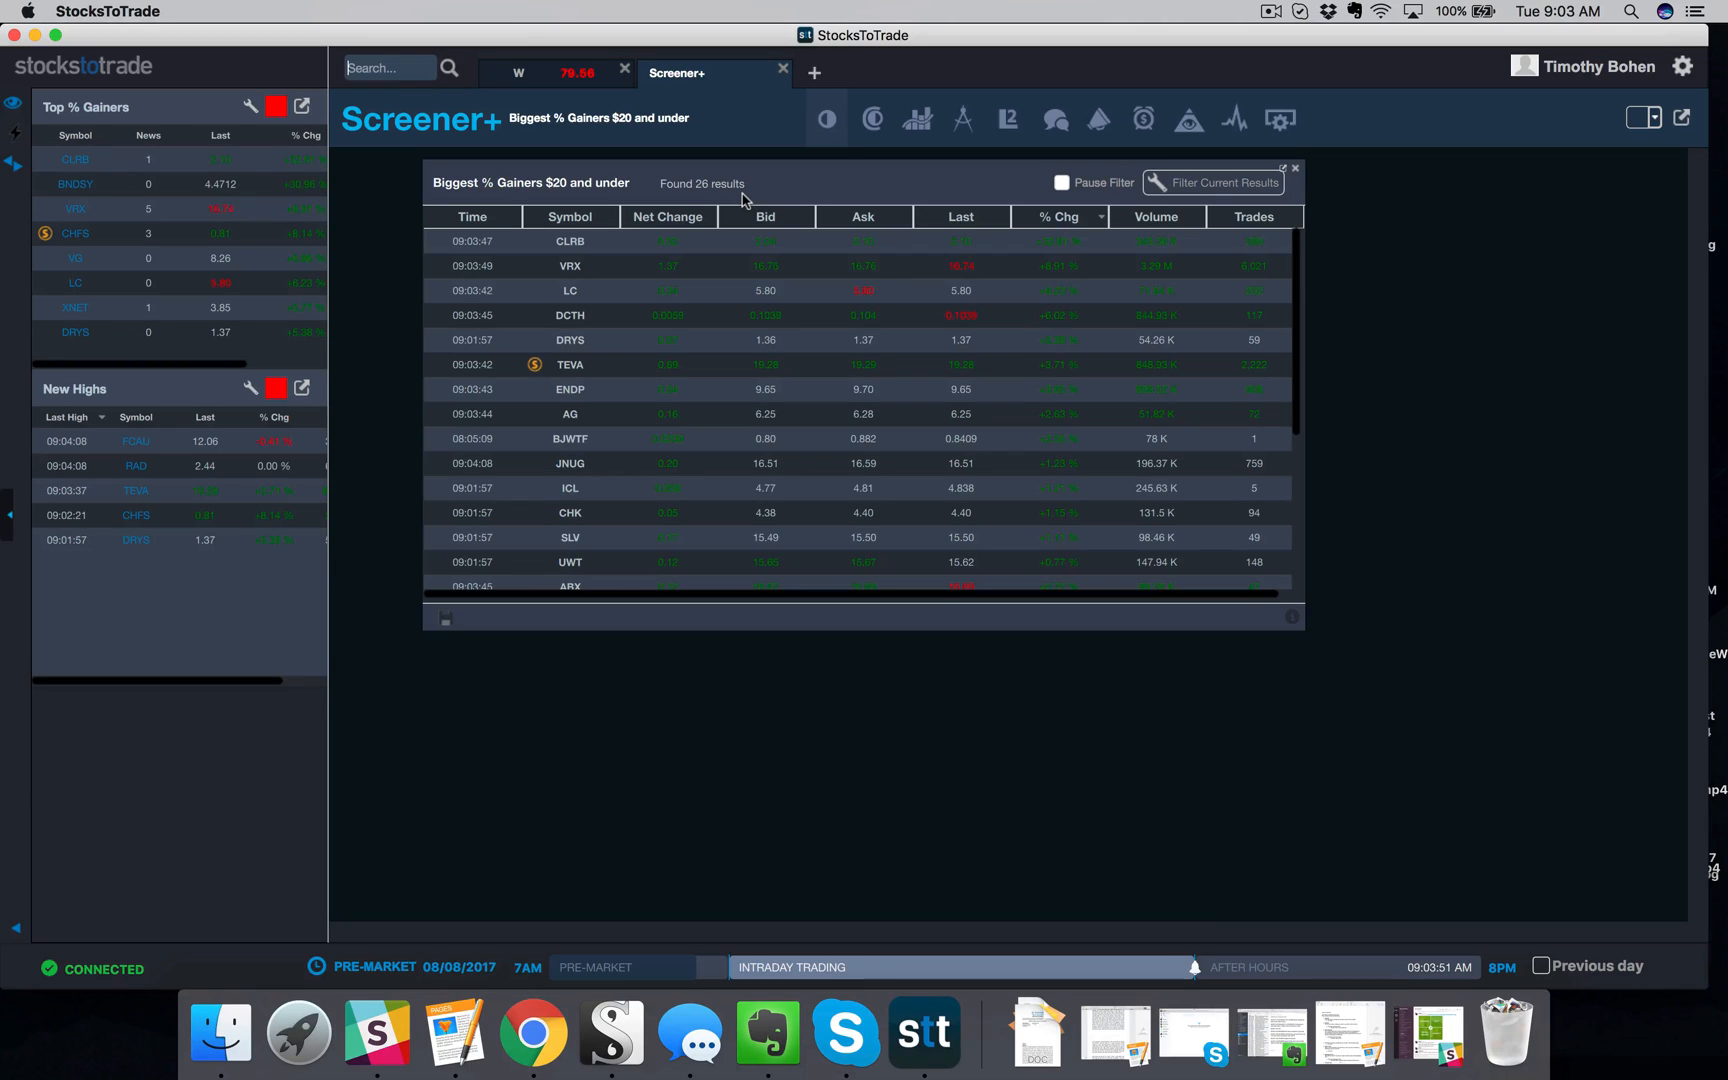
{"action": "mouse_move", "coordinate": [1136, 212]}
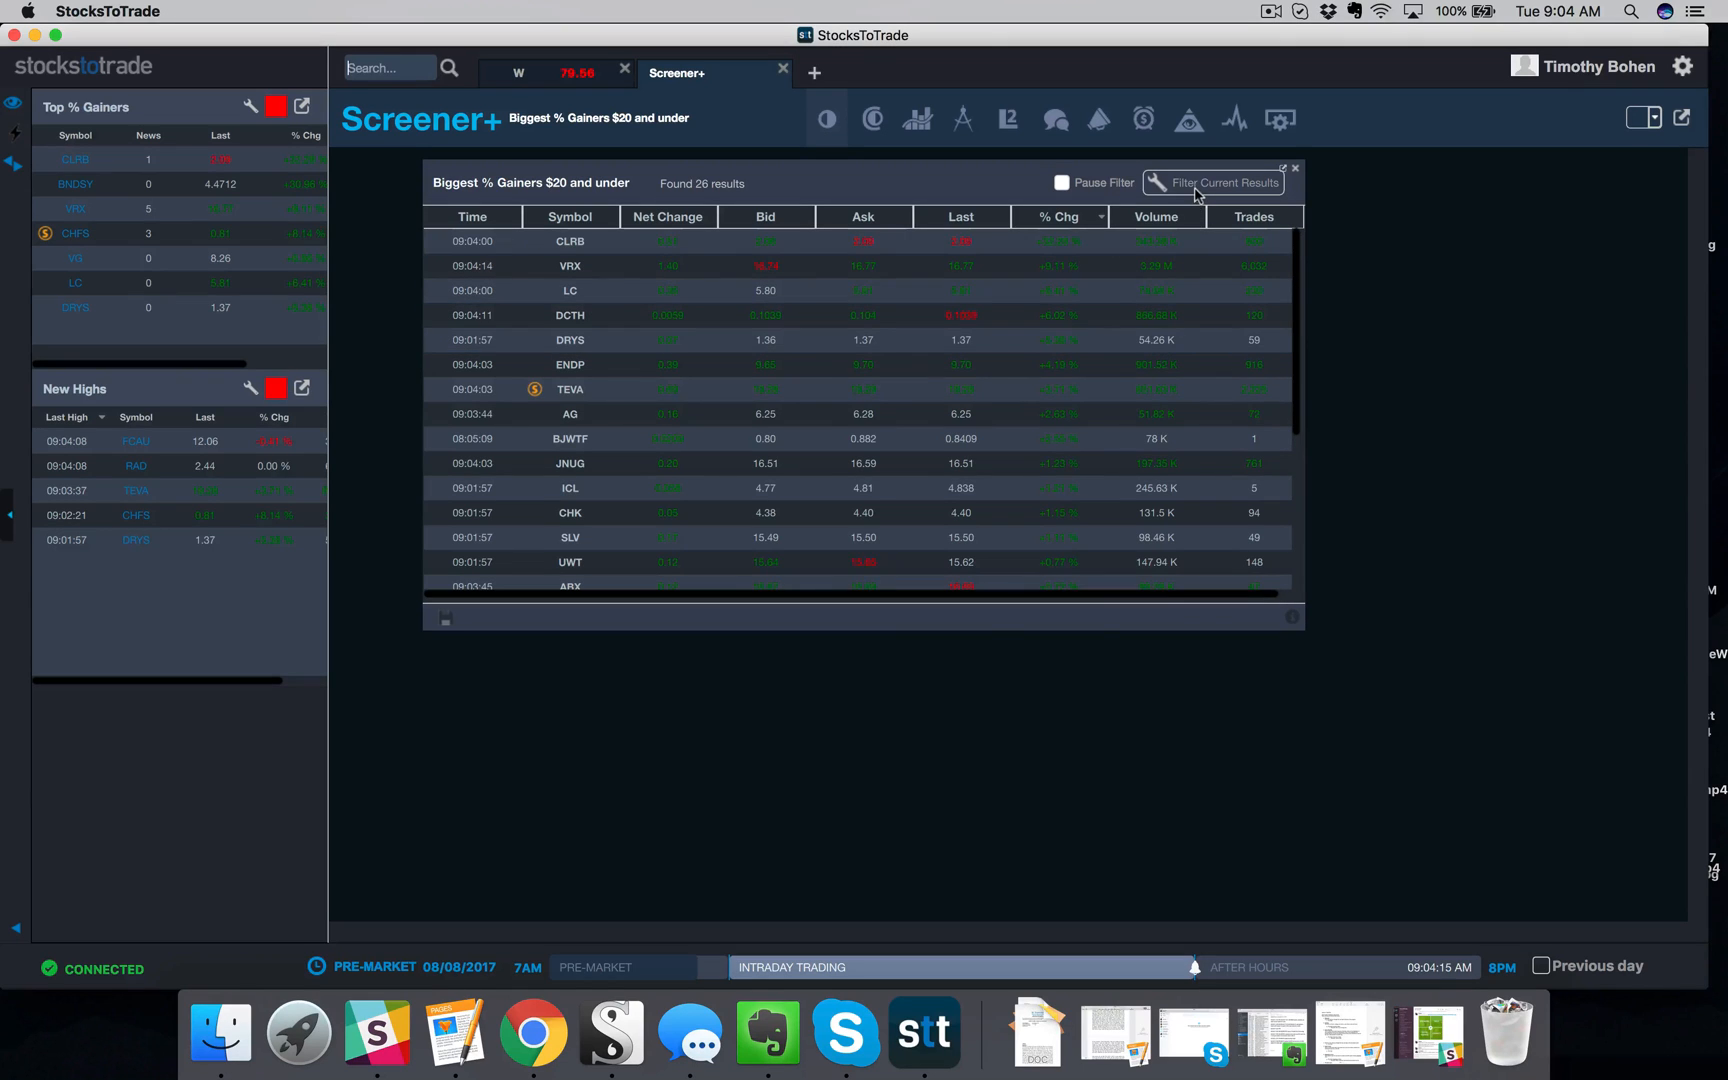
Enter filter criteria on the results: Volume From 100000 and % Chg From 5
{"action": "left_click", "coordinate": [1212, 182]}
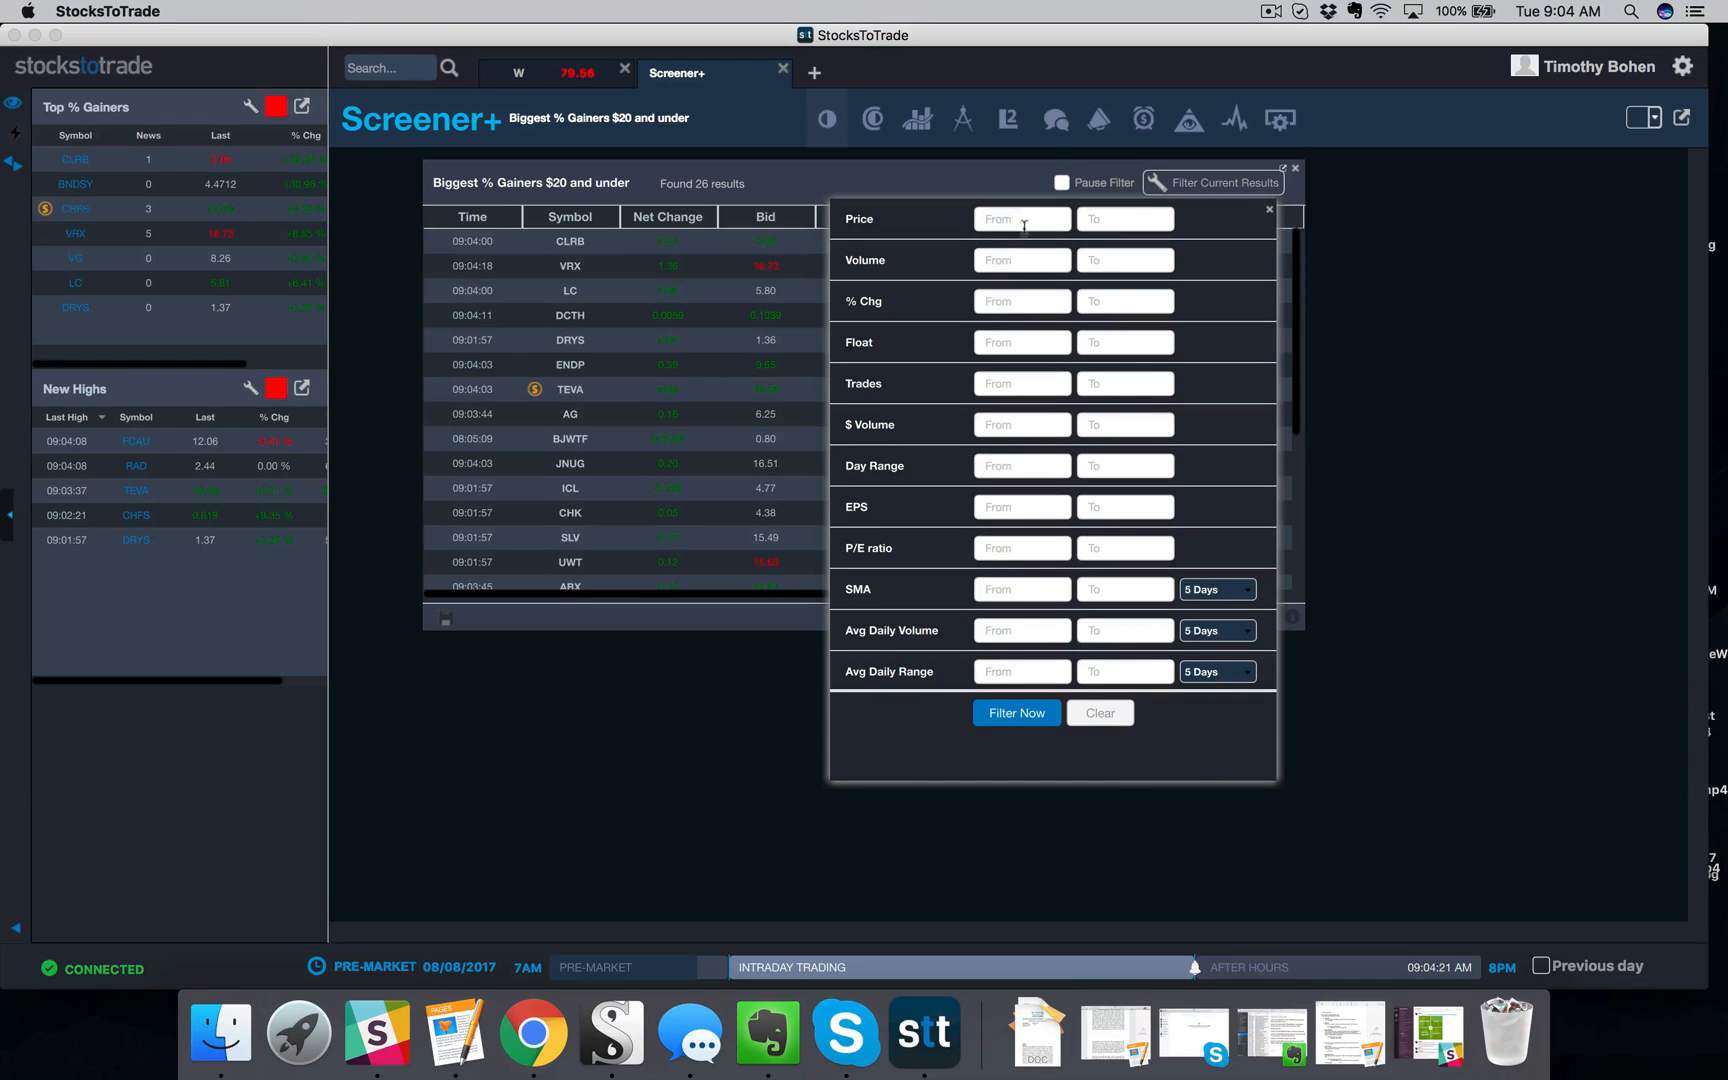
{"action": "type", "text": "100000"}
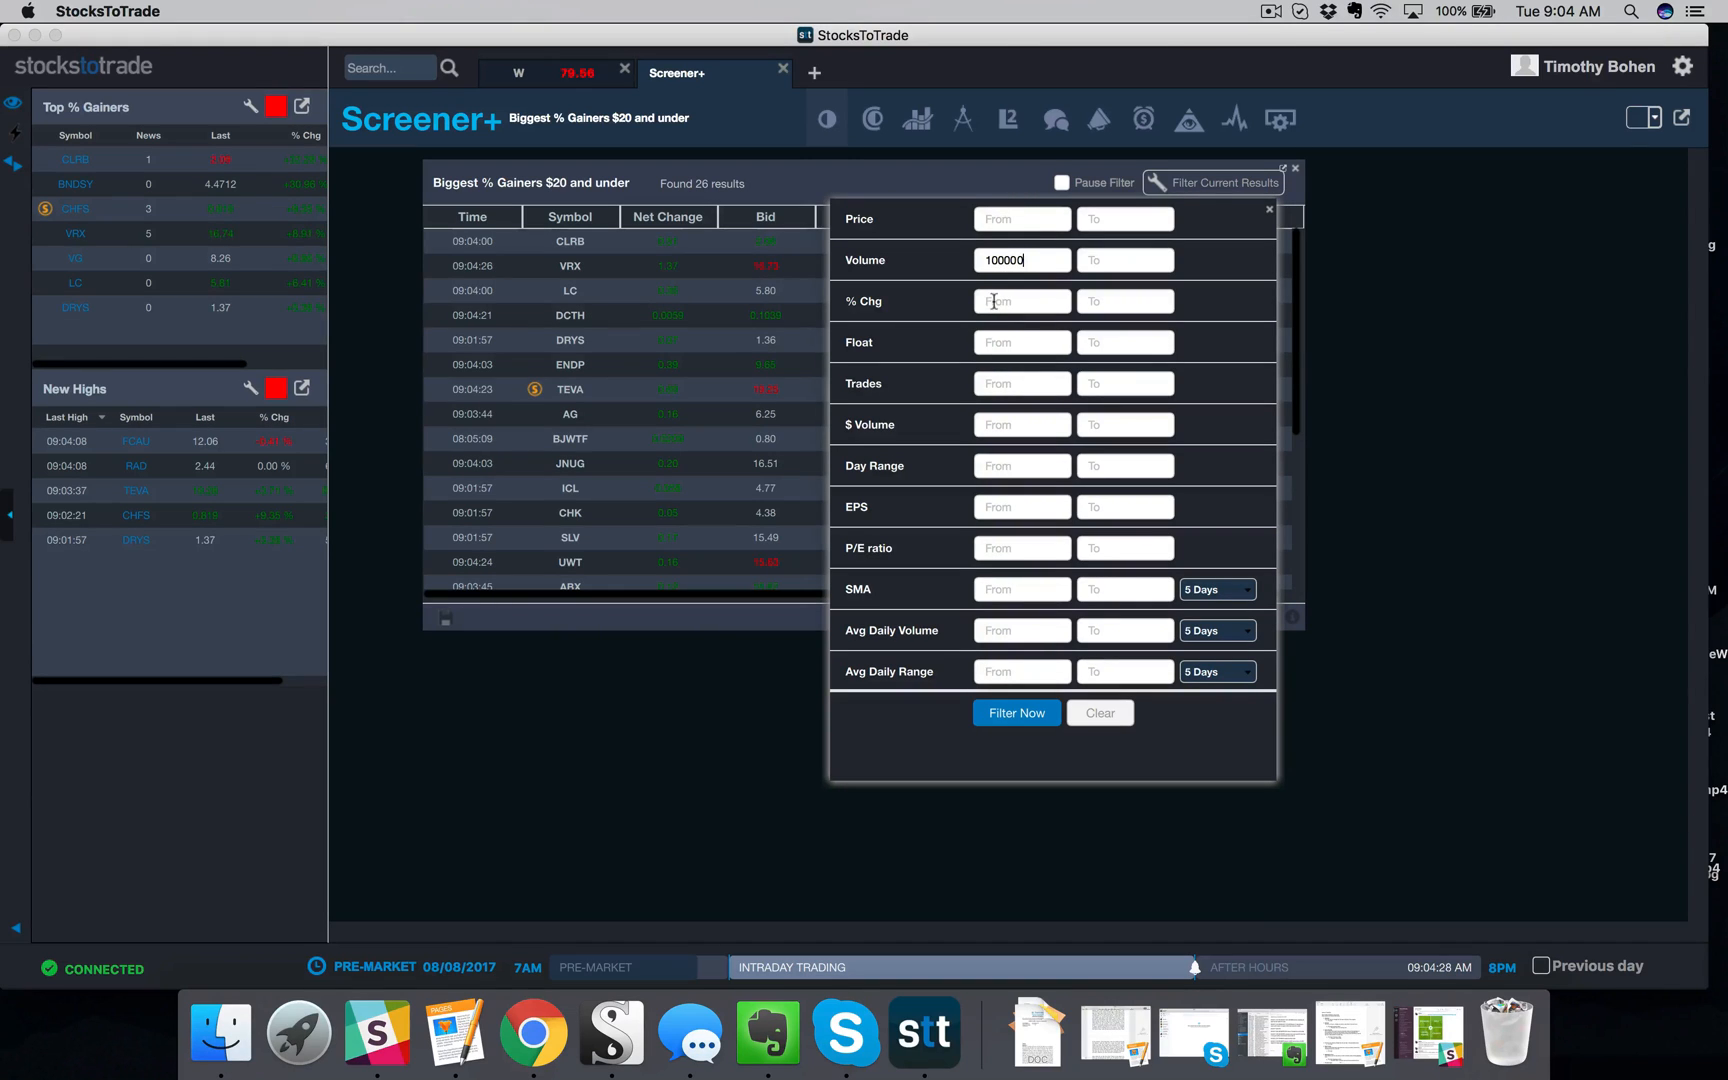
{"action": "type", "text": "5"}
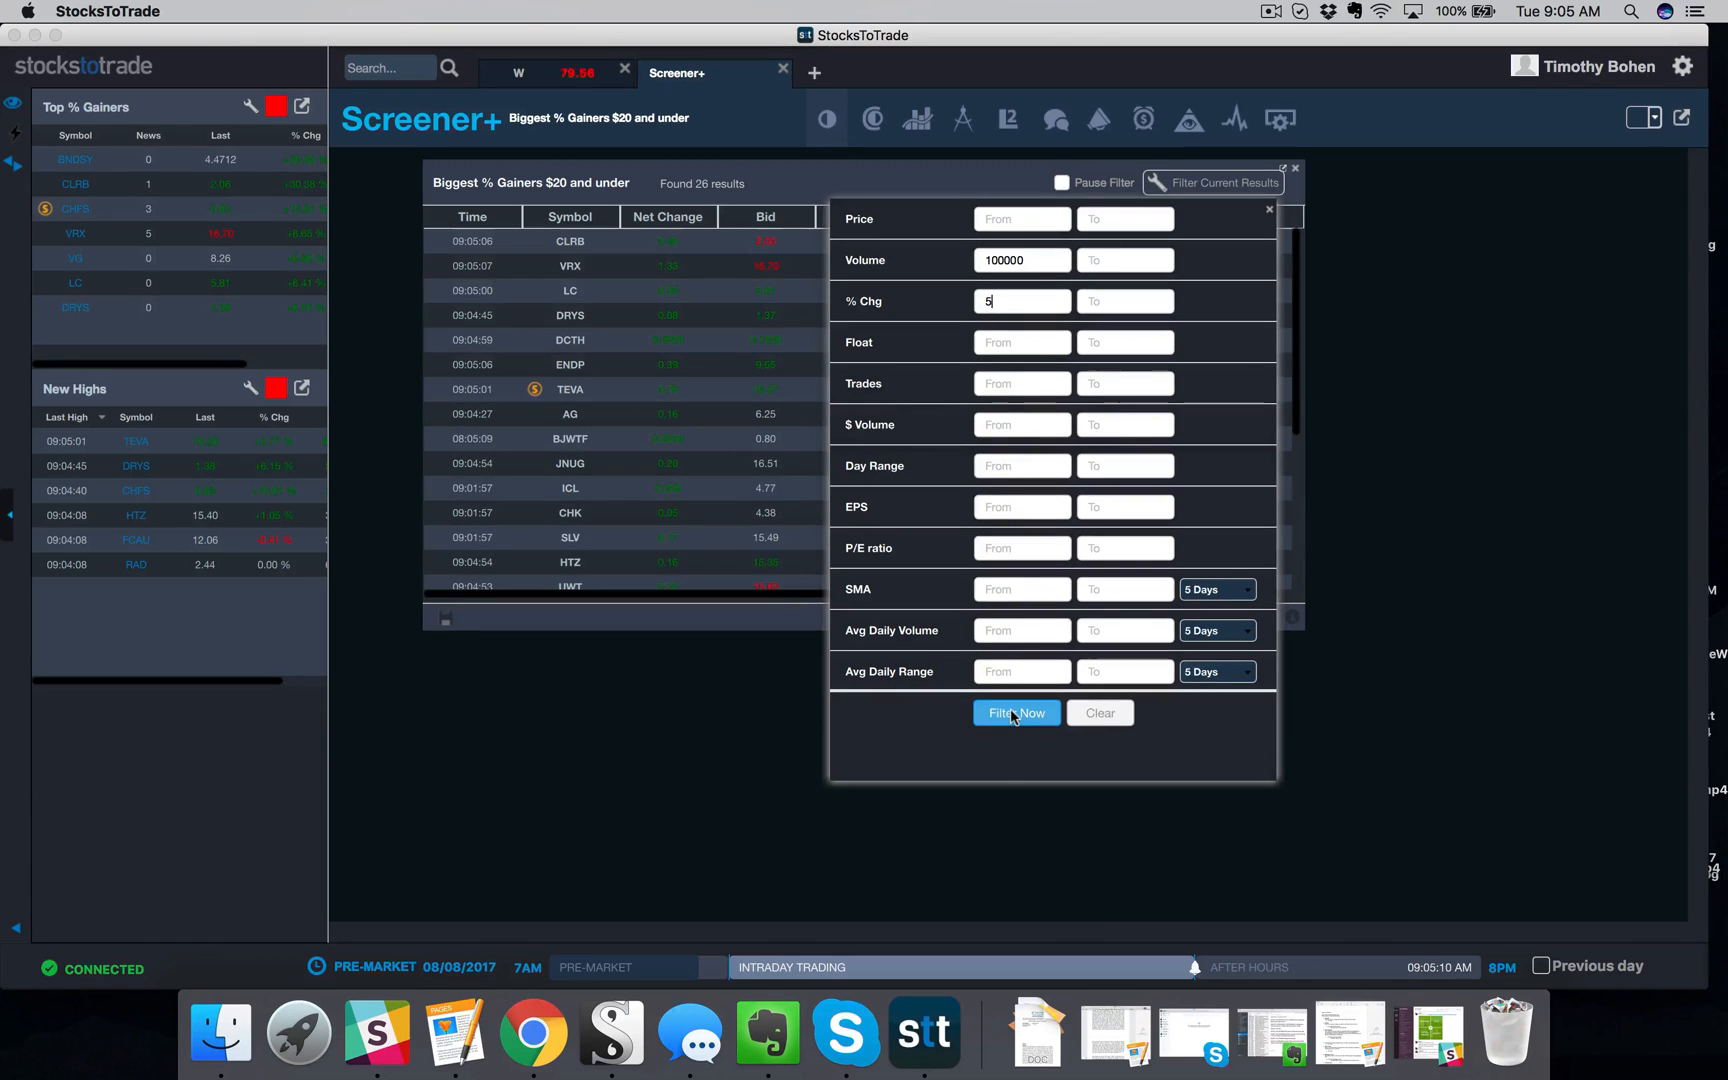
Apply the filter, narrowing the 26 gainers to CLRB, VRX and DCTH
{"action": "left_click", "coordinate": [1014, 714]}
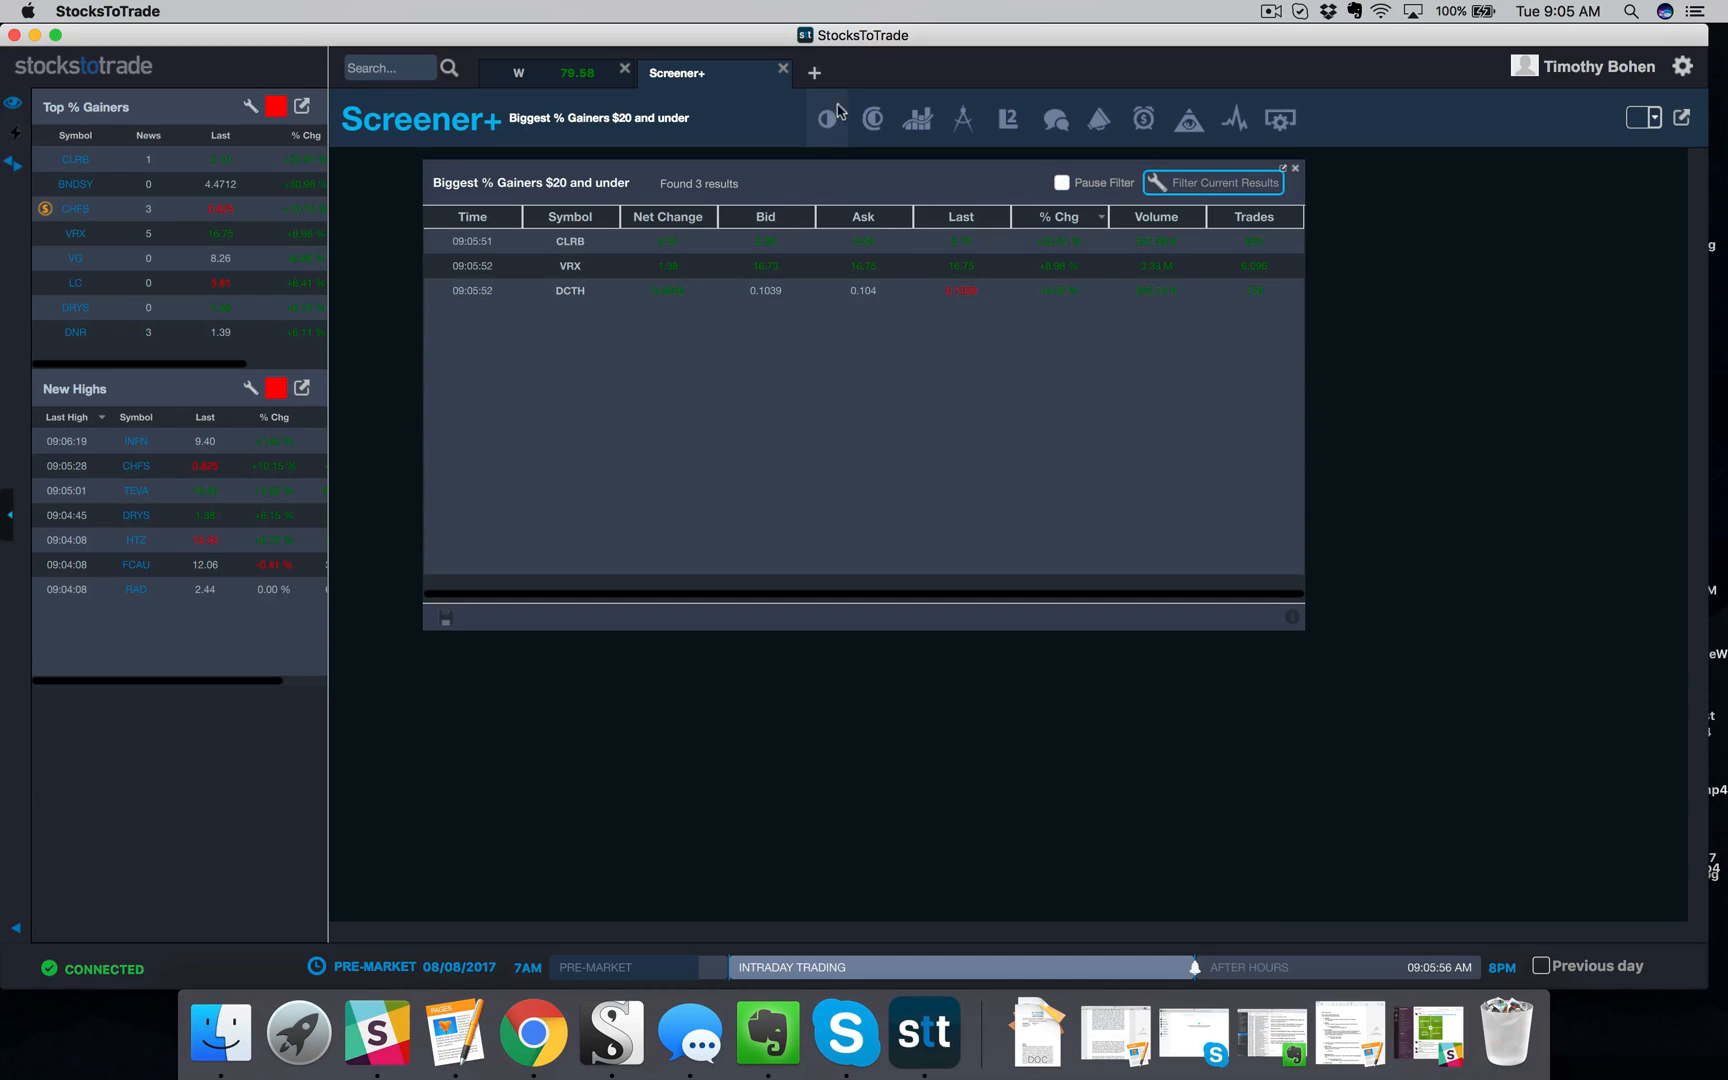
On a new tab, load the custom screener builder and edit the Last < 10,000 price rule
{"action": "left_click", "coordinate": [814, 72]}
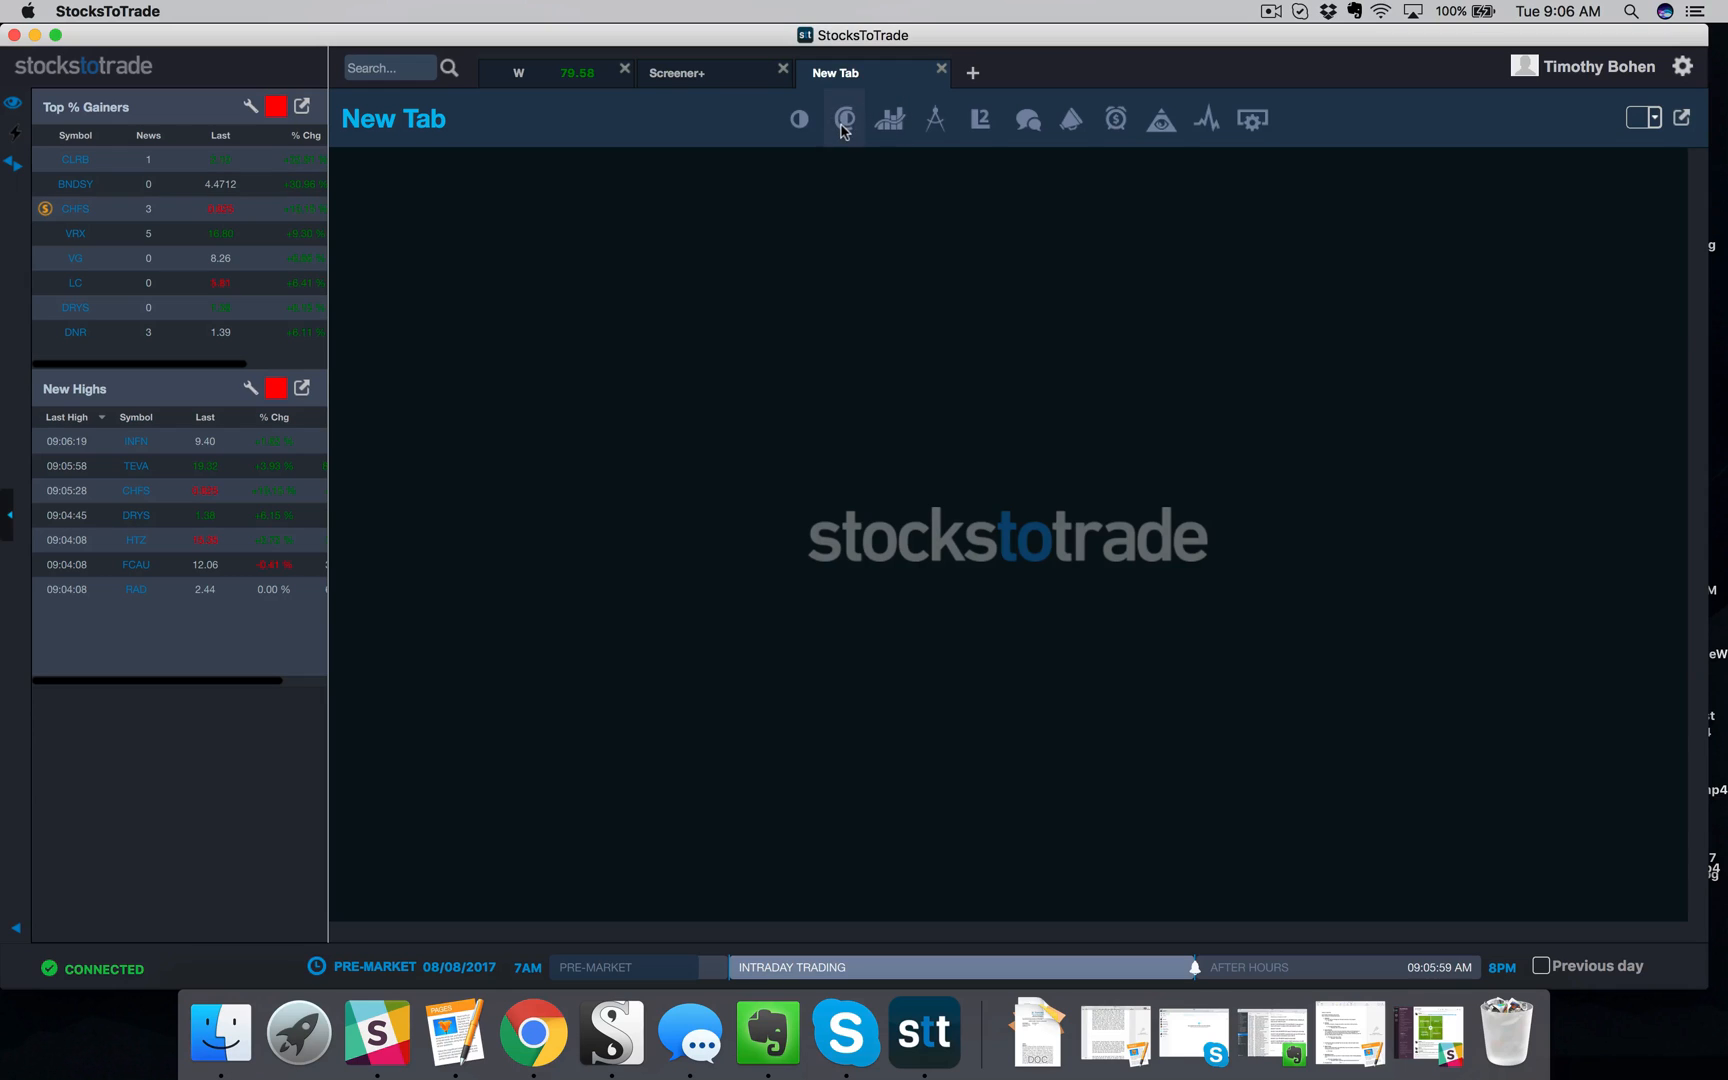
{"action": "left_click", "coordinate": [872, 120]}
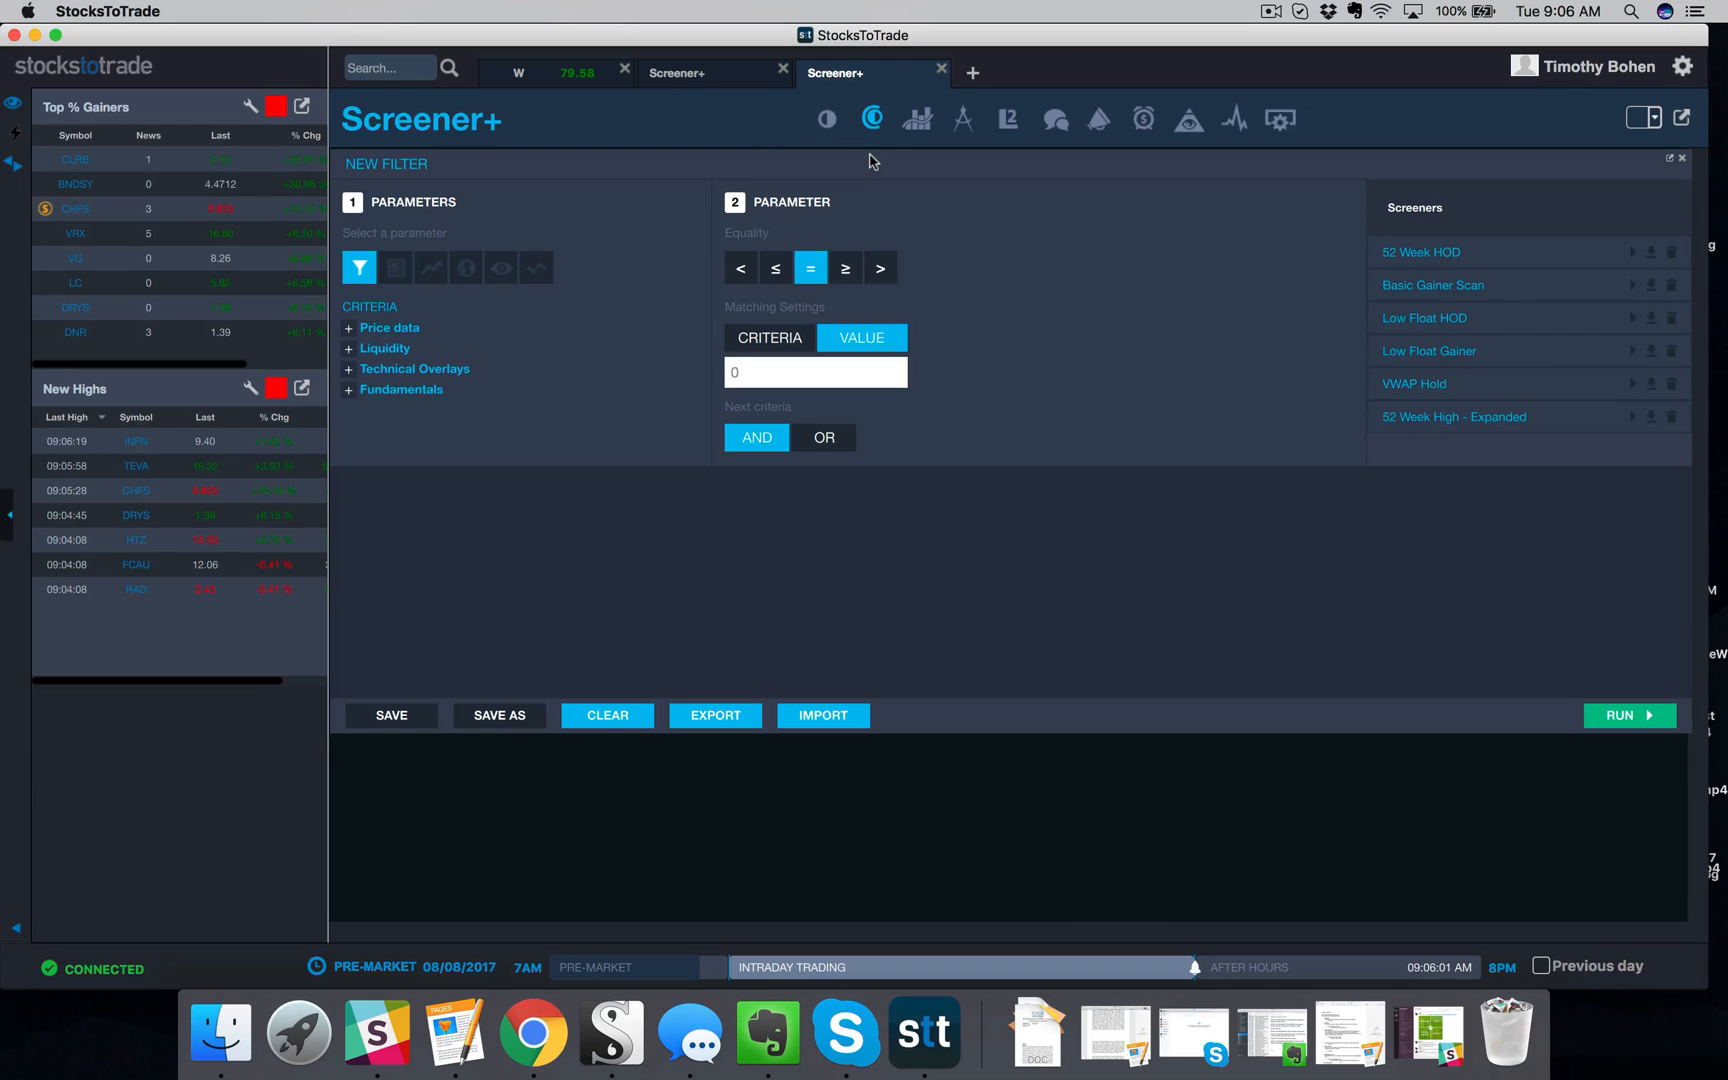
{"action": "mouse_move", "coordinate": [1096, 120]}
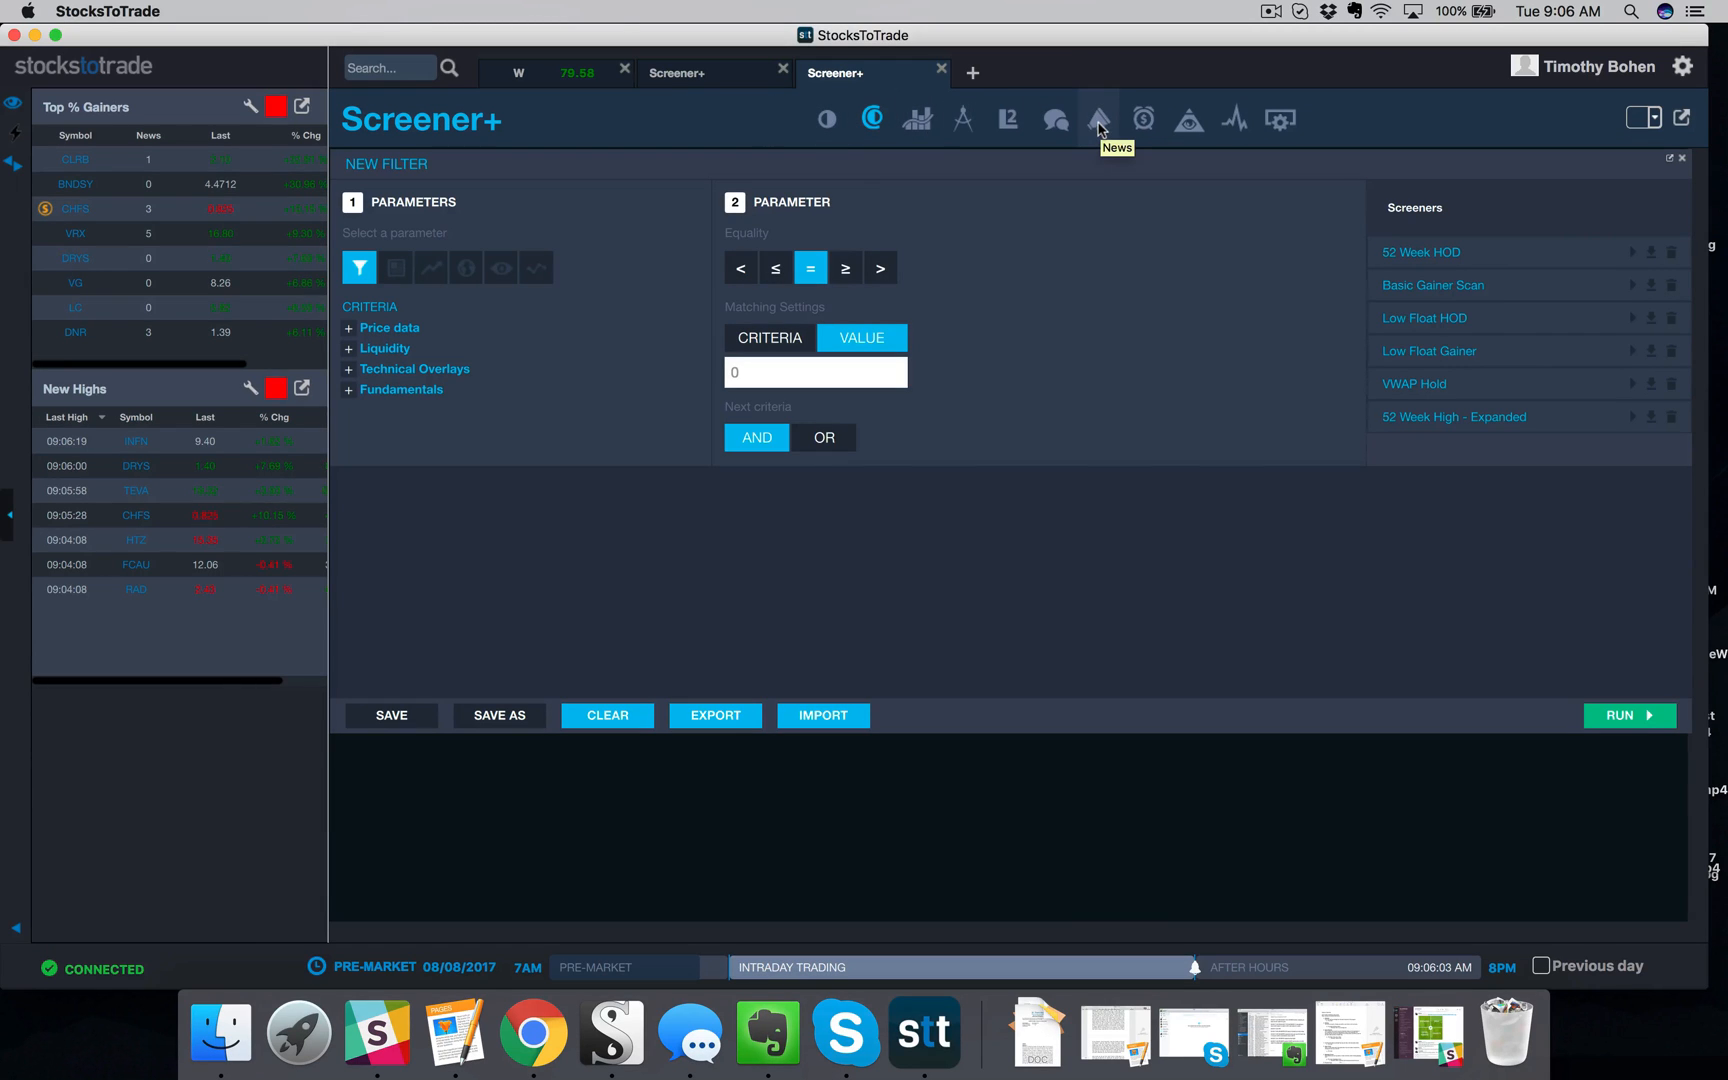
{"action": "mouse_move", "coordinate": [1400, 292]}
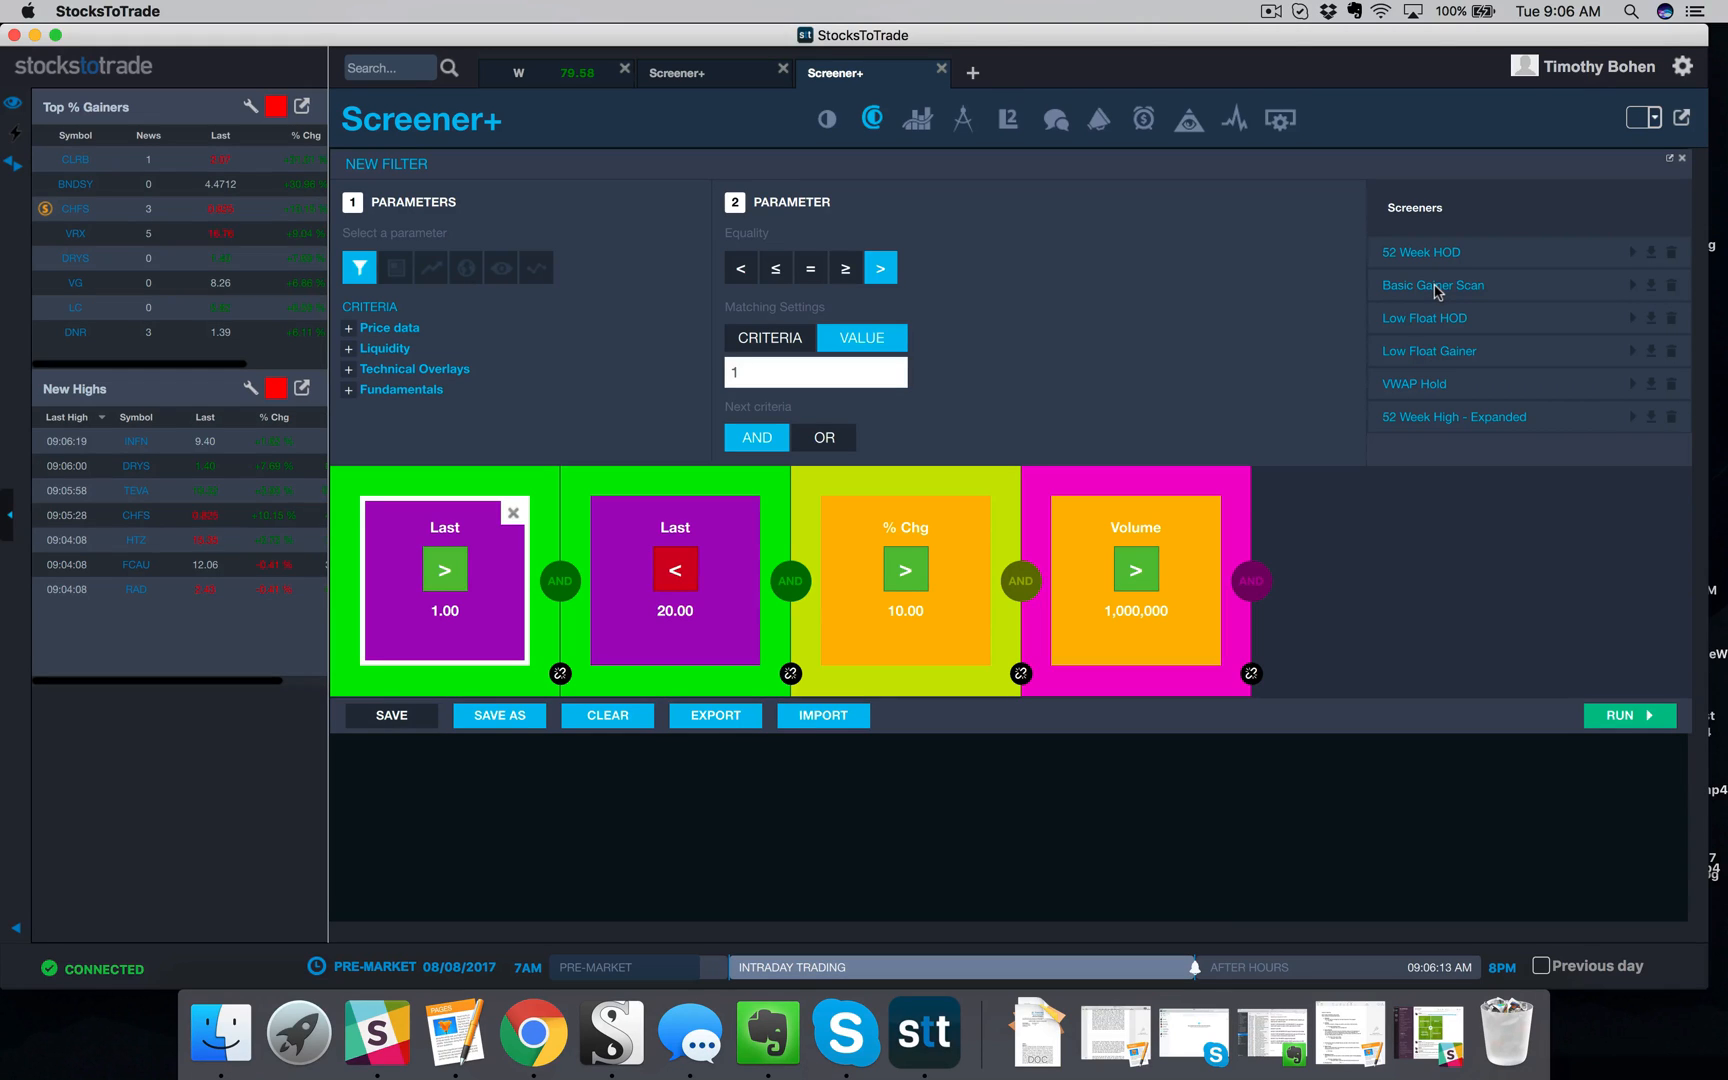
{"action": "left_click", "coordinate": [674, 580]}
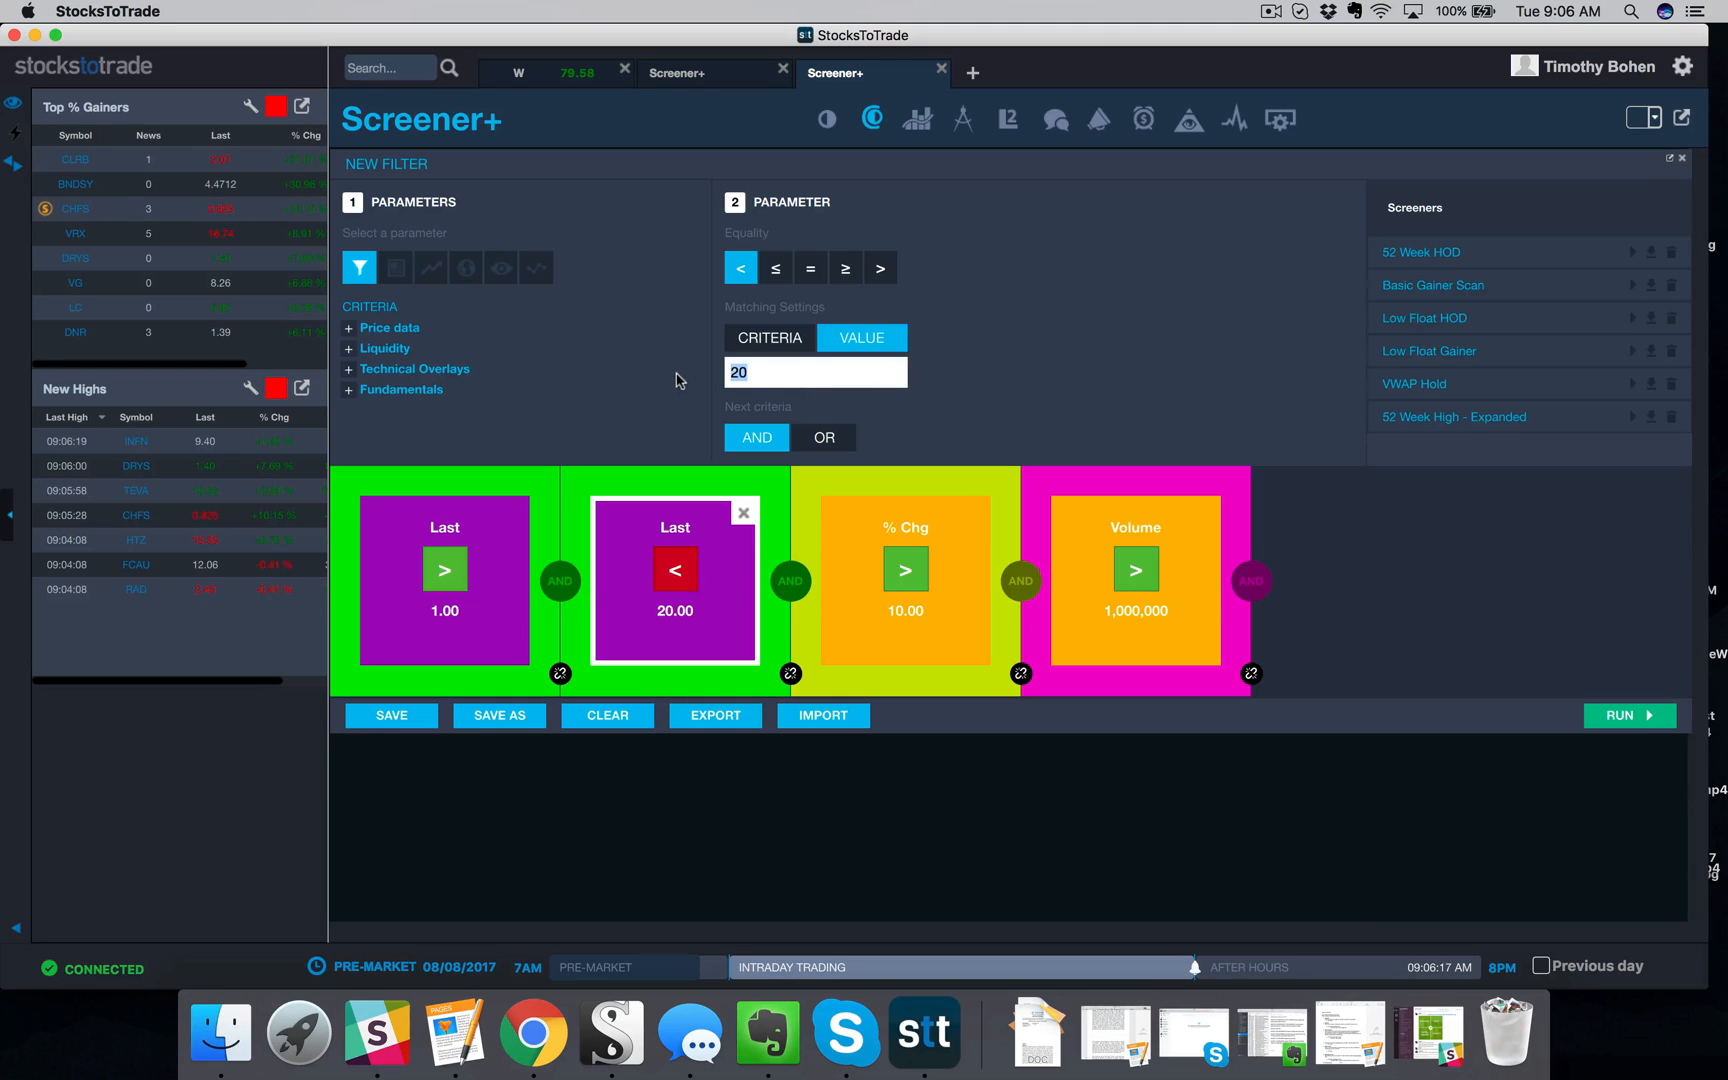
{"action": "type", "text": "10000"}
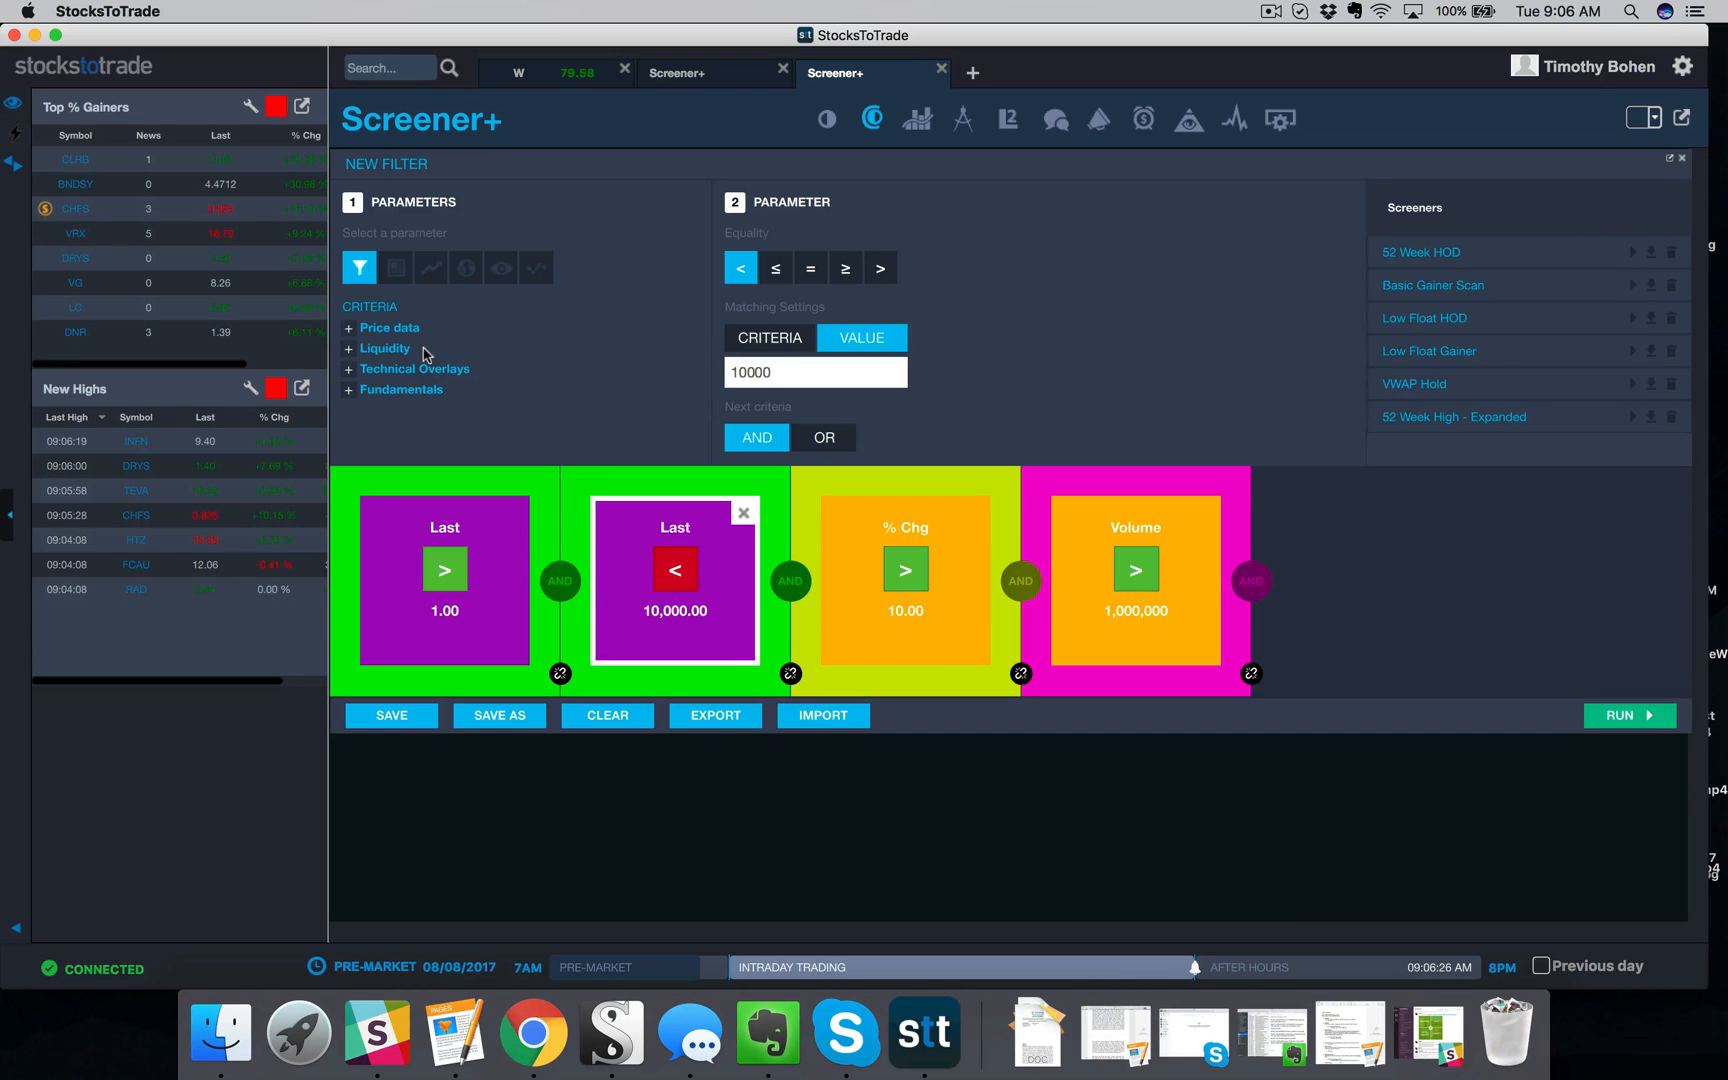
Expand the Price data and Price criteria to show the Last, Bid and Ask fields
{"action": "left_click", "coordinate": [380, 328]}
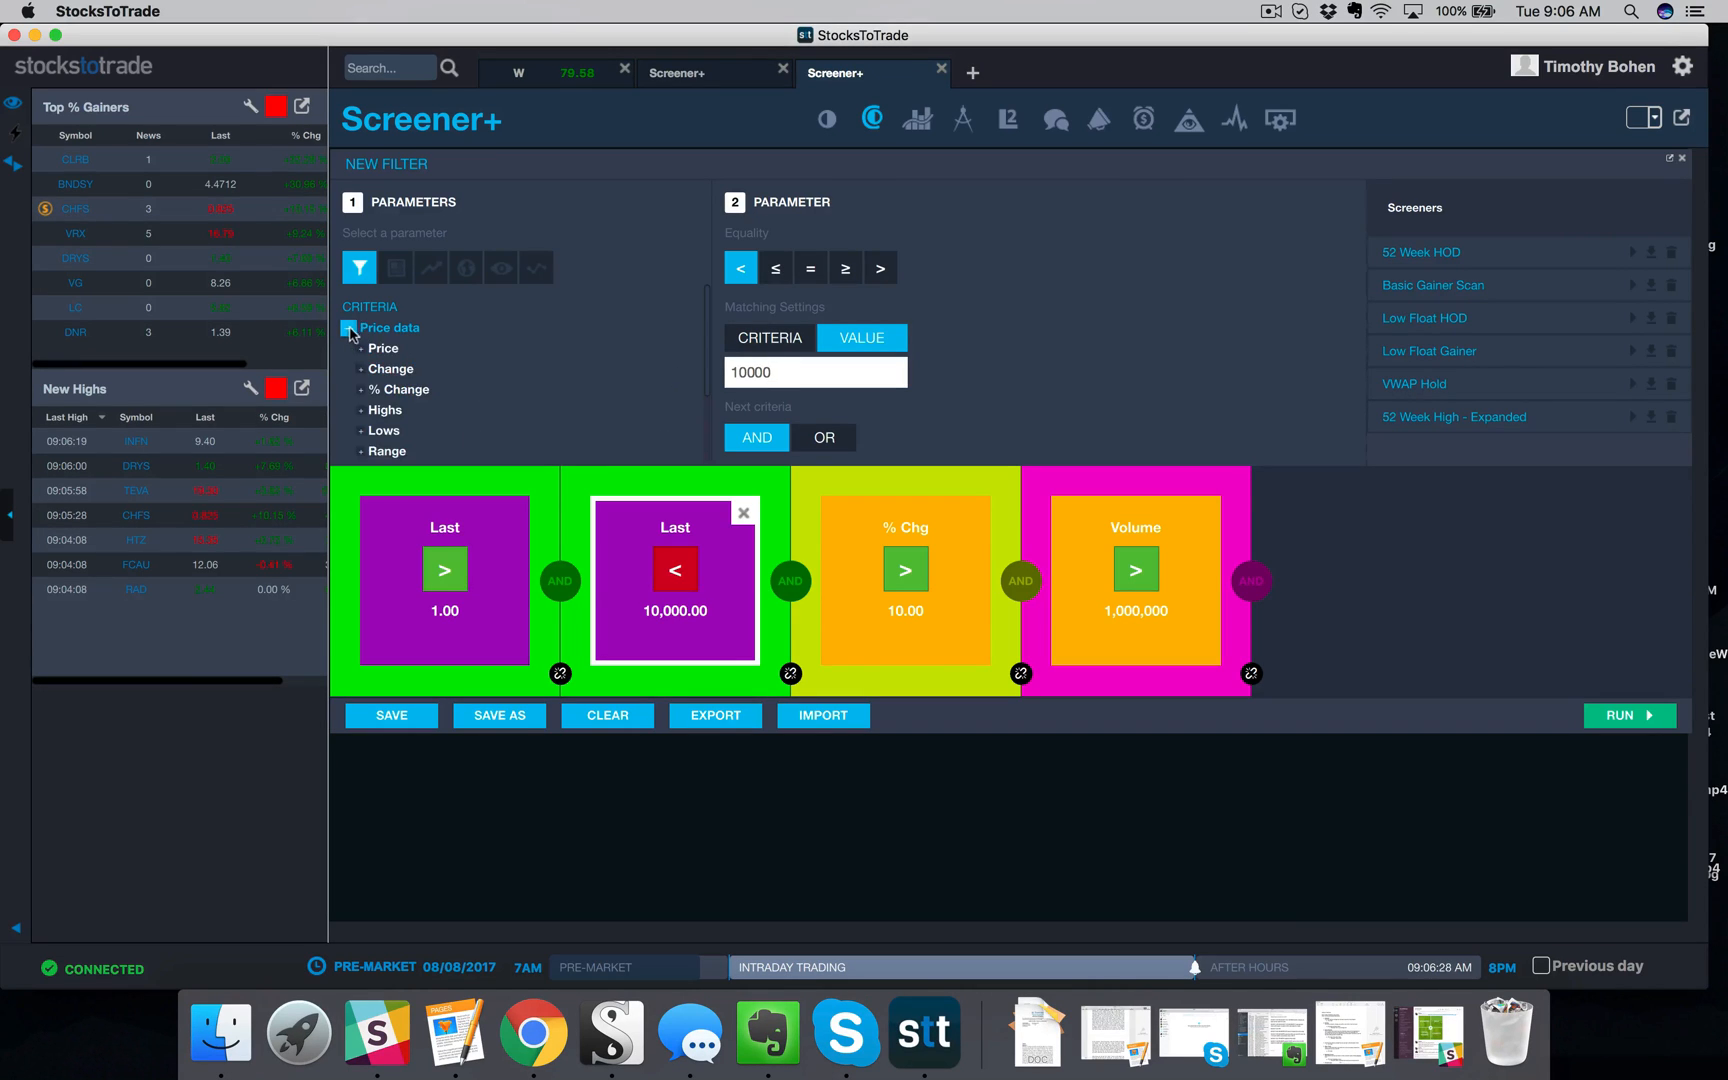
{"action": "left_click", "coordinate": [384, 348]}
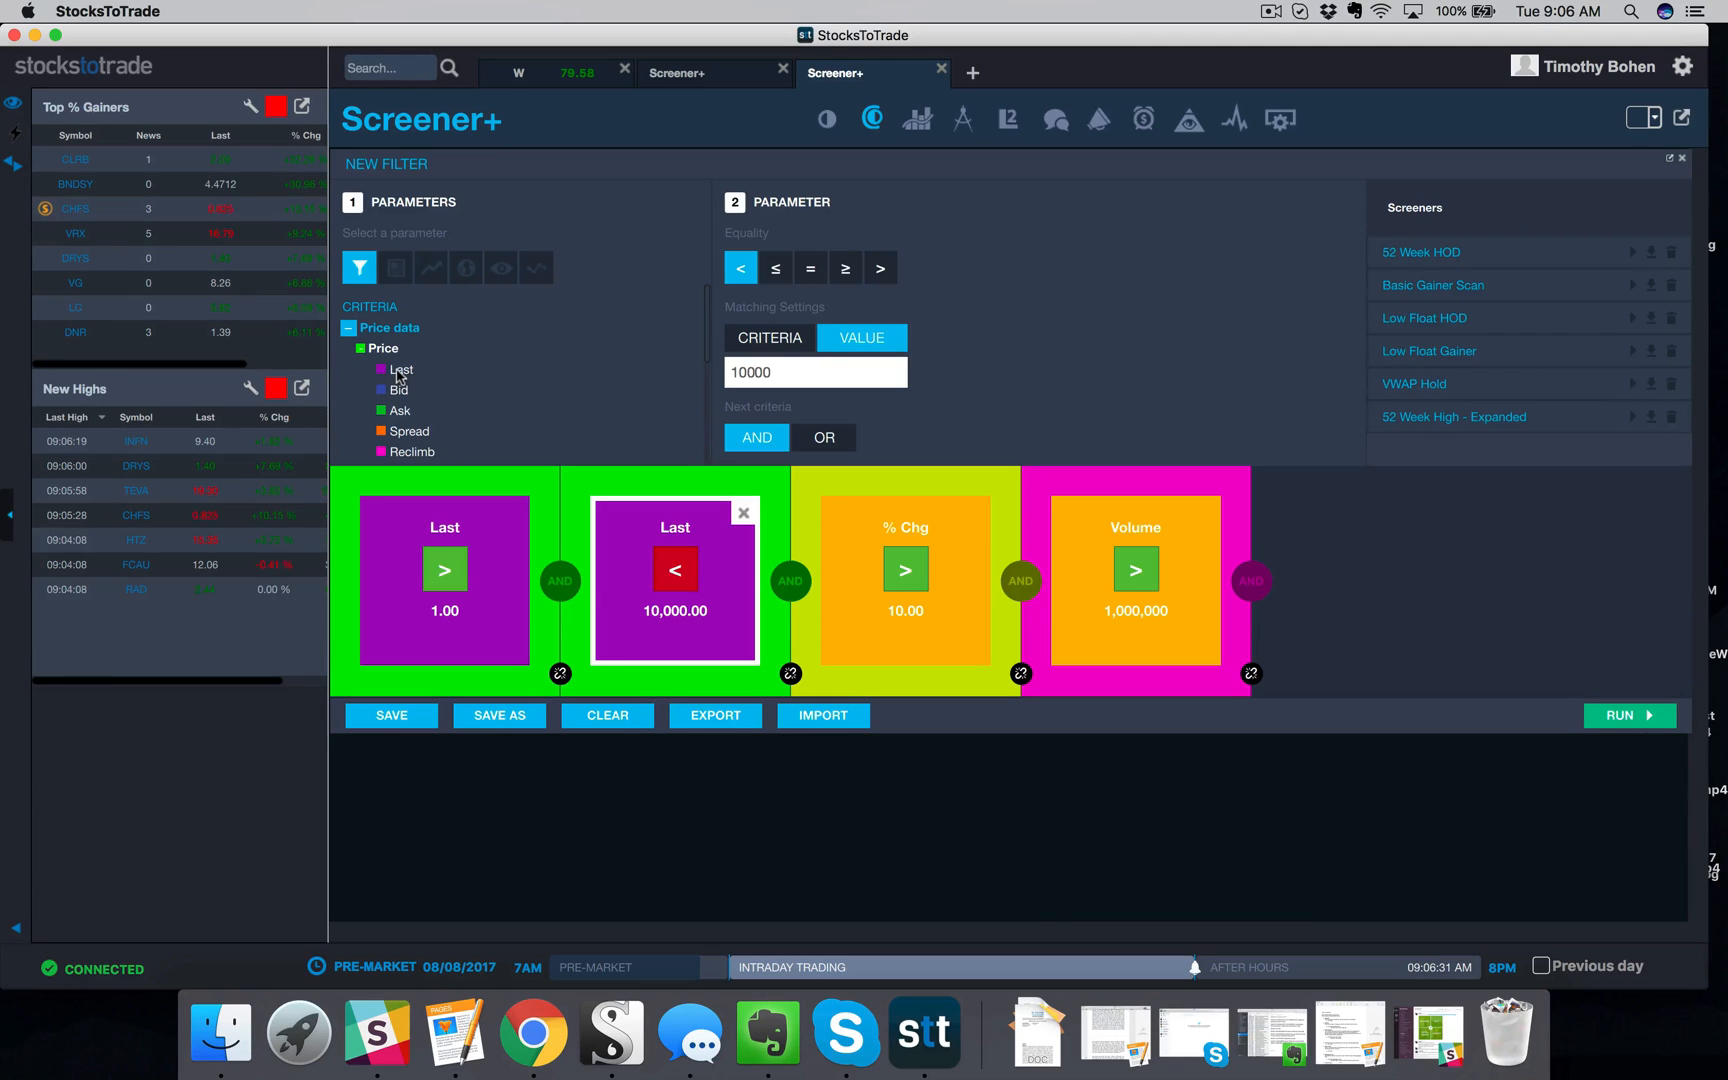
{"action": "mouse_move", "coordinate": [678, 540]}
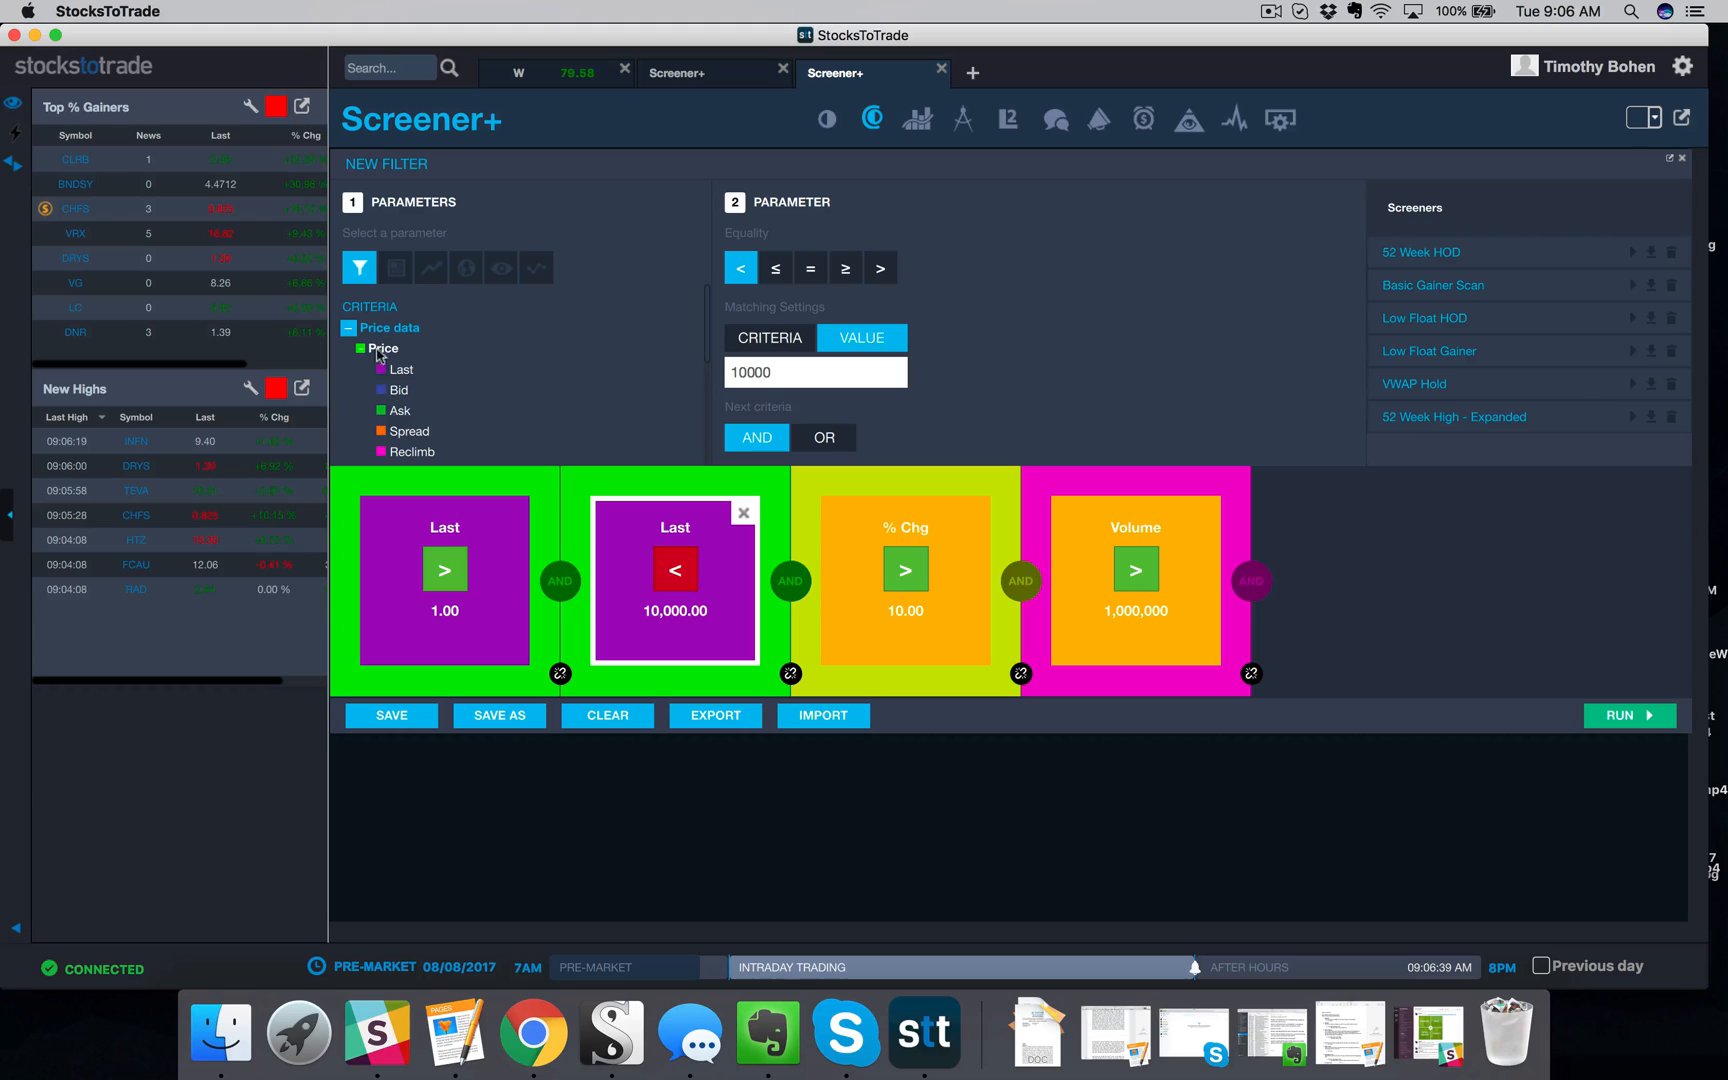
{"action": "mouse_move", "coordinate": [644, 546]}
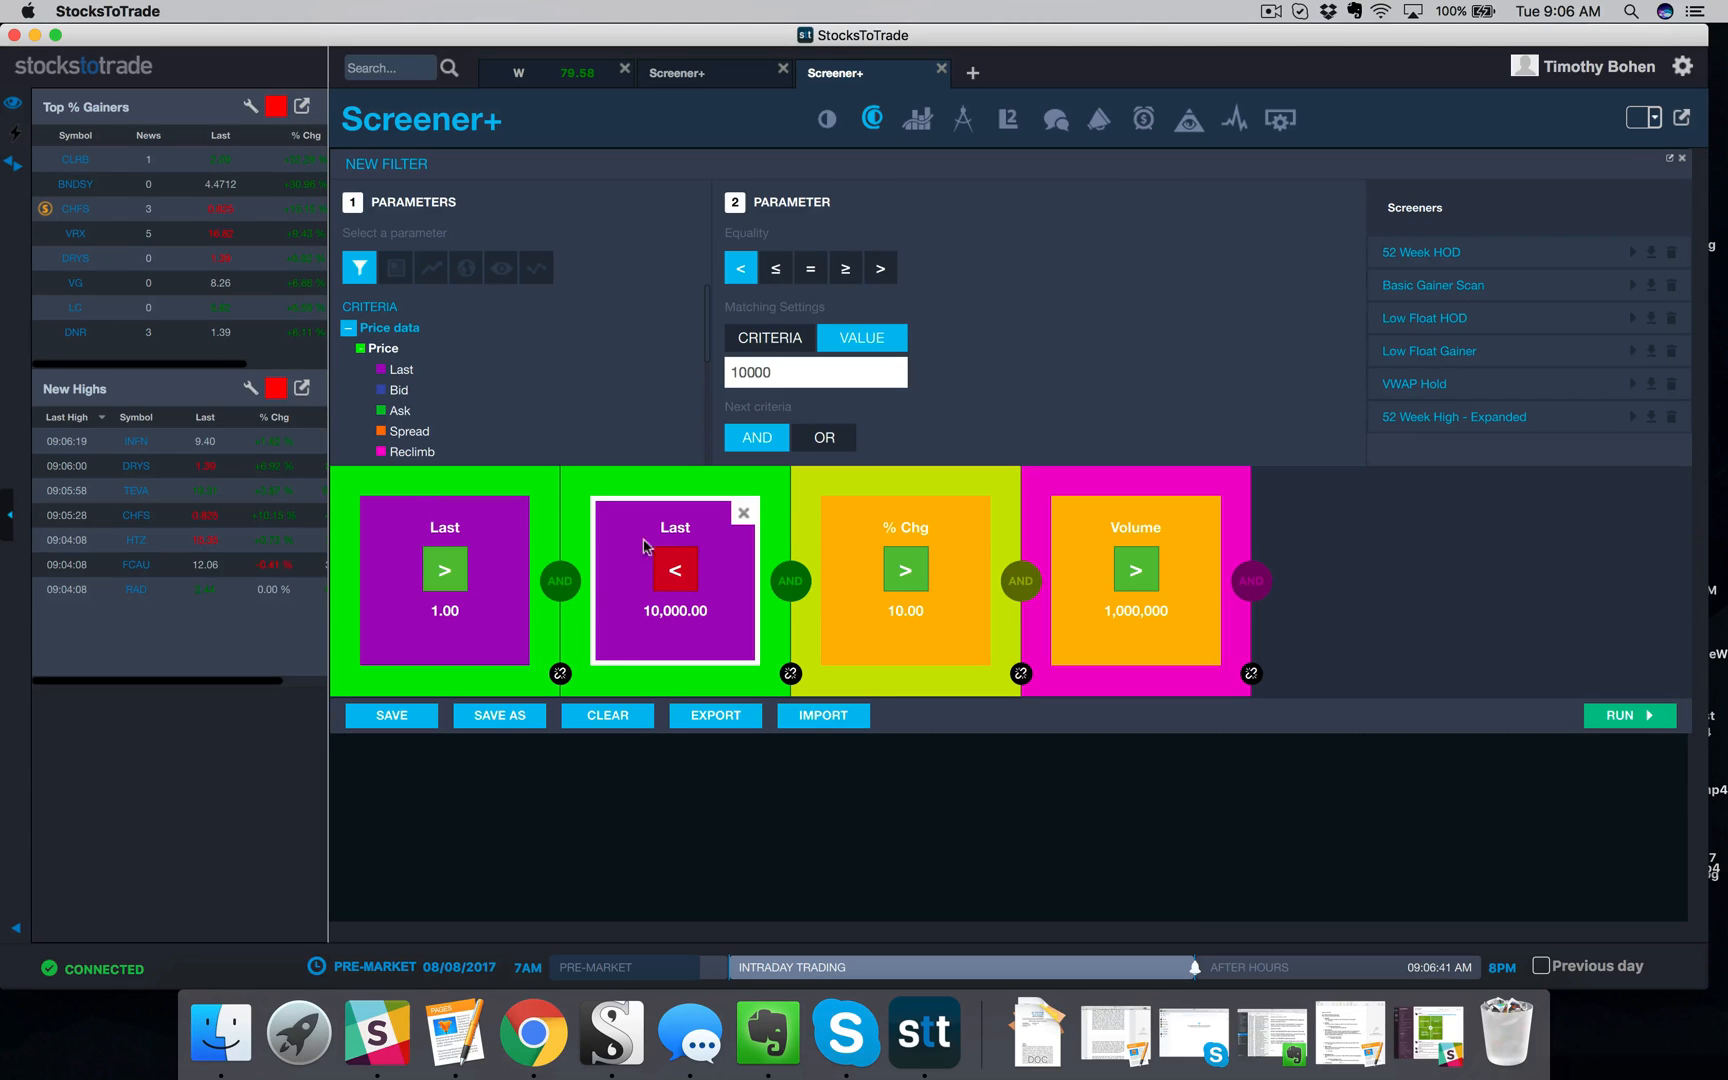
{"action": "mouse_move", "coordinate": [444, 564]}
{"action": "type", "text": "100"}
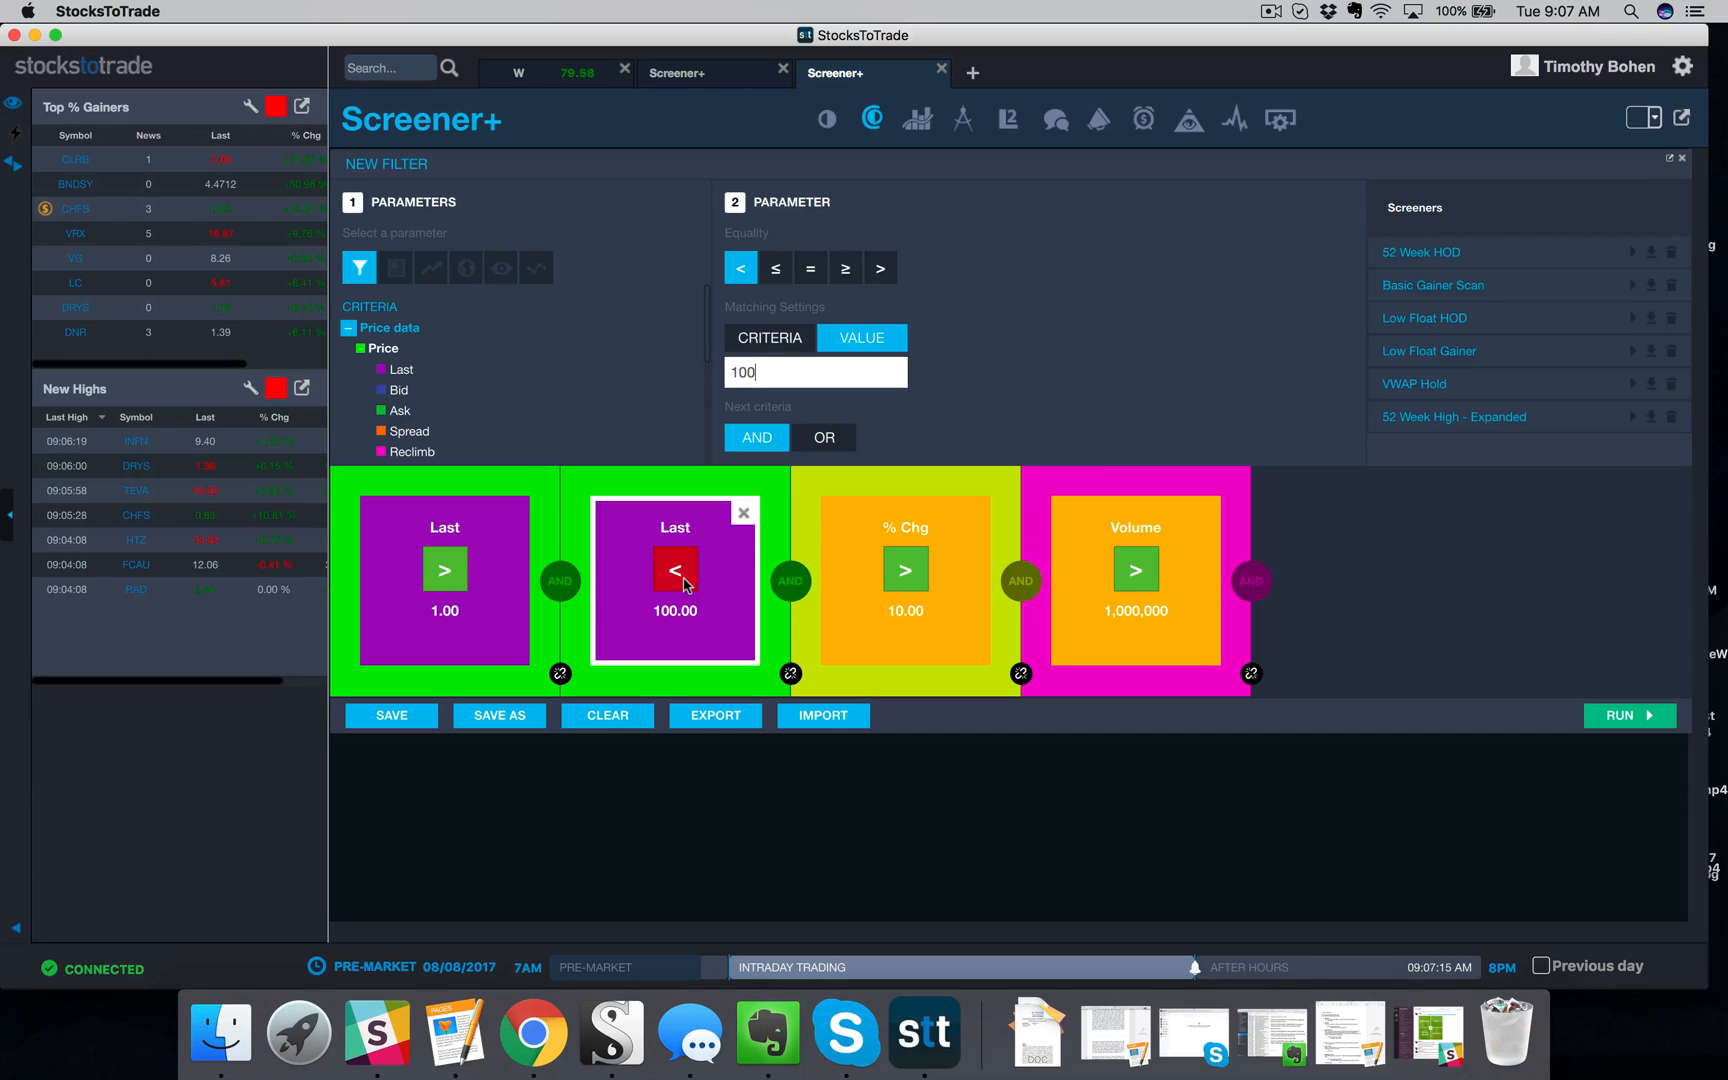
{"action": "mouse_move", "coordinate": [738, 478]}
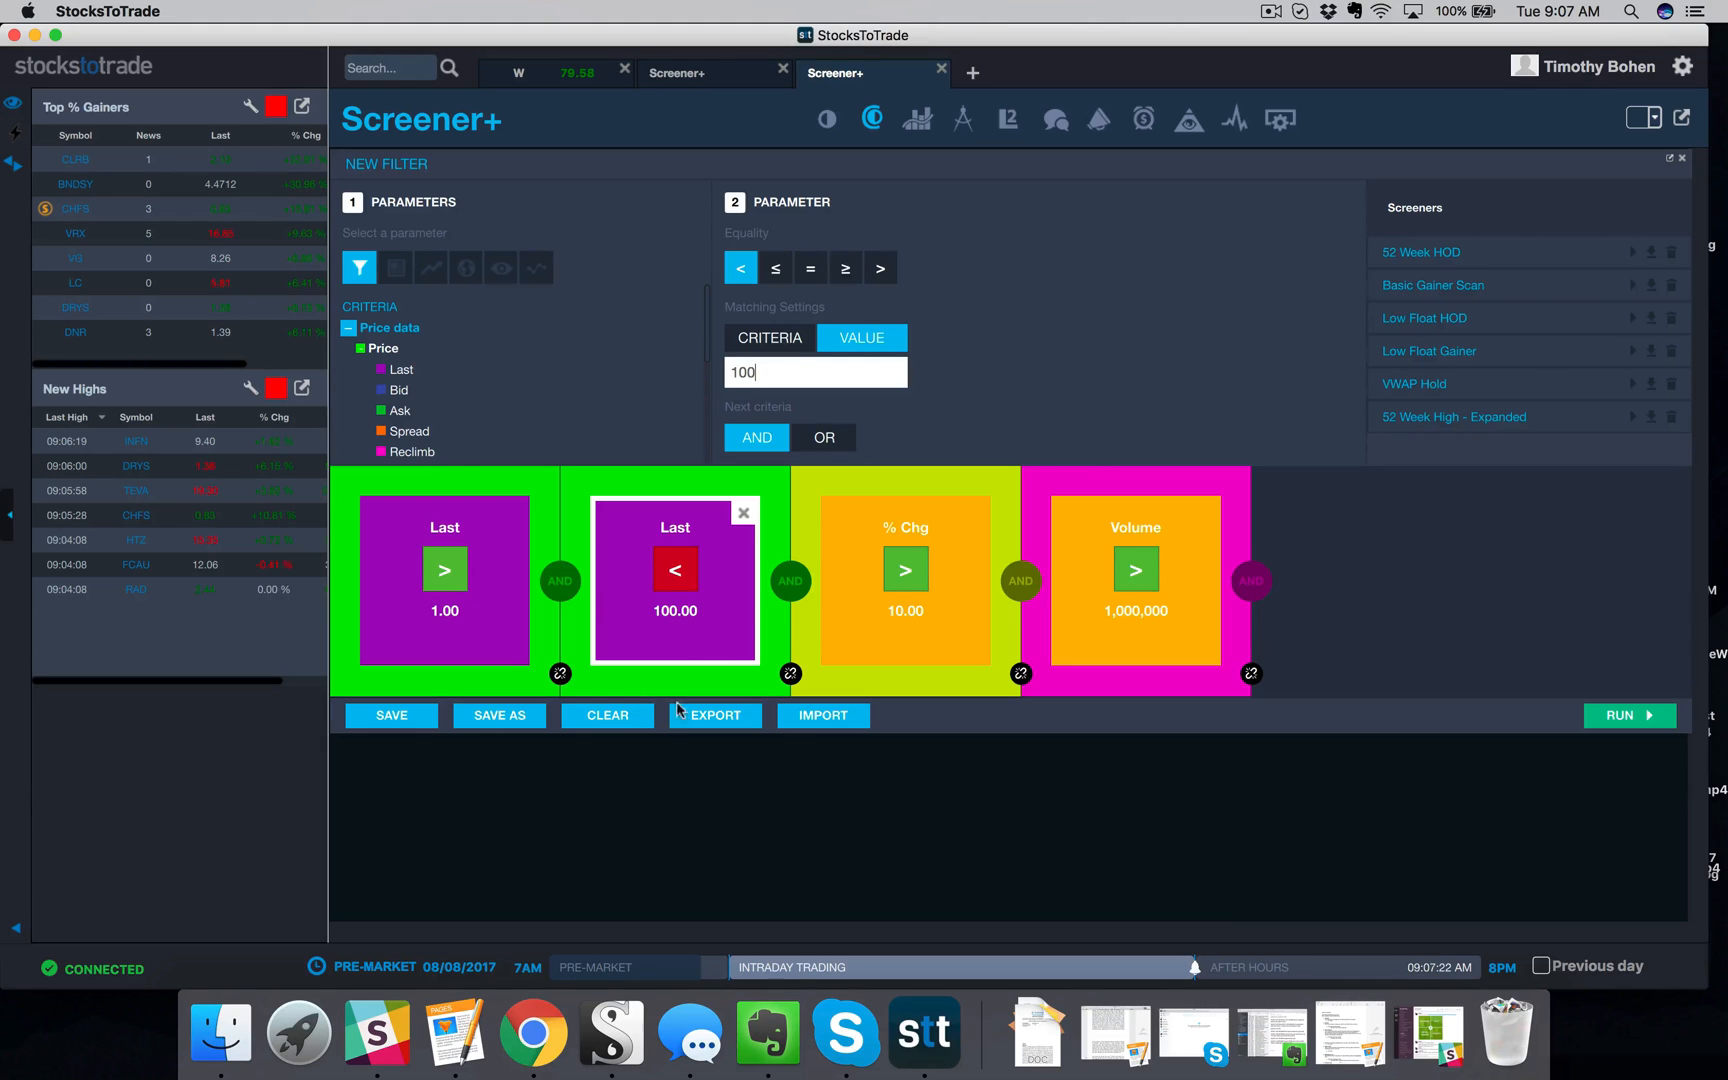
{"action": "mouse_move", "coordinate": [782, 488]}
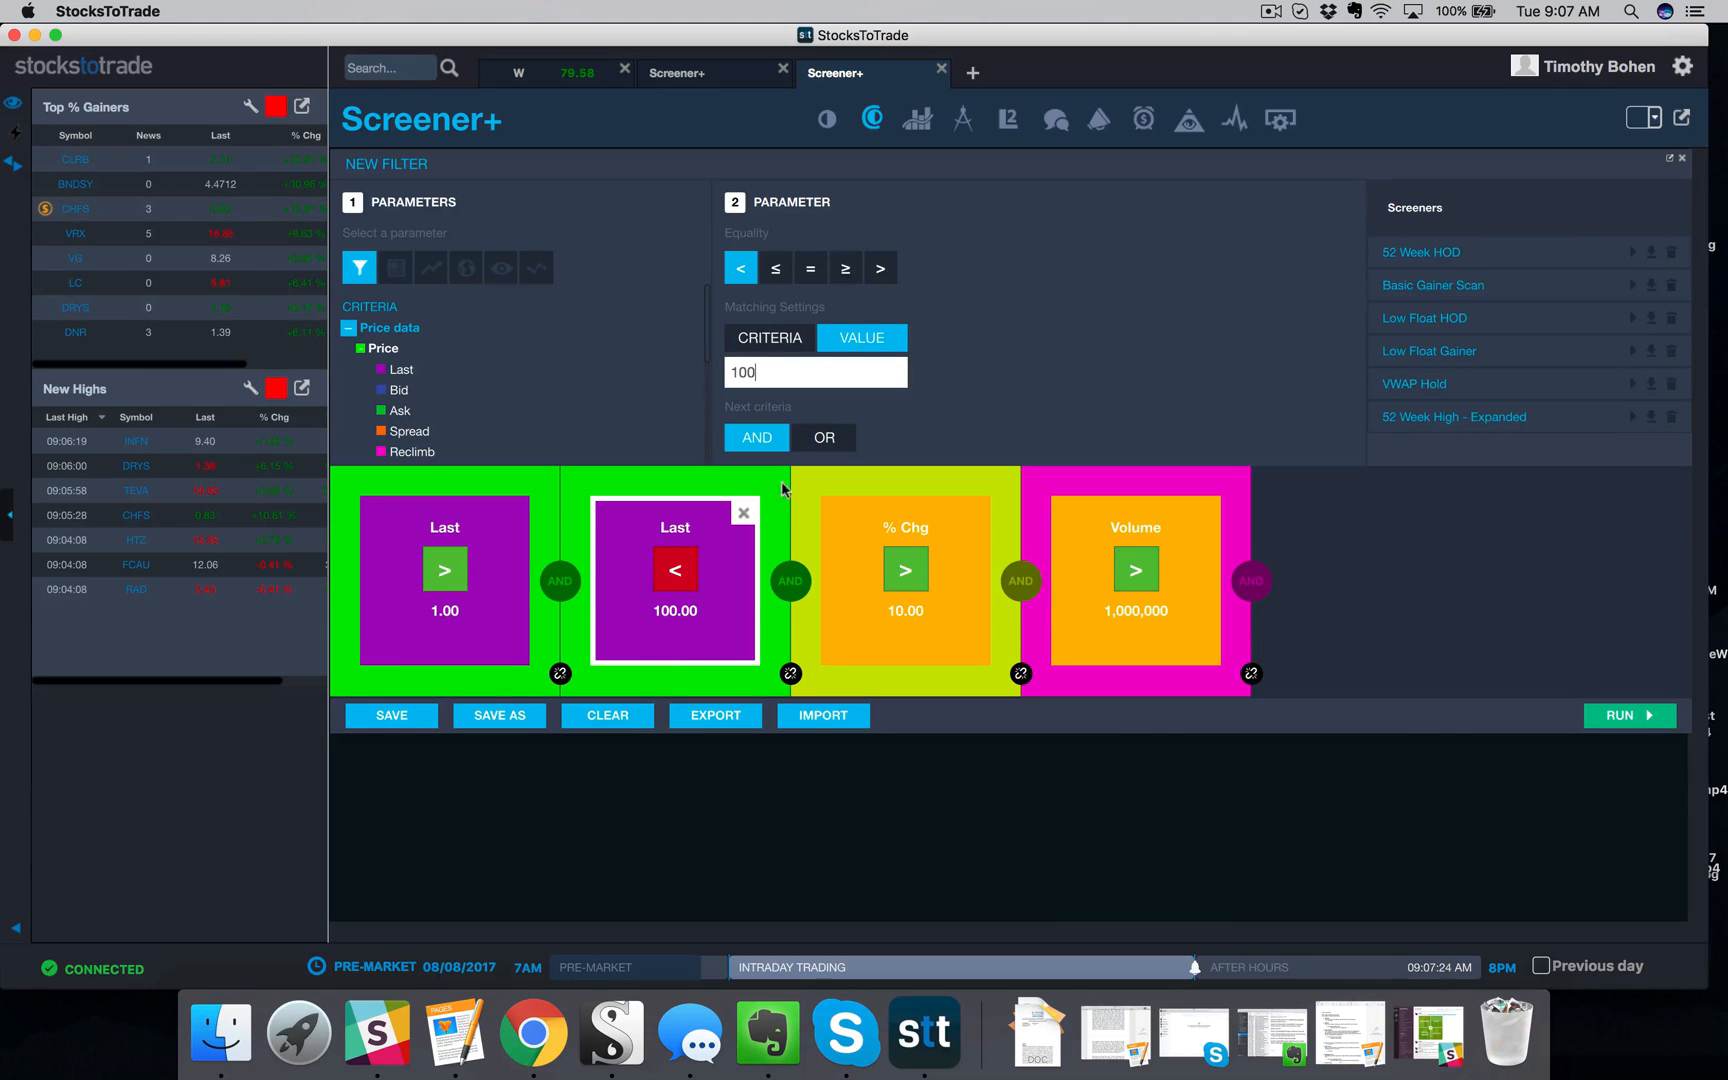
{"action": "mouse_move", "coordinate": [686, 574]}
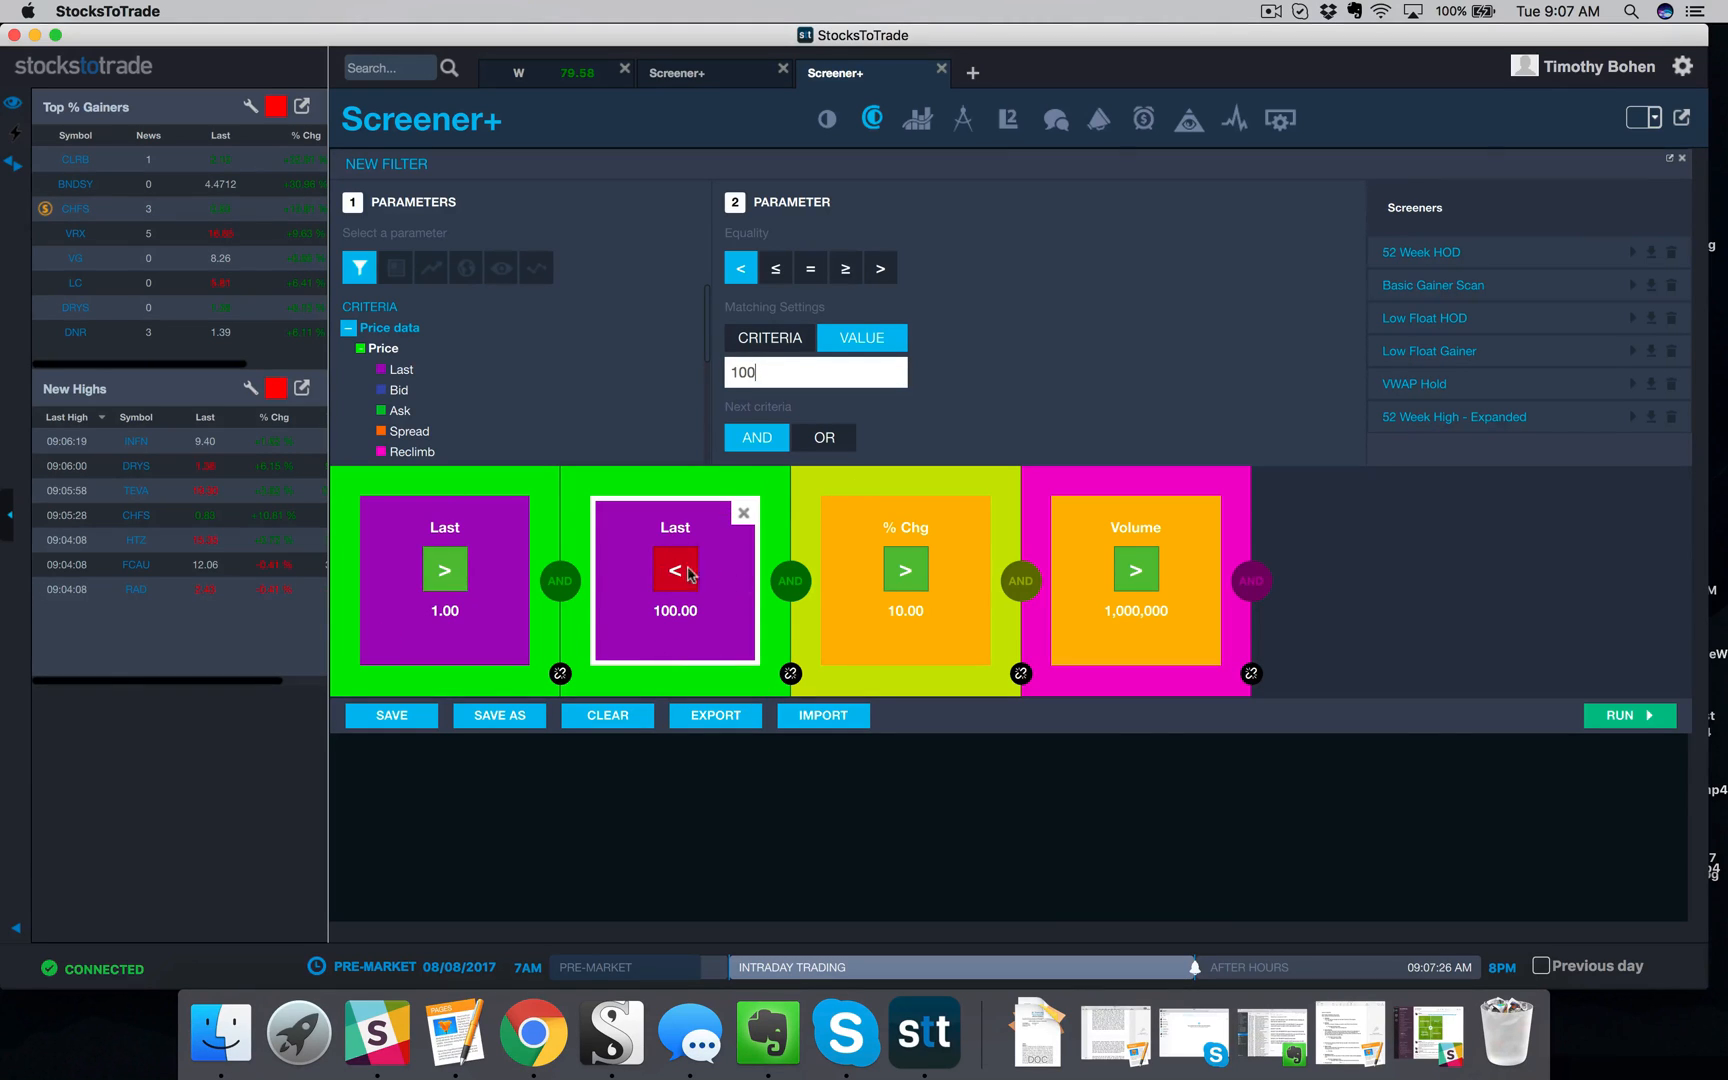
{"action": "mouse_move", "coordinate": [888, 574]}
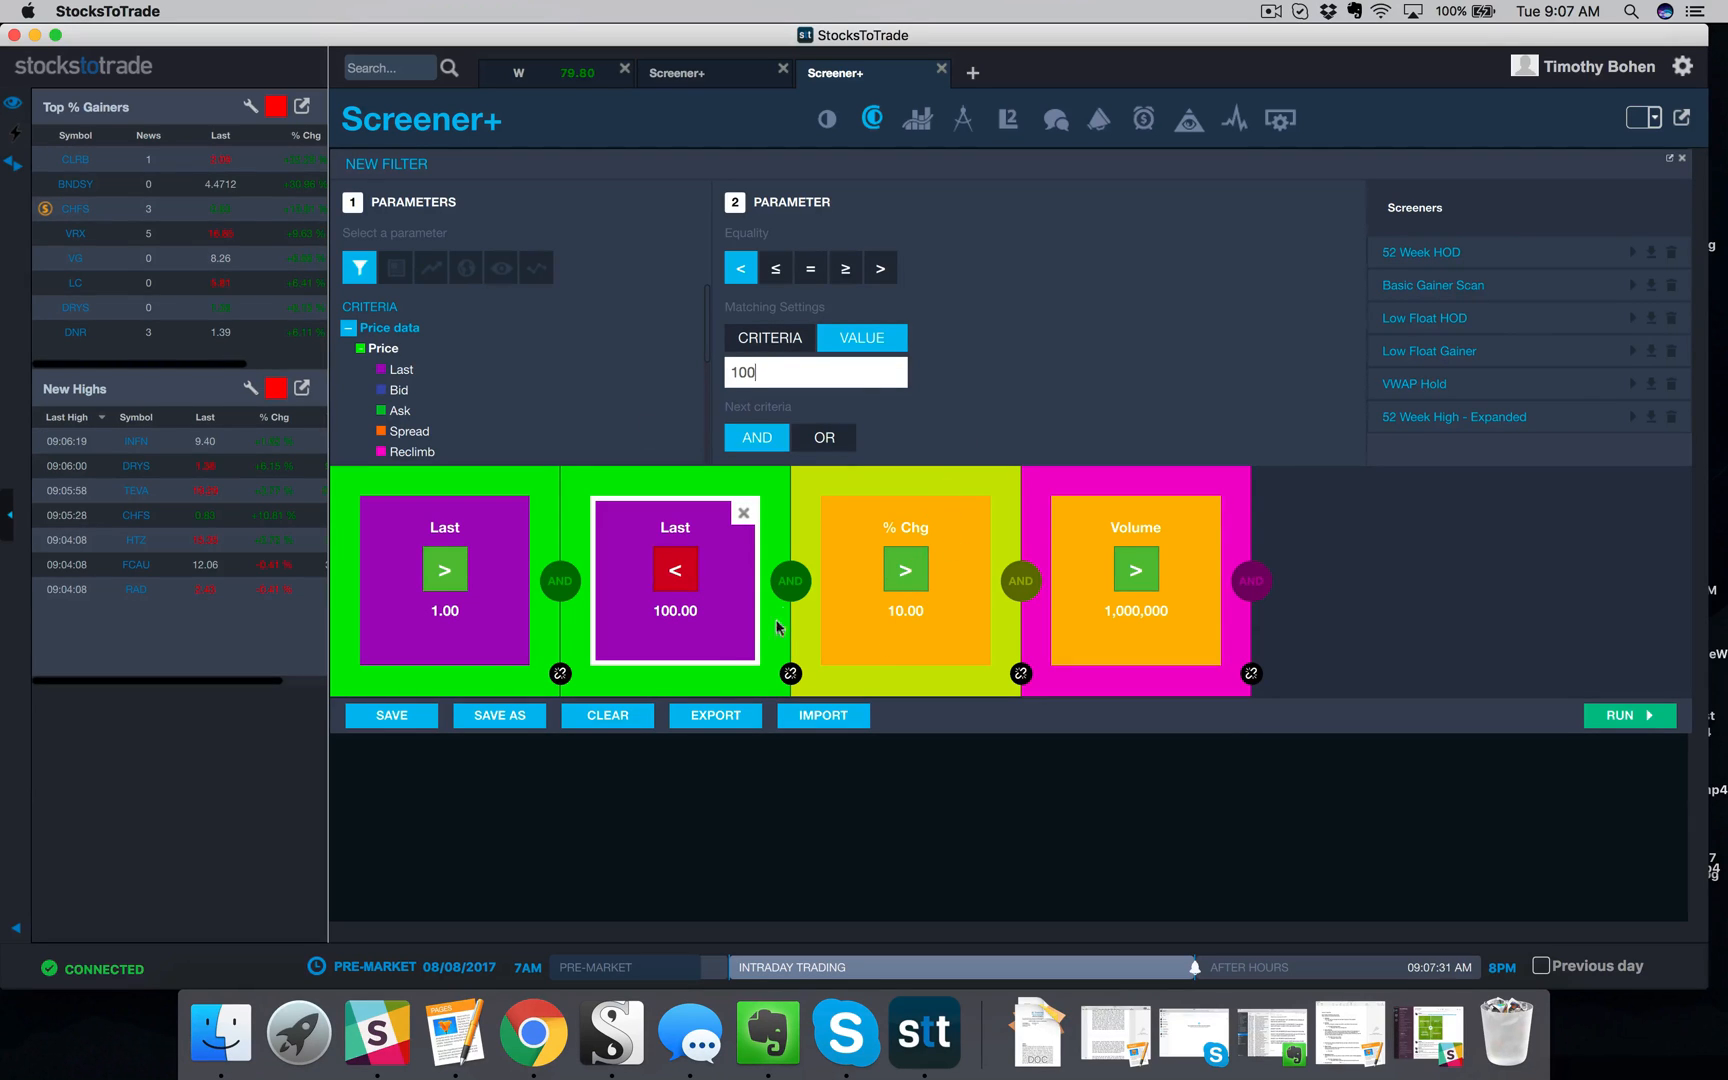
{"action": "mouse_move", "coordinate": [934, 532]}
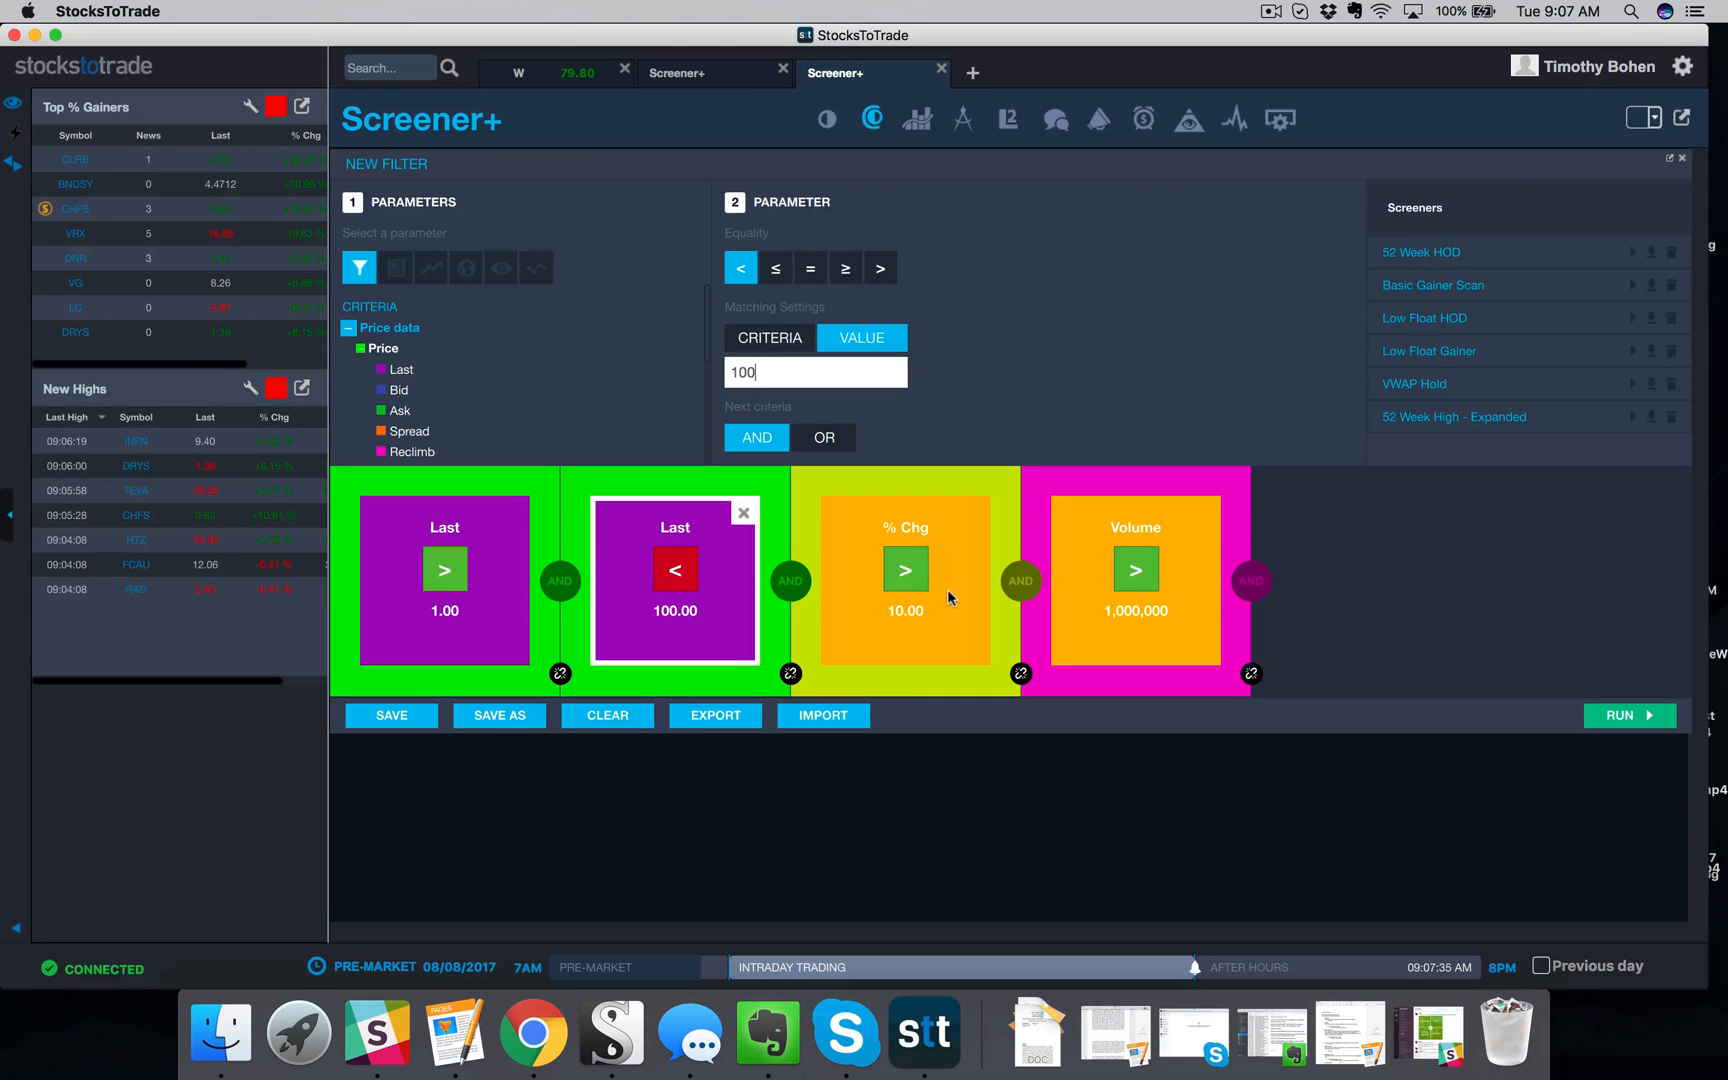
Set the minimum volume rule to 100,000 and run the scan, returning five matches
{"action": "left_click", "coordinate": [1136, 578]}
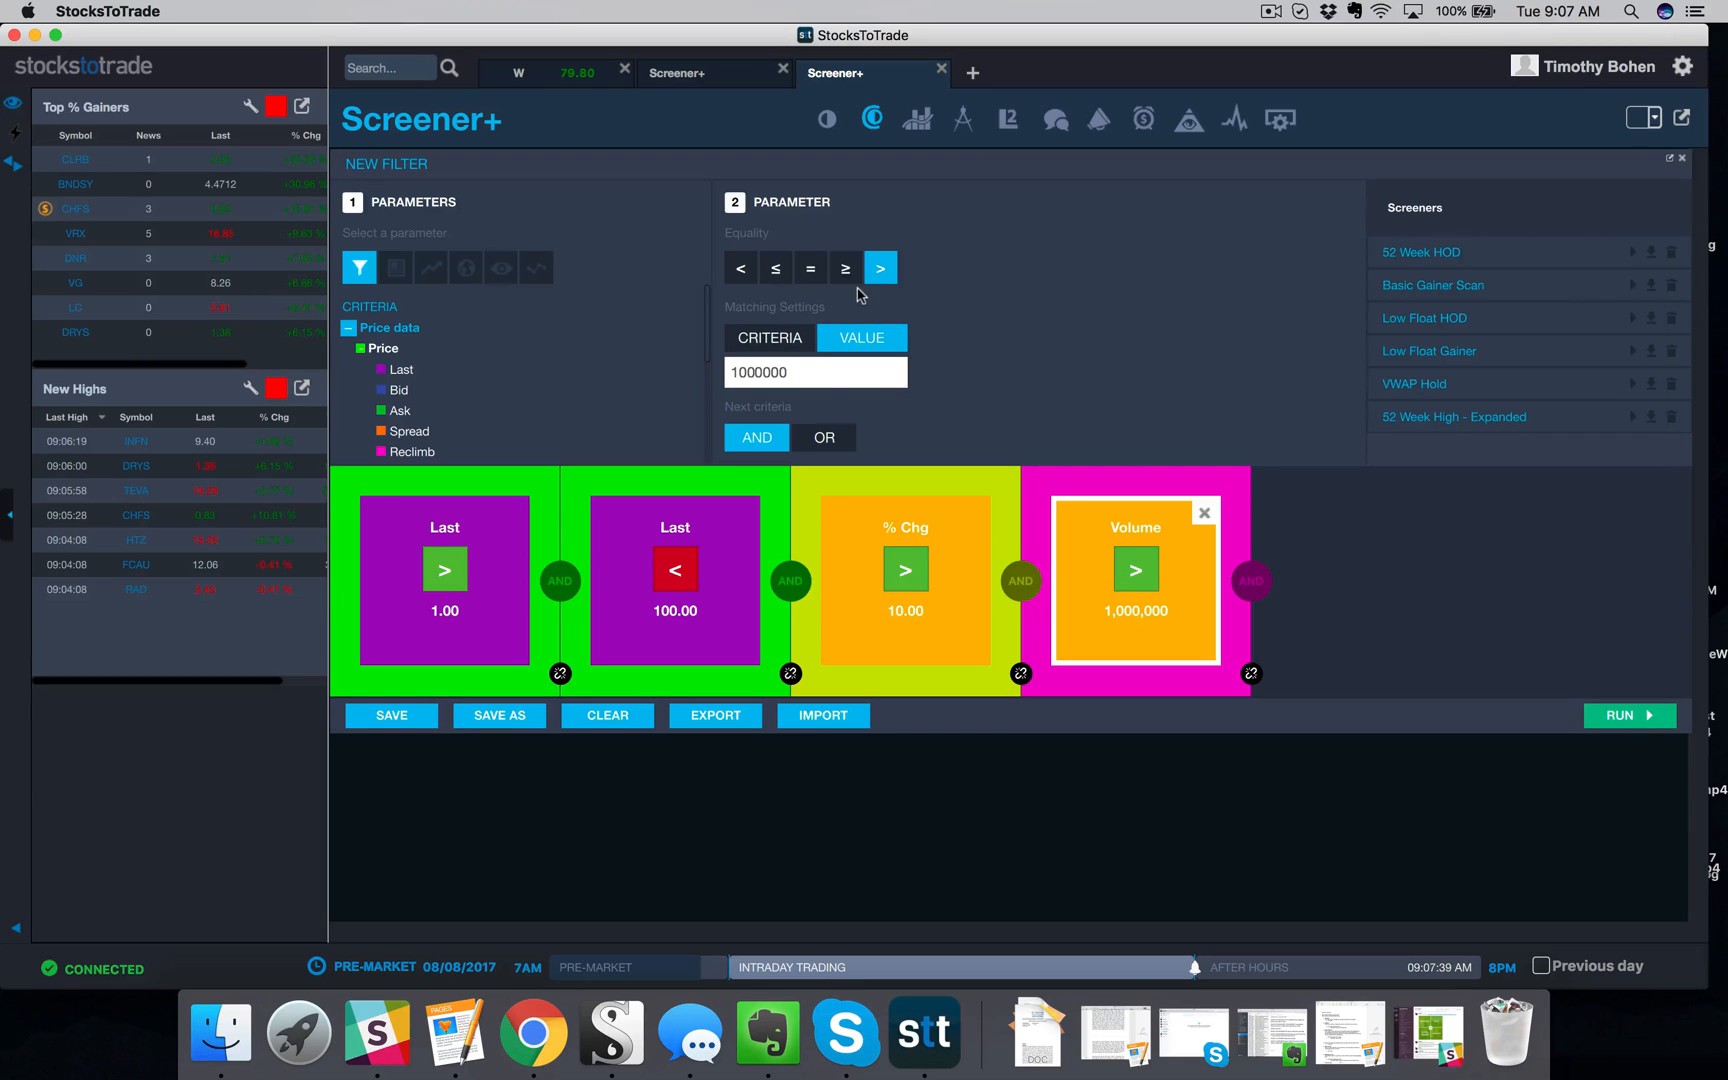
{"action": "left_click", "coordinate": [816, 372]}
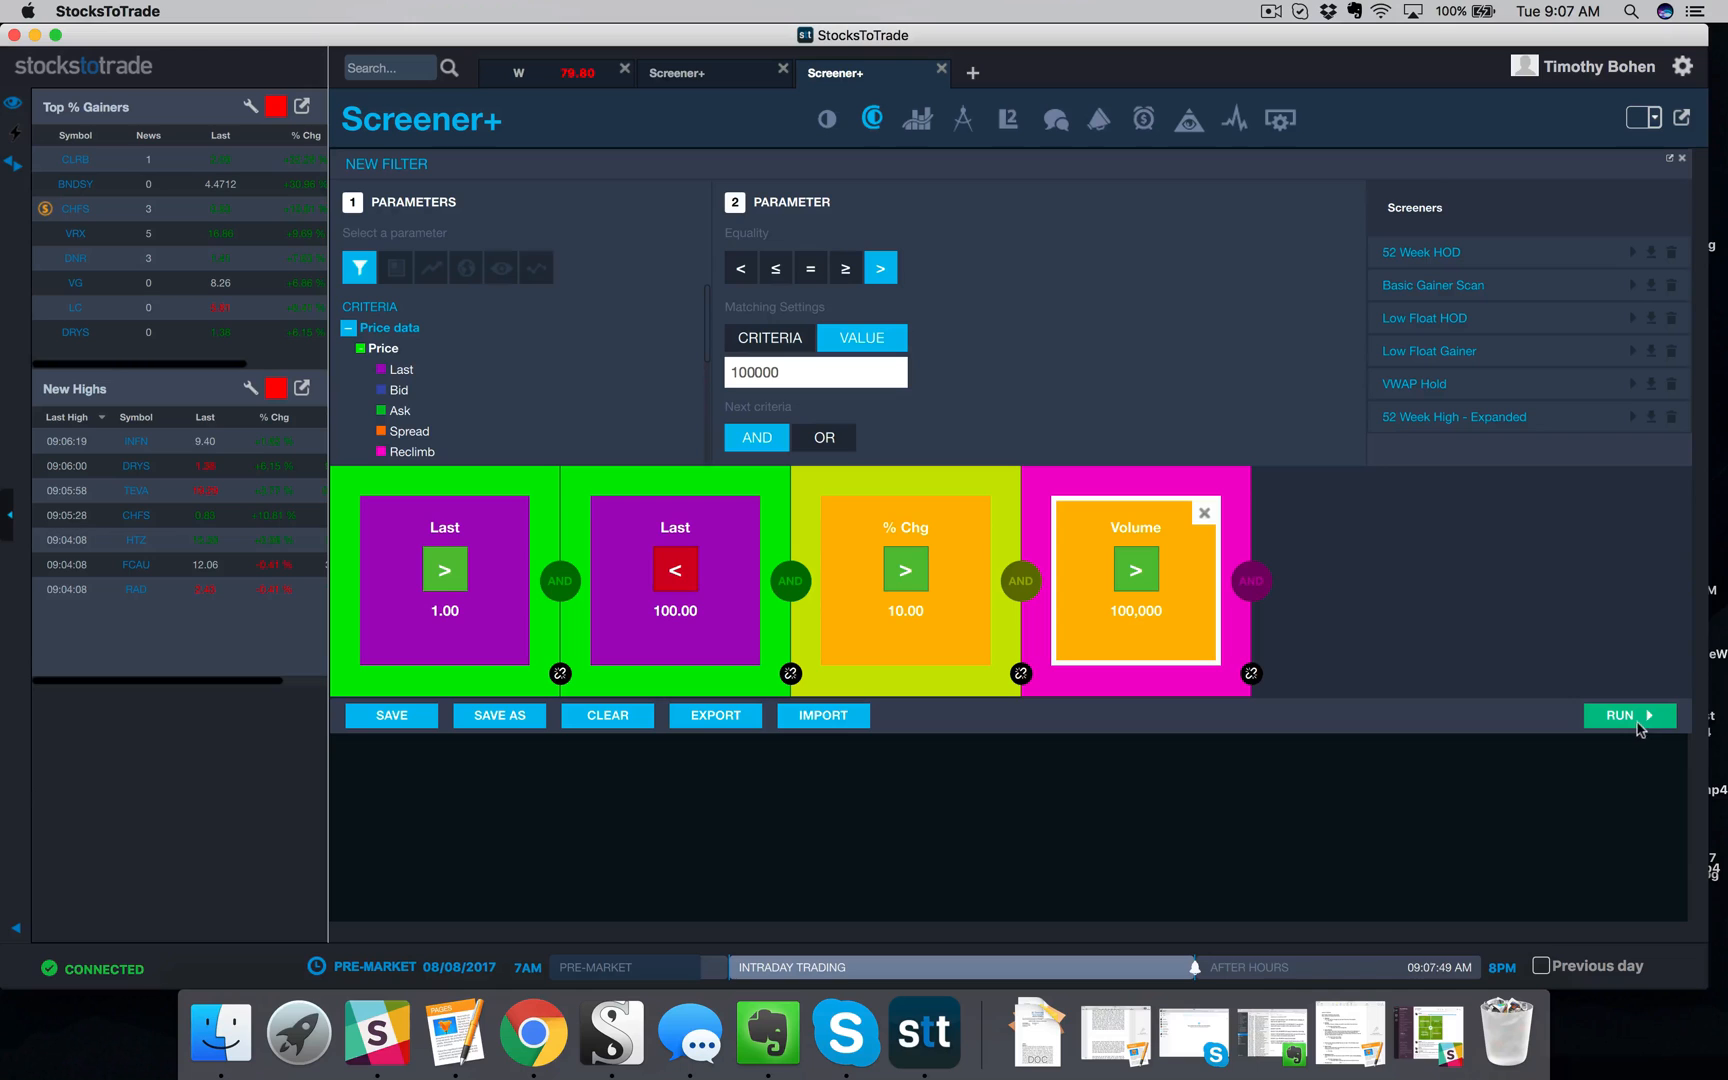
{"action": "left_click", "coordinate": [1628, 716]}
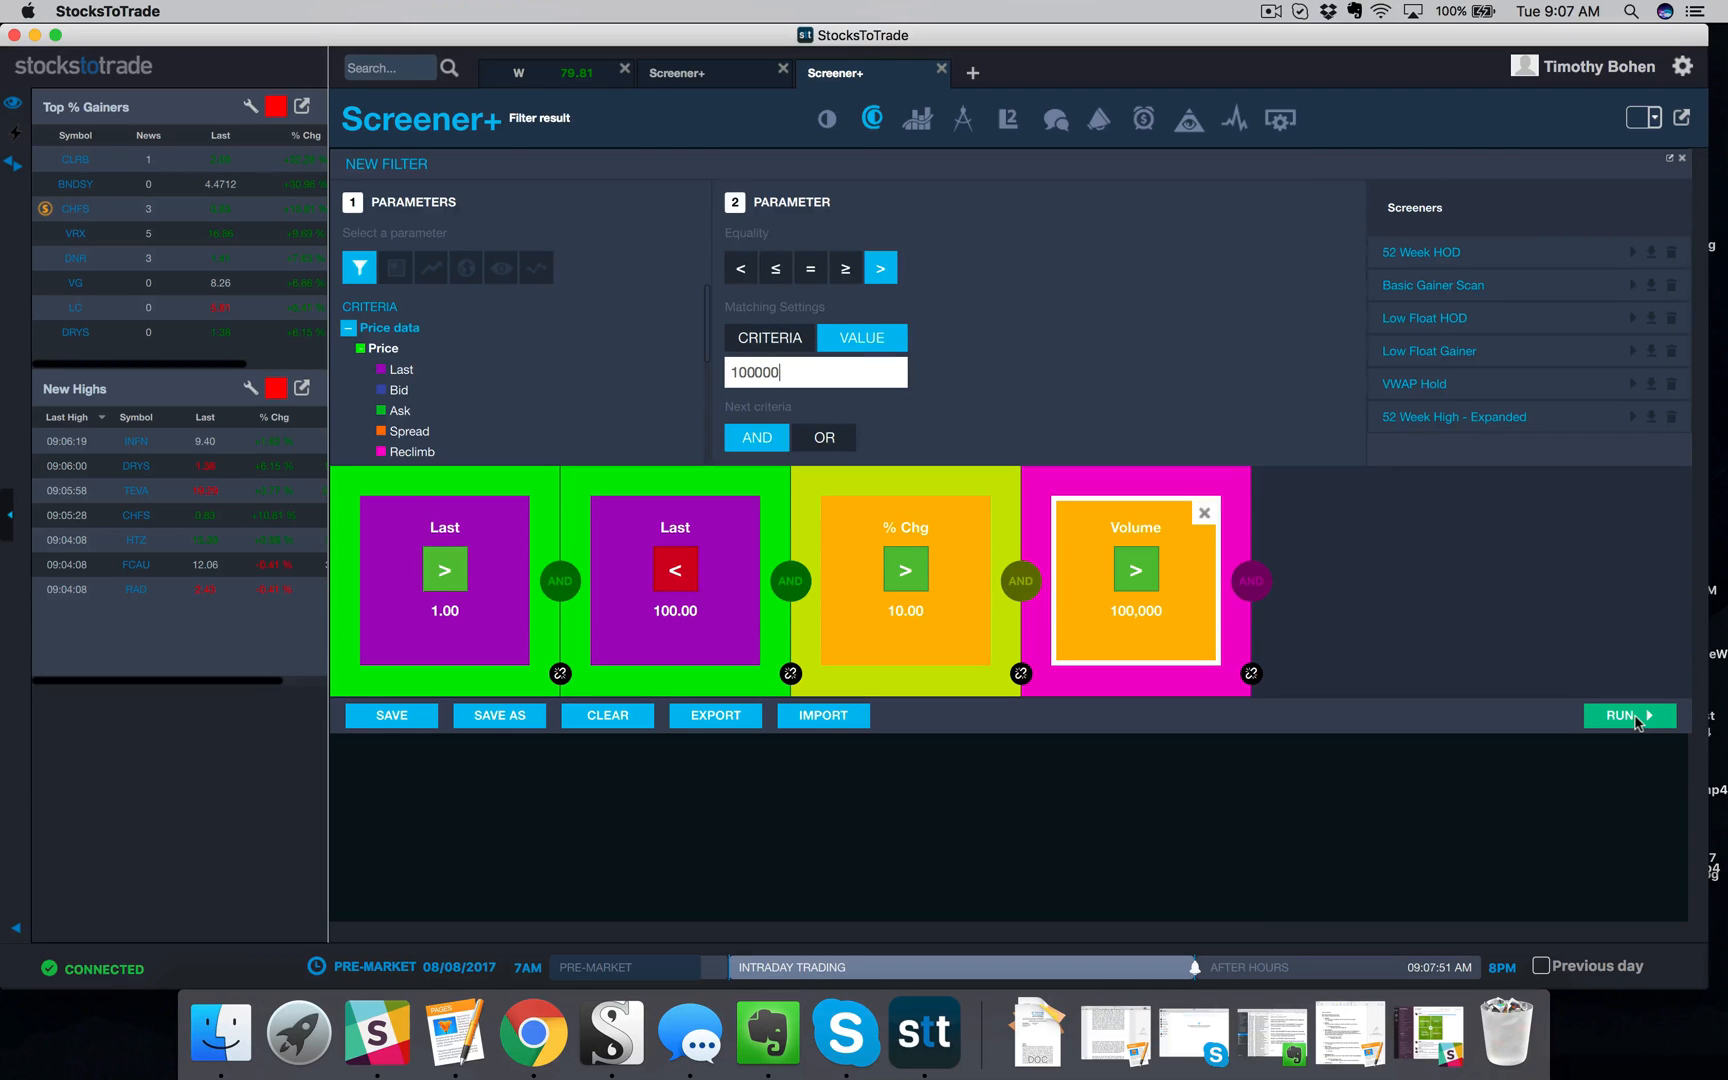
{"action": "left_click", "coordinate": [1628, 716]}
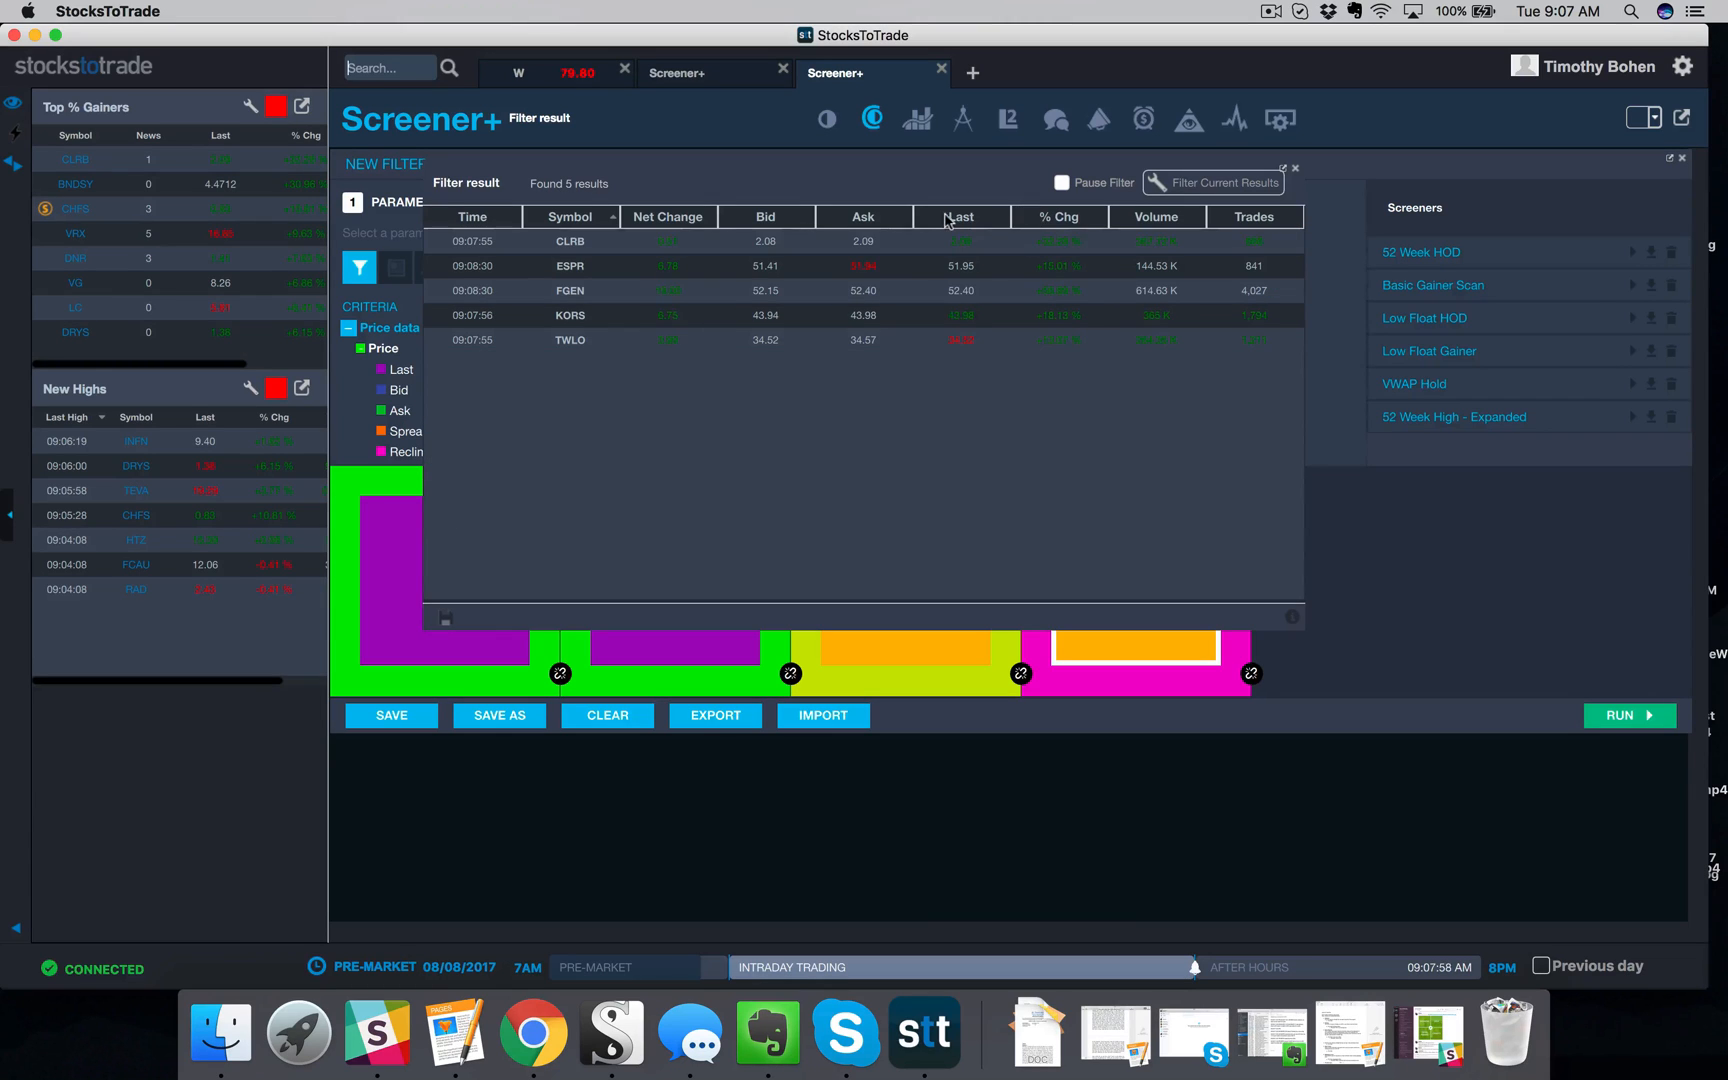
Add a News column from Basics to the results table via the Last header menu
{"action": "right_click", "coordinate": [958, 216]}
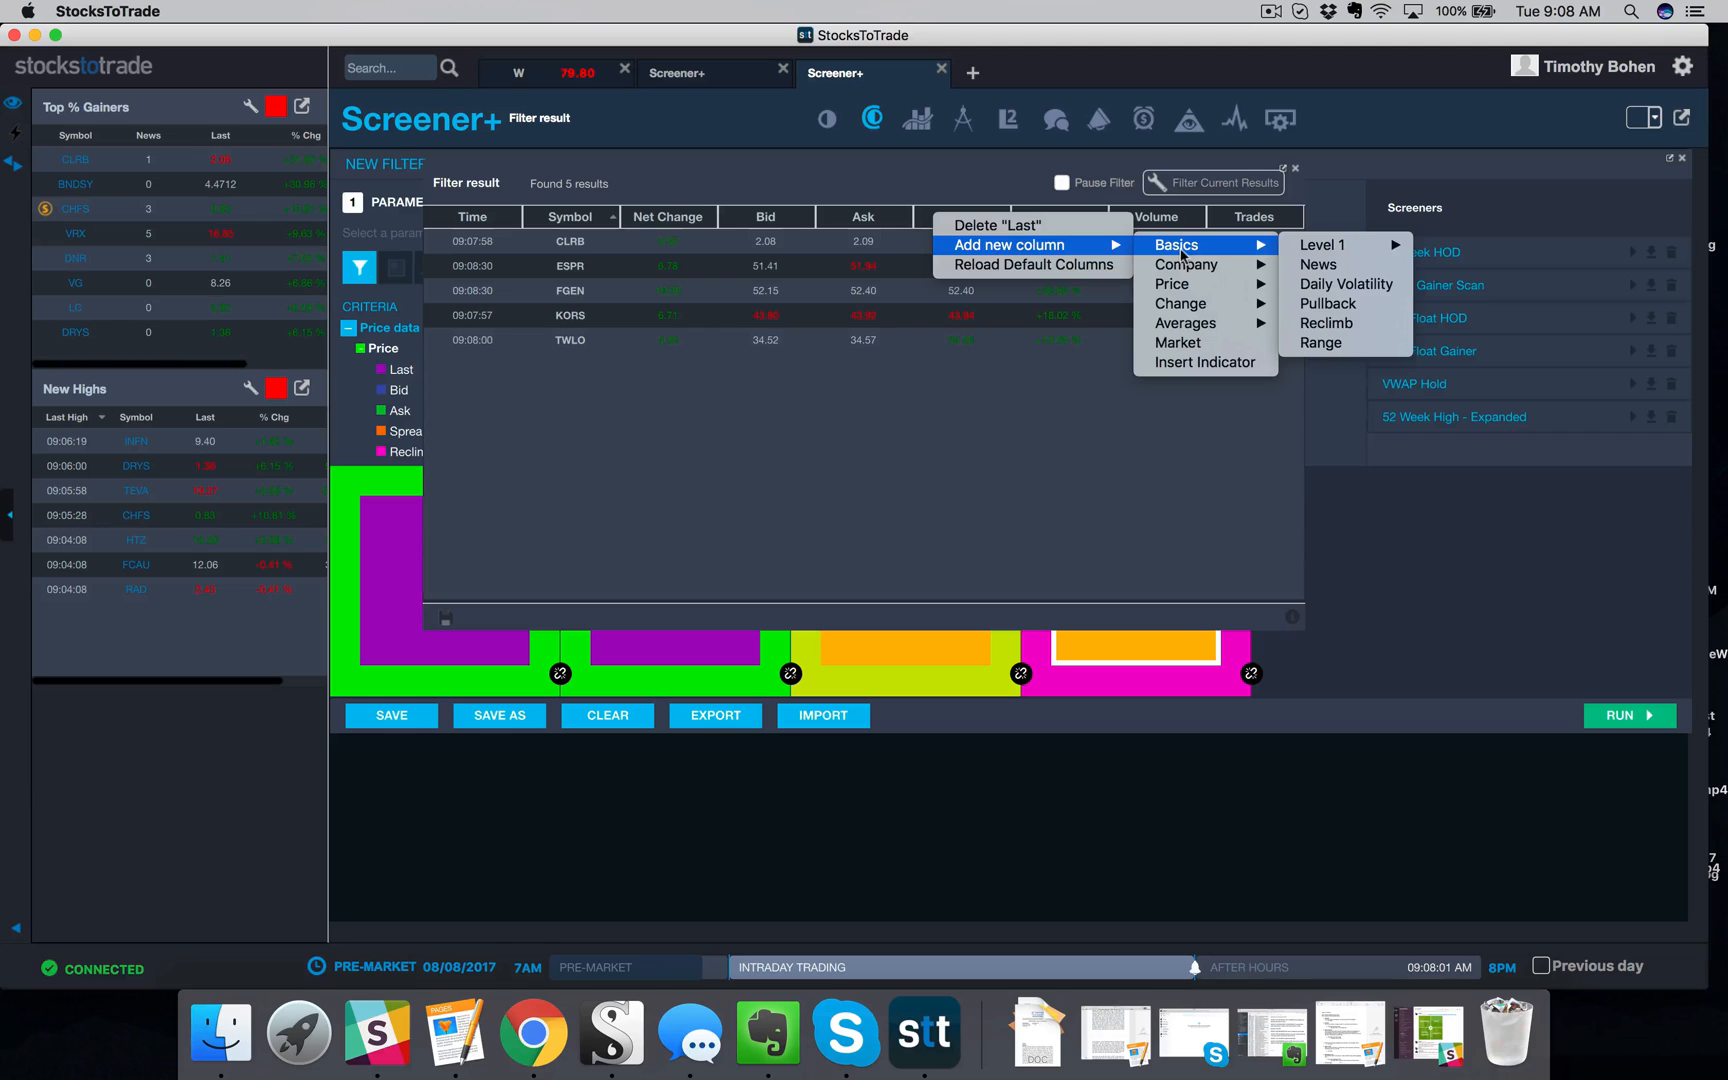
{"action": "mouse_move", "coordinate": [1318, 264]}
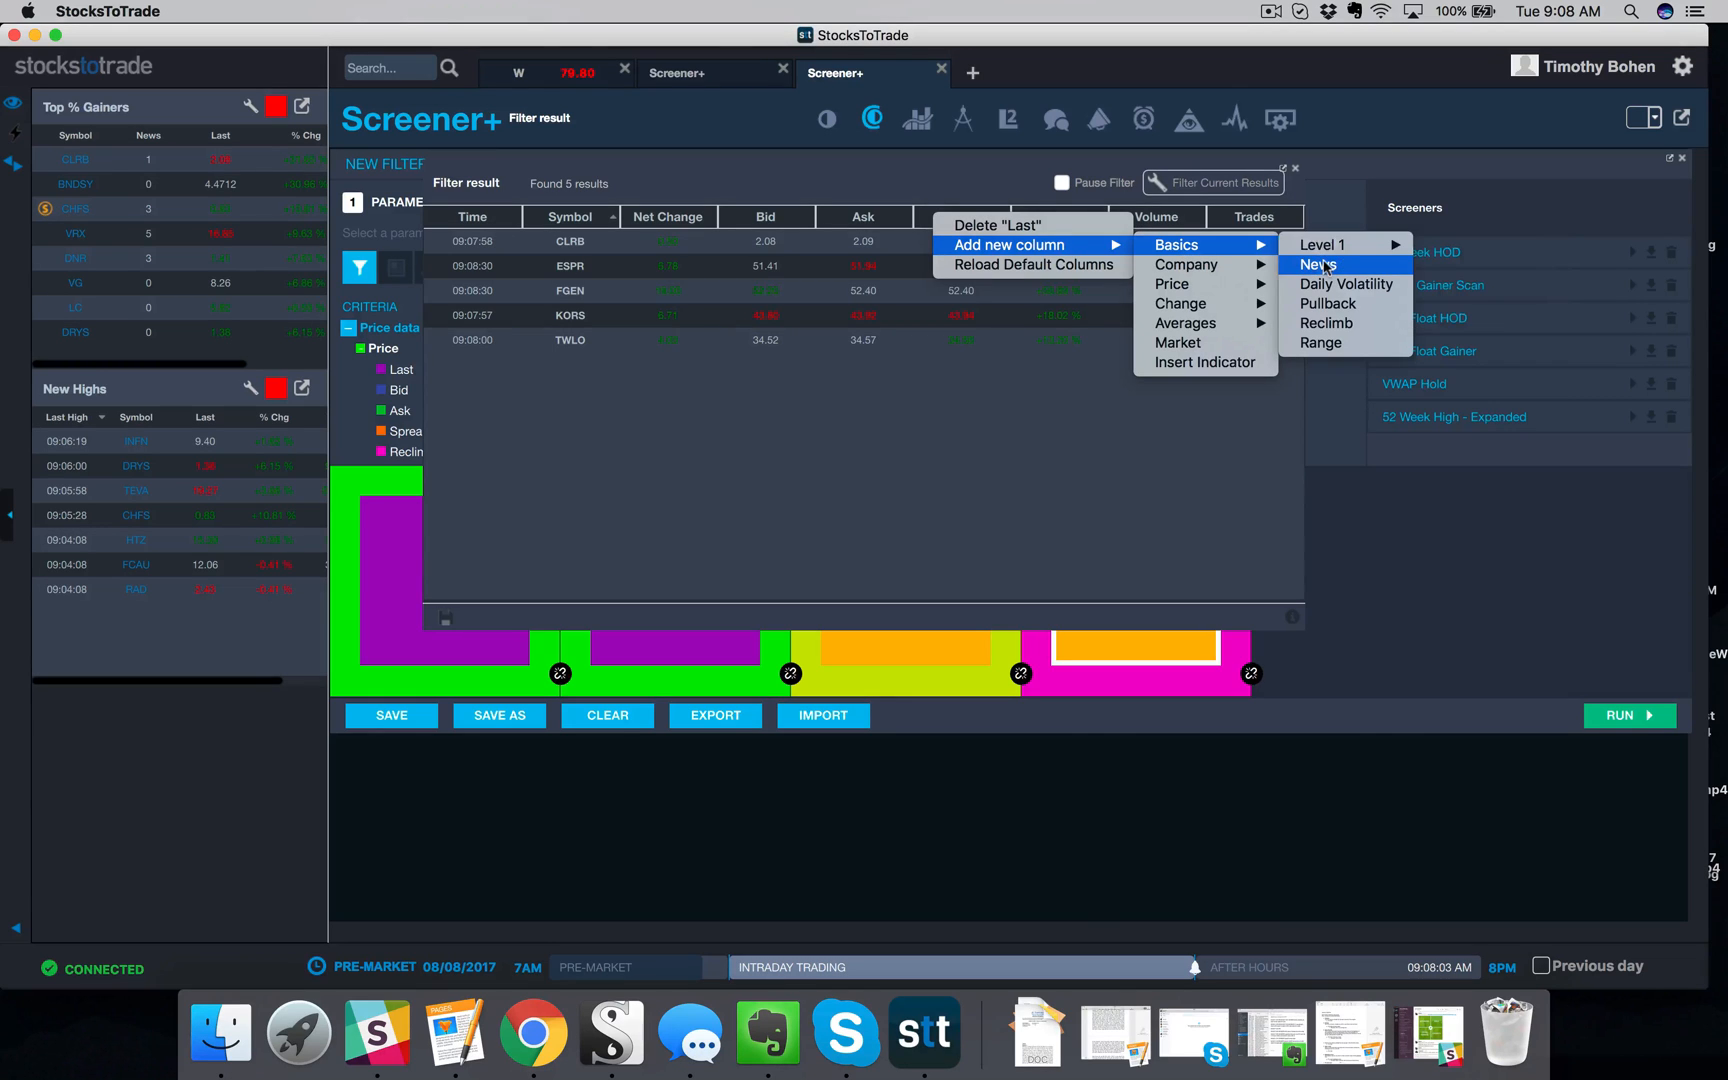
{"action": "left_click", "coordinate": [1314, 264]}
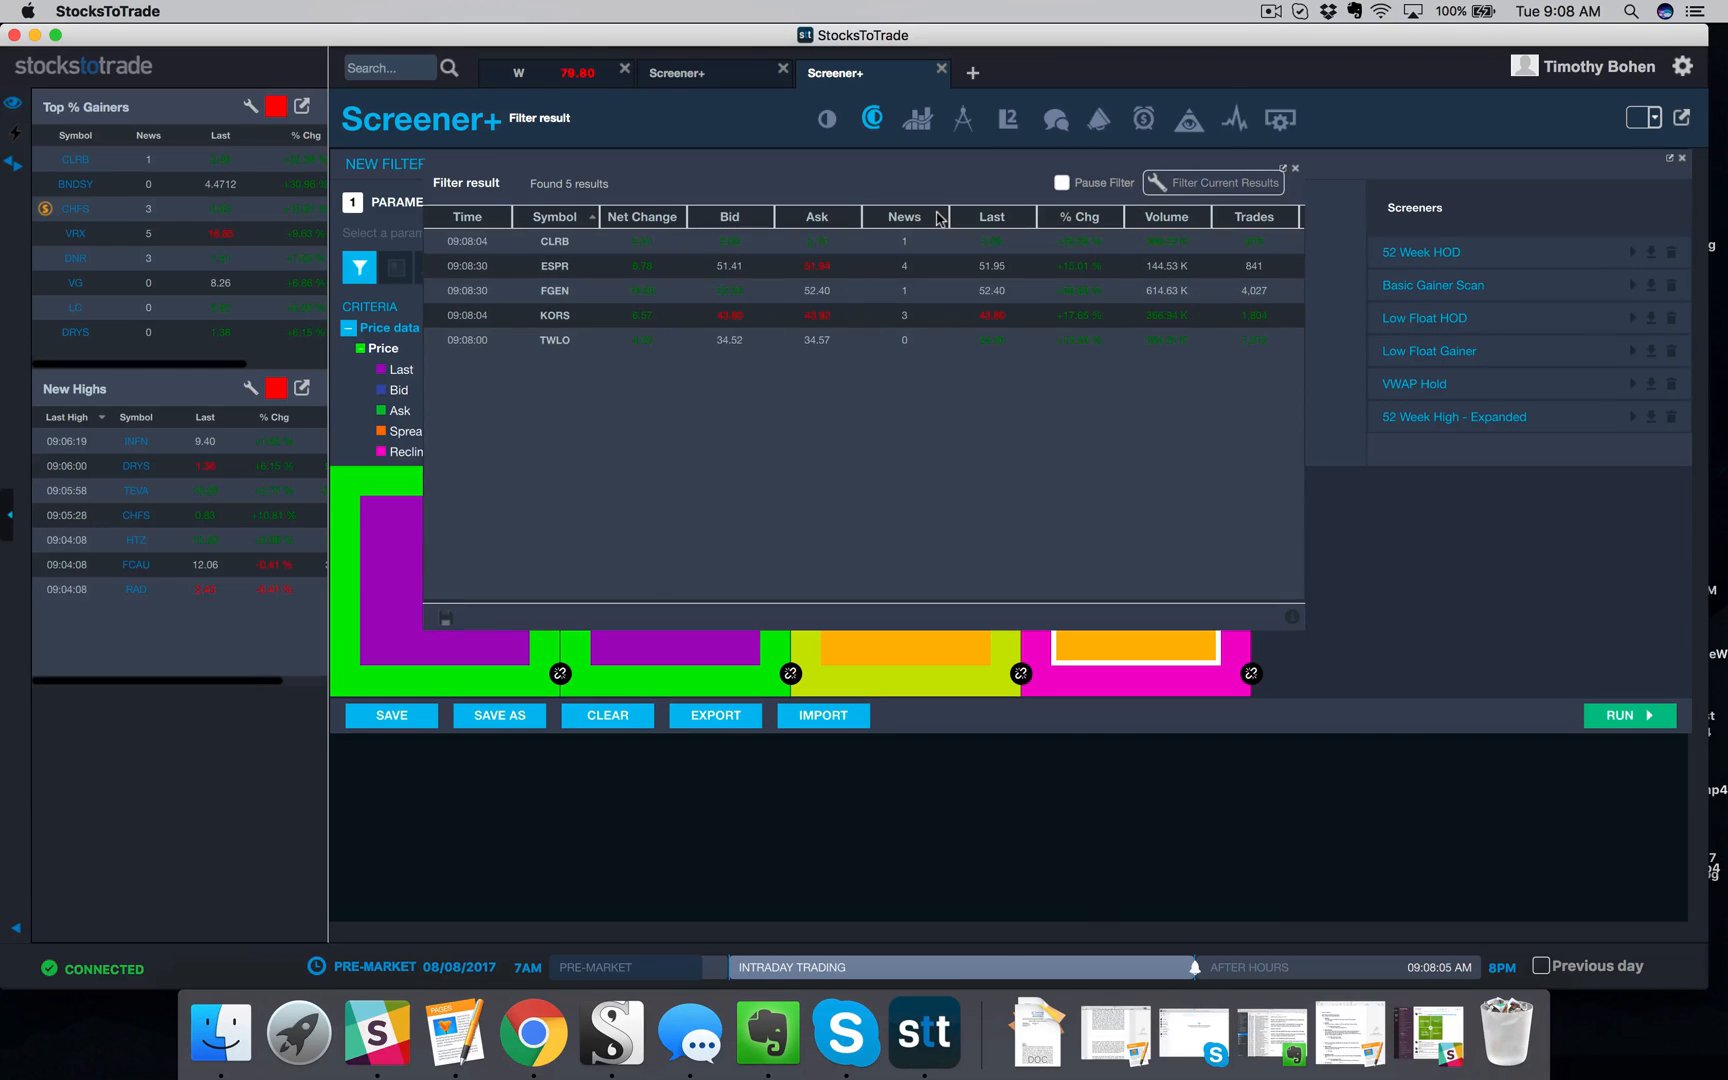
{"action": "left_click", "coordinate": [904, 242]}
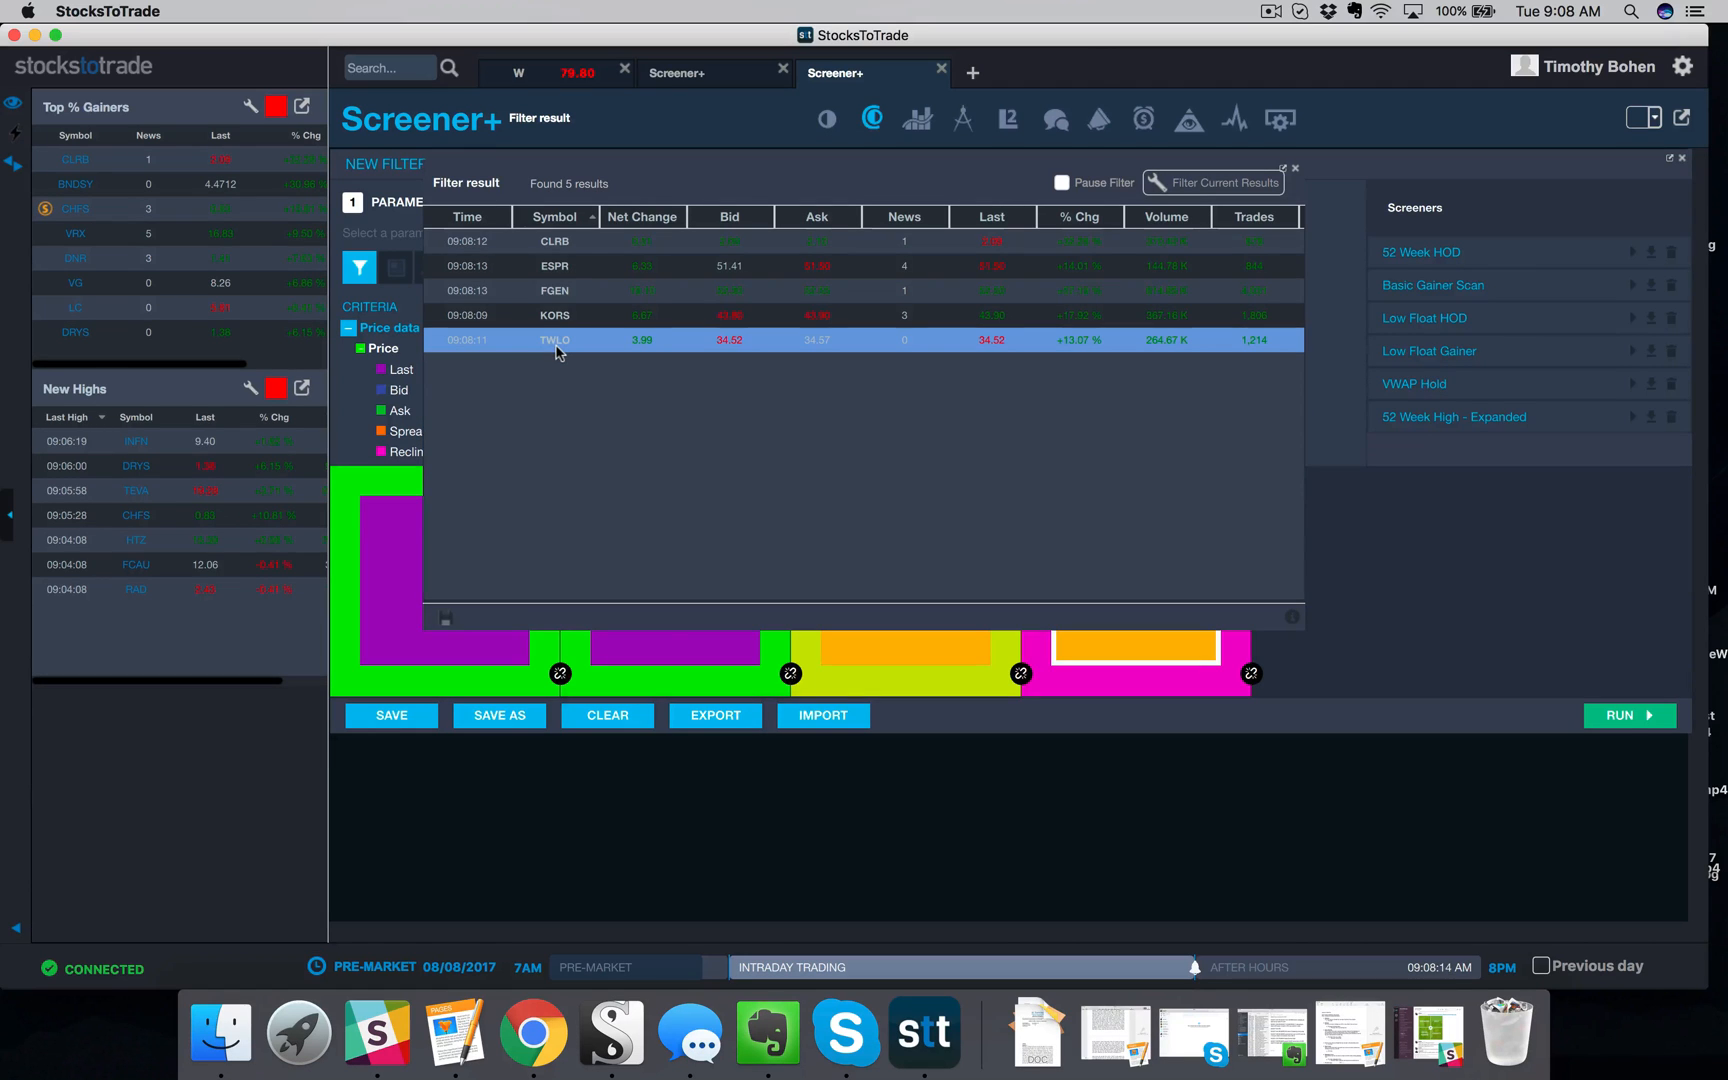
Open the TWLO chart tab with order book and live news from its results row
{"action": "double_click", "coordinate": [556, 340]}
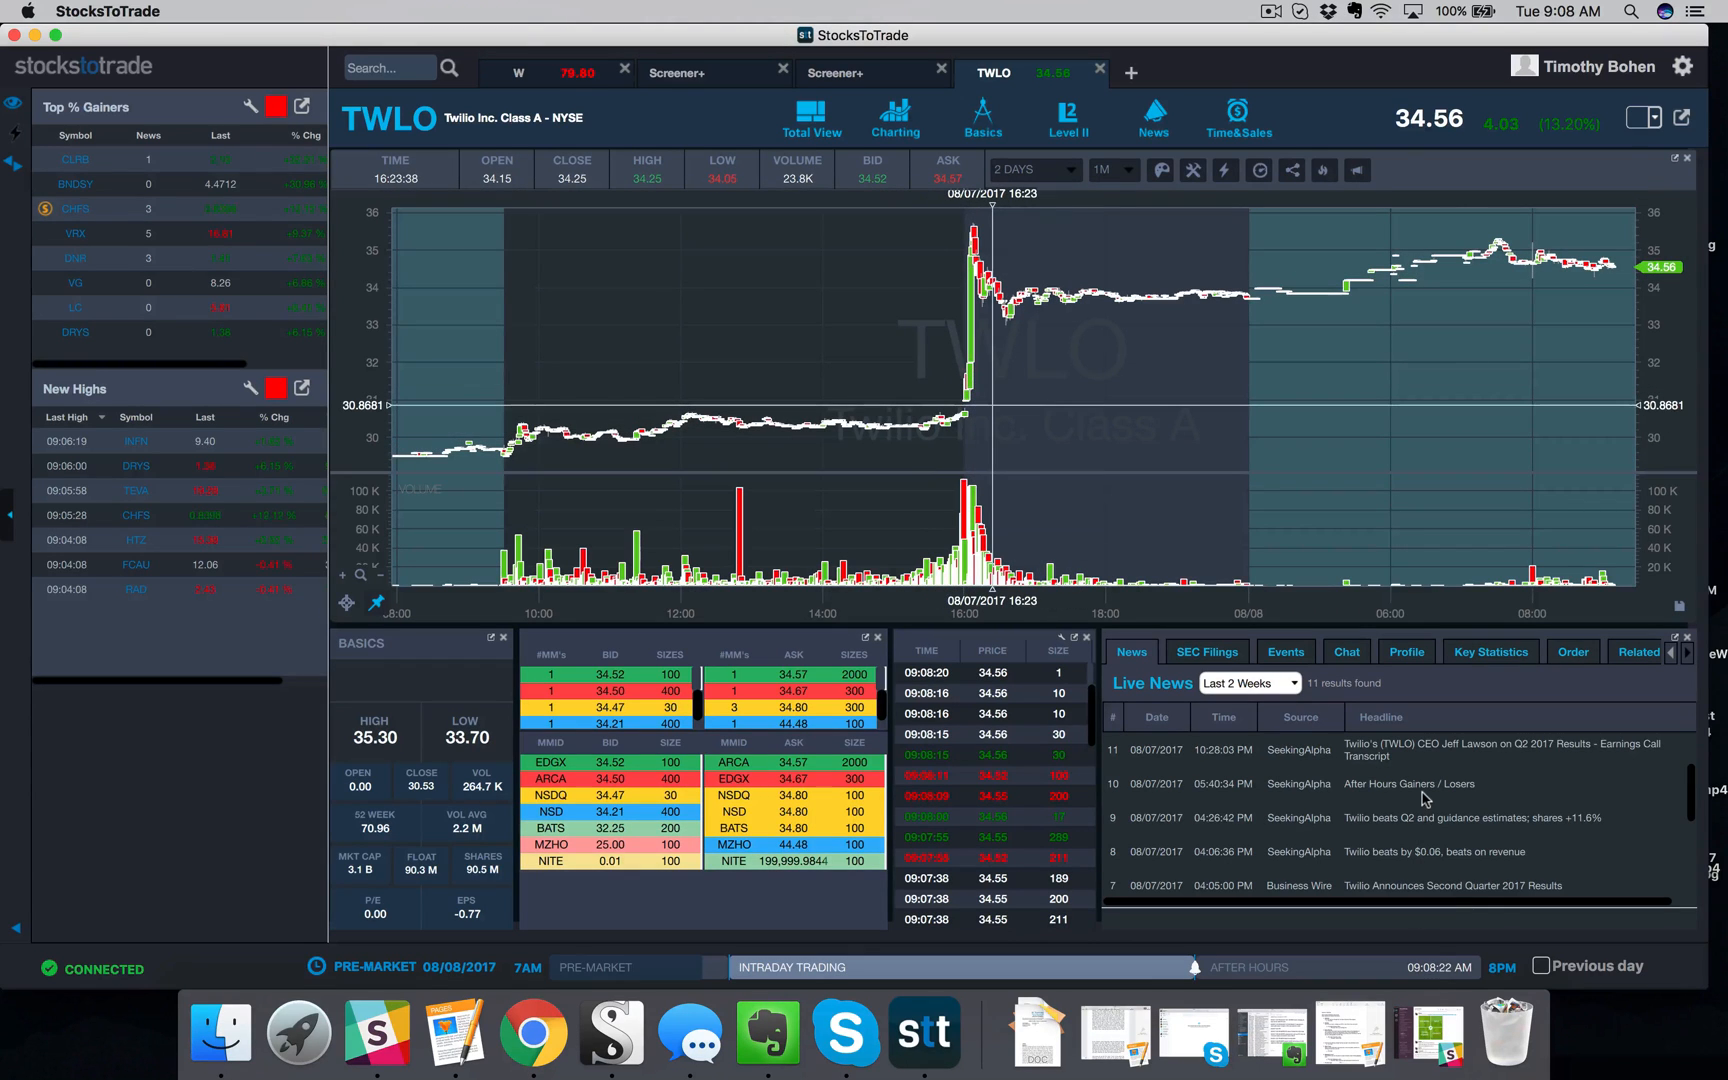
{"action": "mouse_move", "coordinate": [1024, 348]}
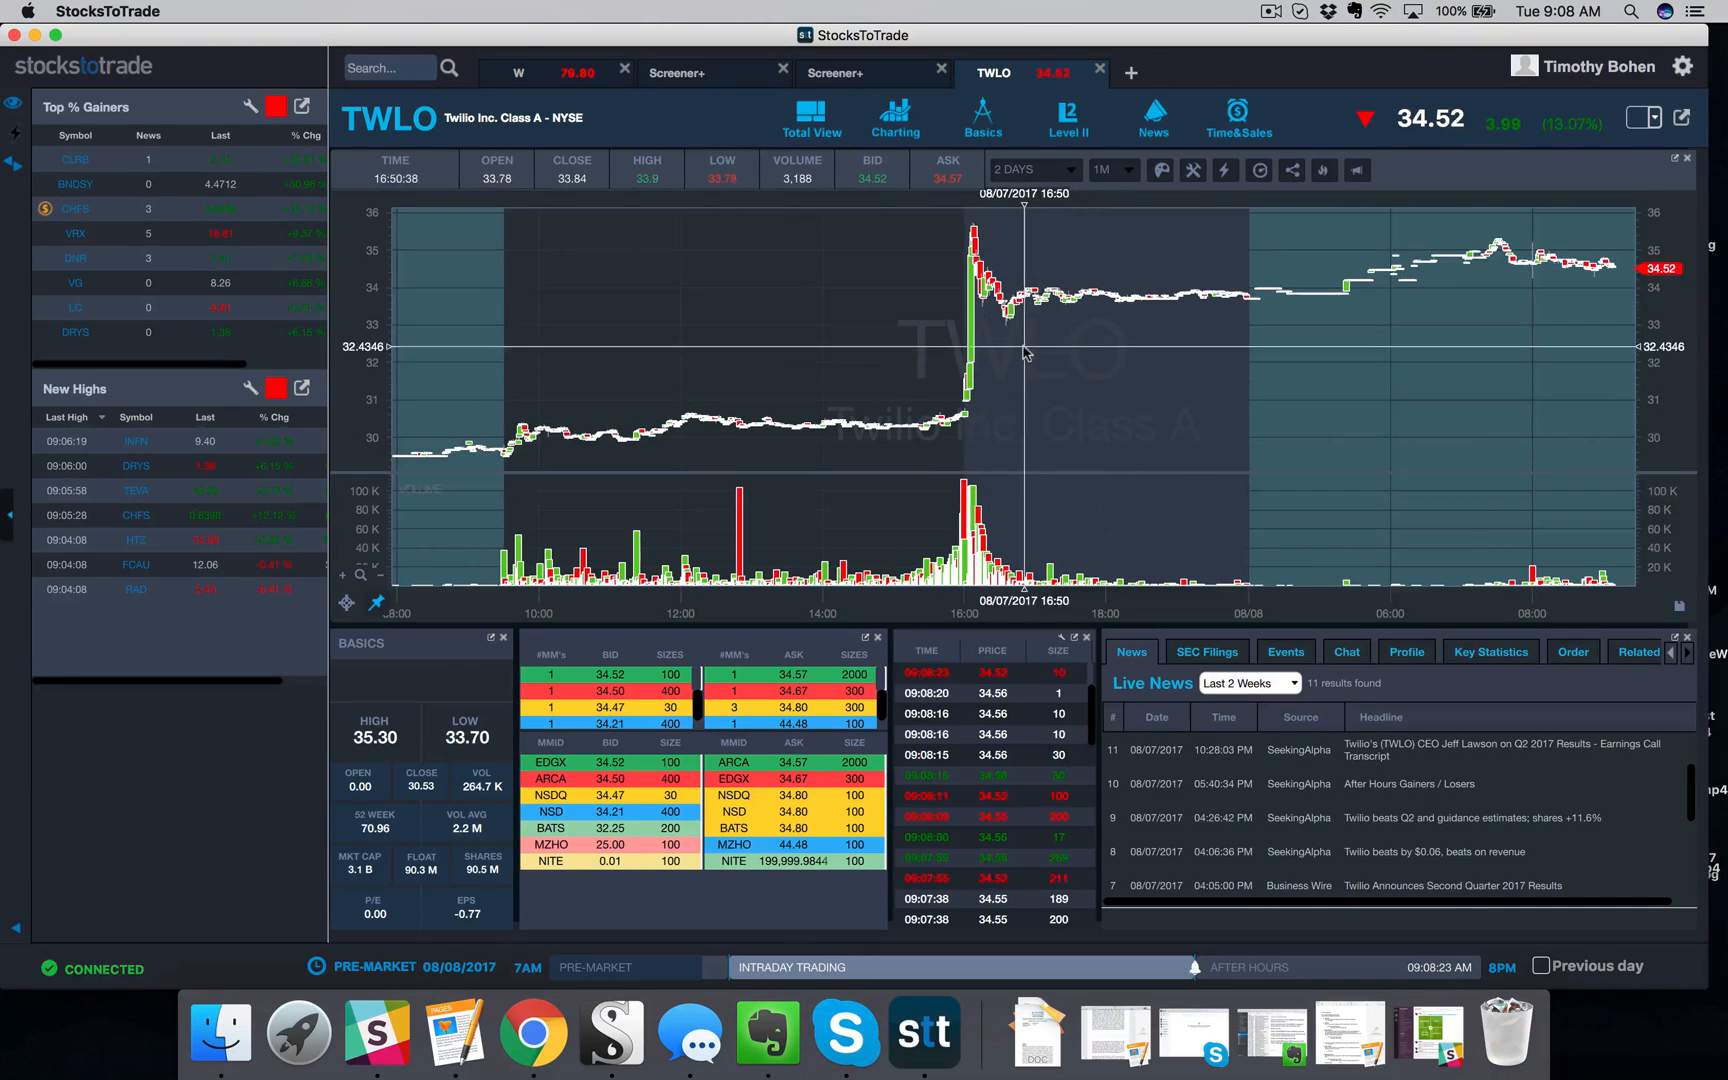